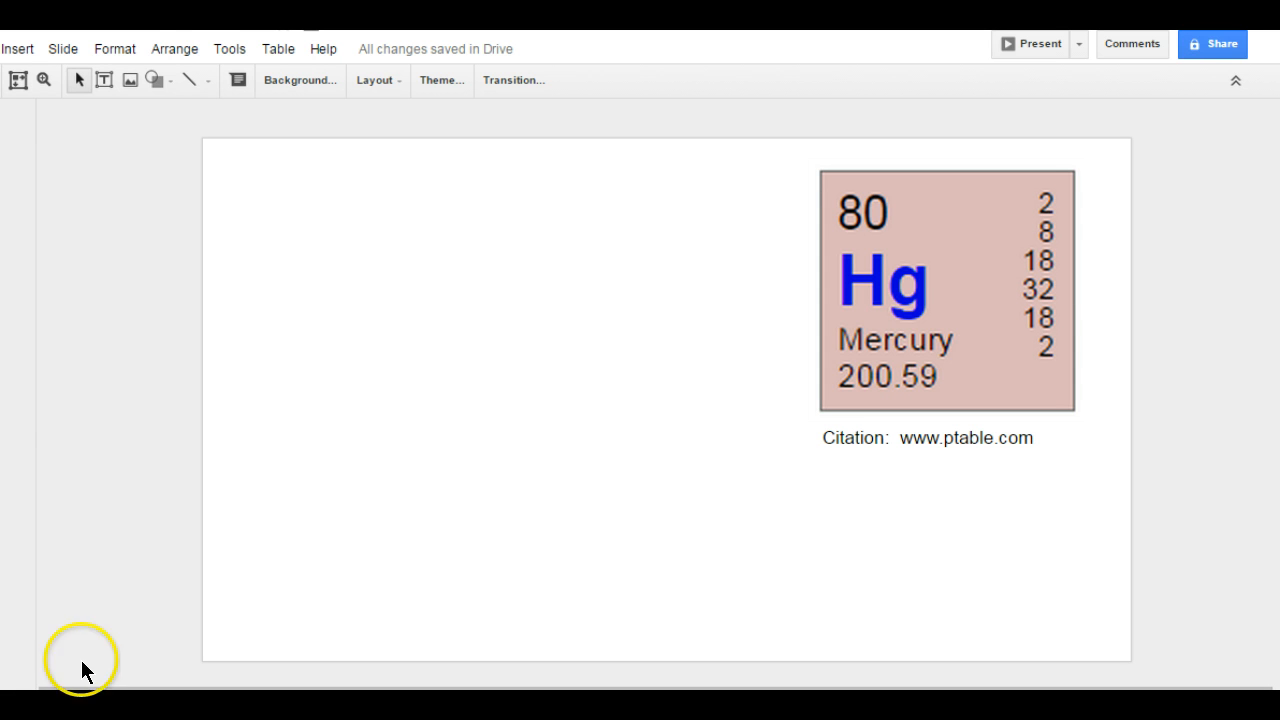
Step: Draw a large grey oval as the electron cloud on the left of the slide
{"action": "left_click", "coordinate": [156, 80]}
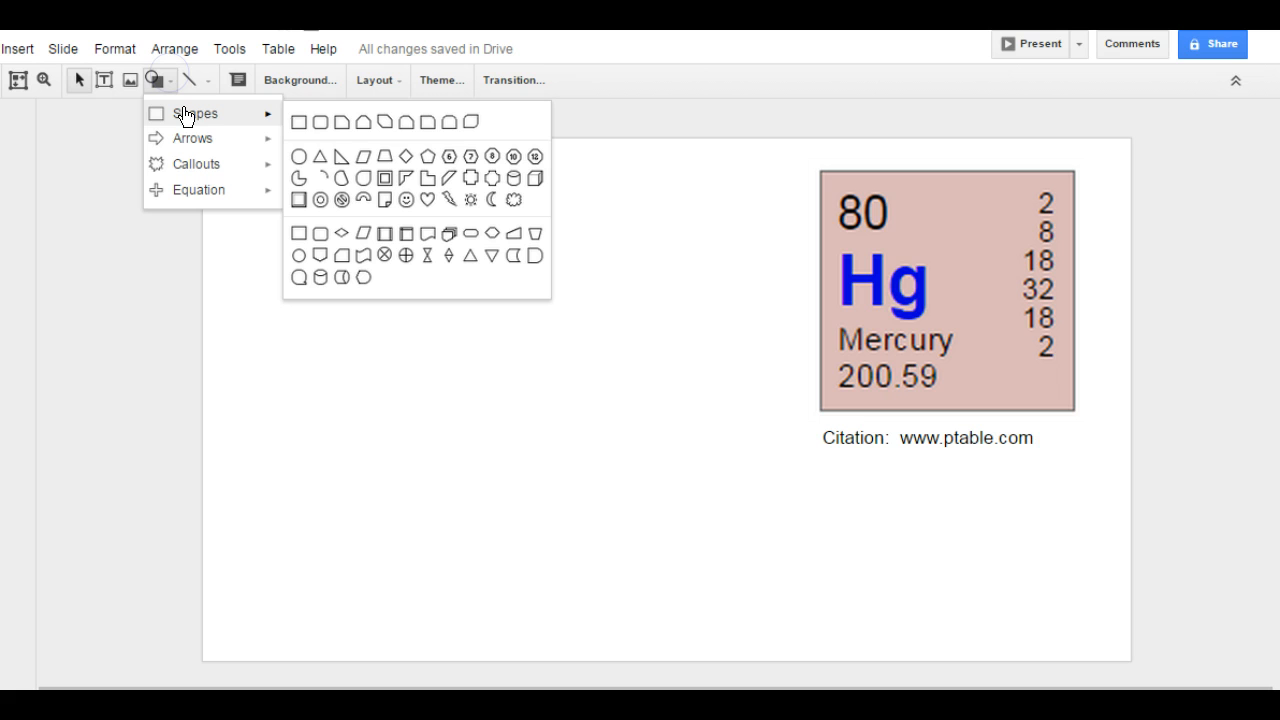
{"action": "left_click", "coordinate": [300, 156]}
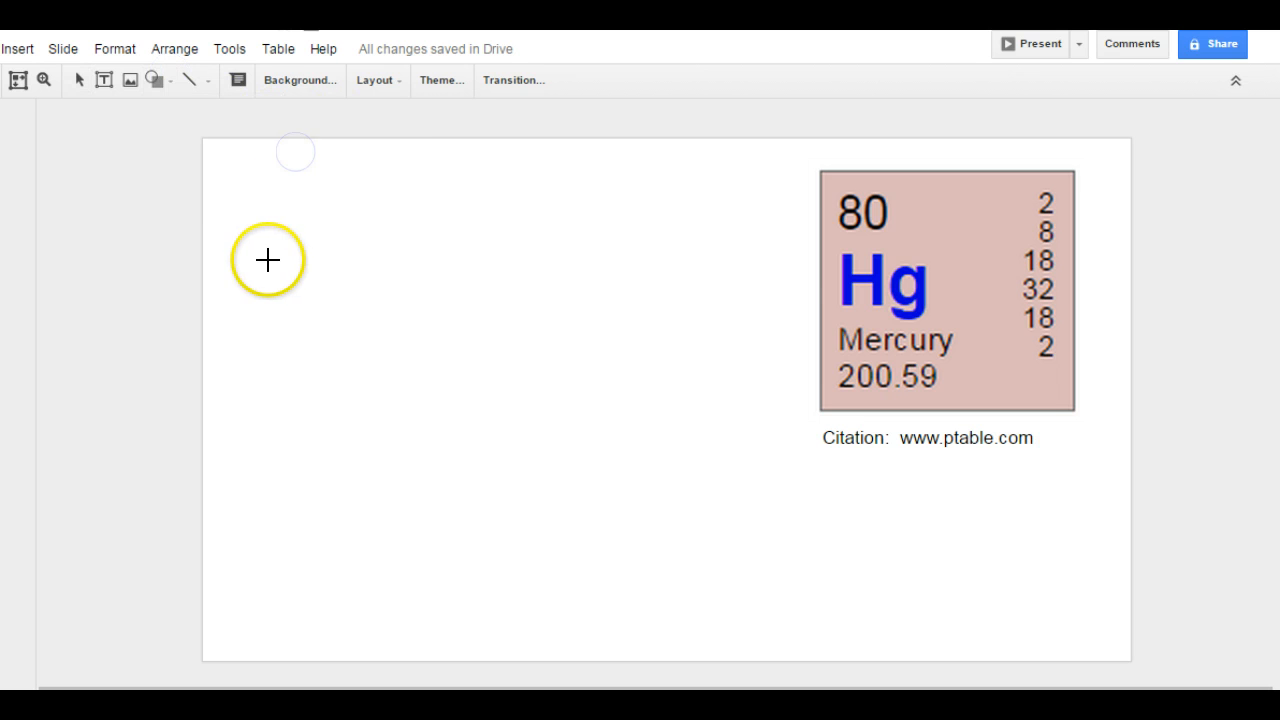
{"action": "left_click_drag", "start_coordinate": [240, 244], "coordinate": [768, 618]}
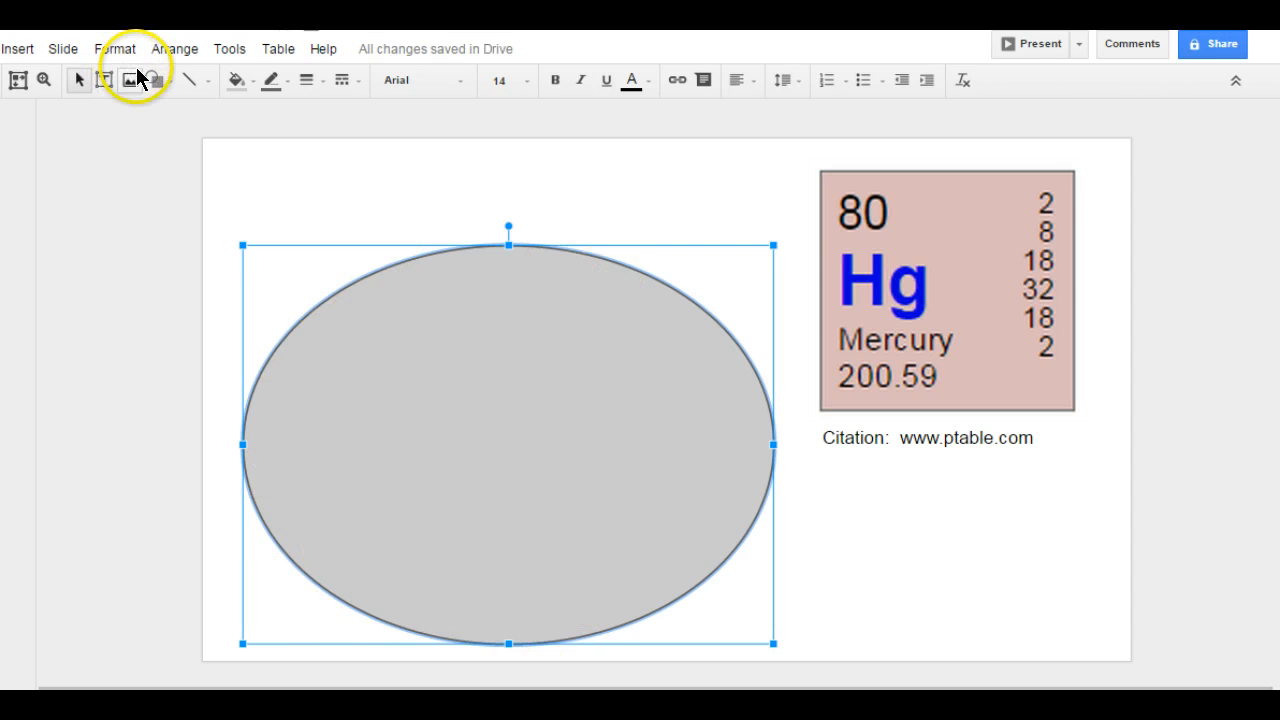
Step: Add a smaller nucleus oval inside the cloud and start a text box in it
{"action": "left_click", "coordinate": [152, 80]}
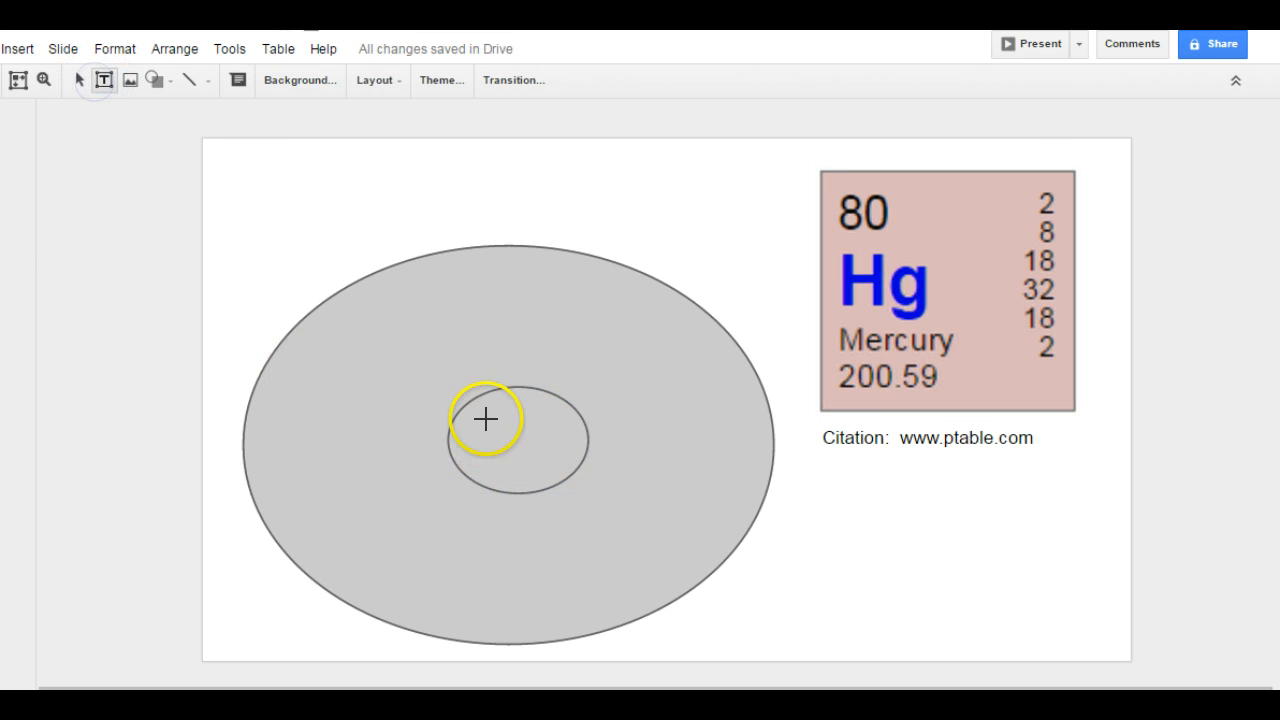
{"action": "left_click_drag", "start_coordinate": [460, 412], "coordinate": [572, 470]}
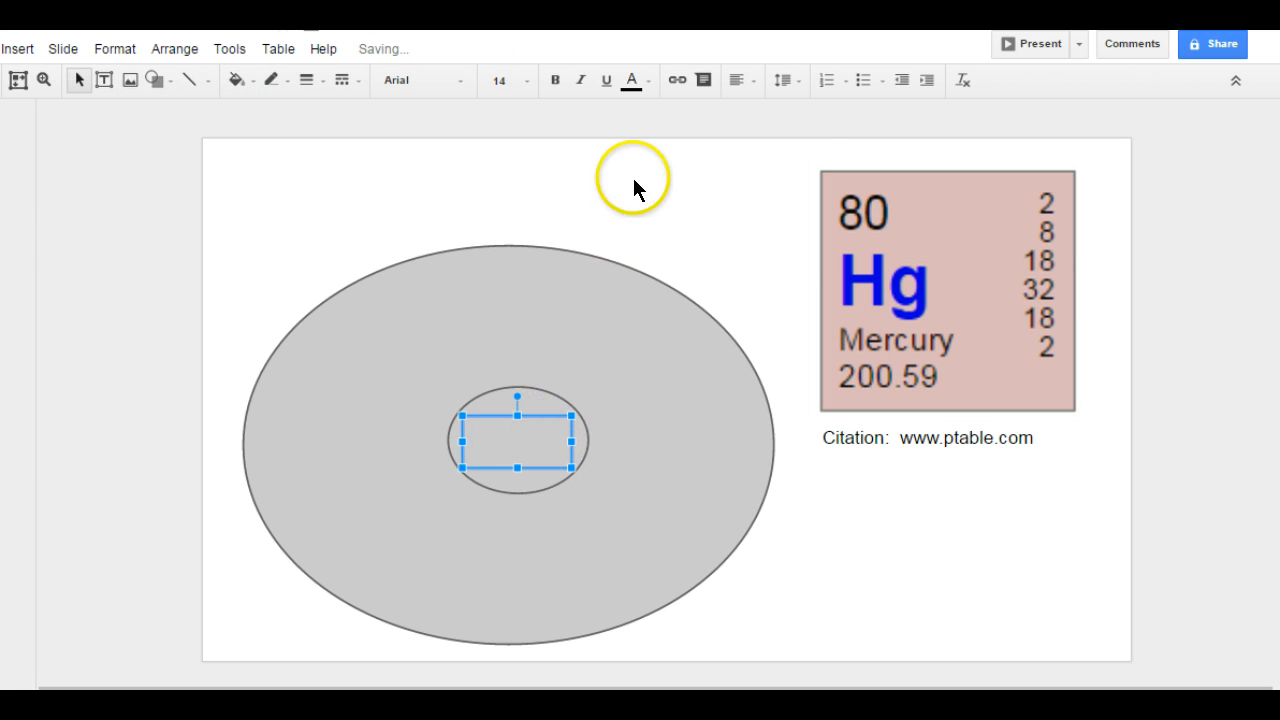
Step: Colour the nucleus label text red for p, then purple for n, at size 24
{"action": "left_click", "coordinate": [646, 80]}
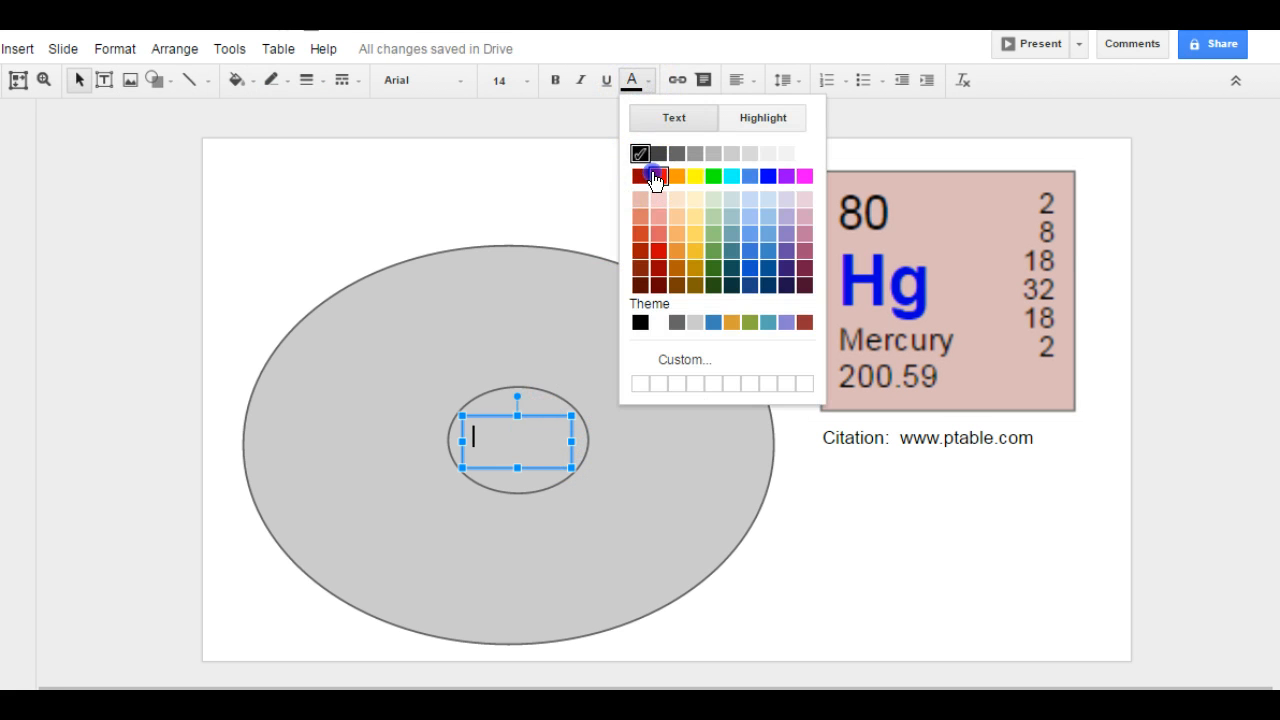
{"action": "left_click", "coordinate": [640, 176]}
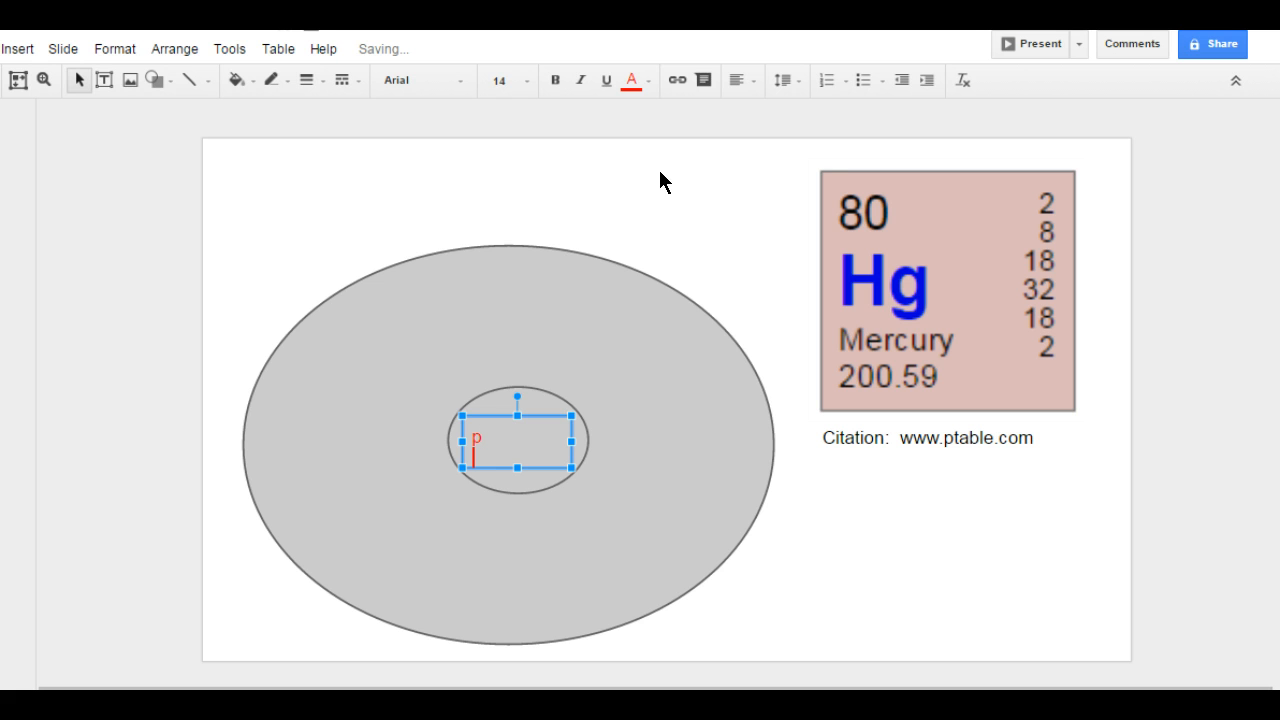
{"action": "left_click", "coordinate": [630, 80]}
{"action": "type", "text": "n"}
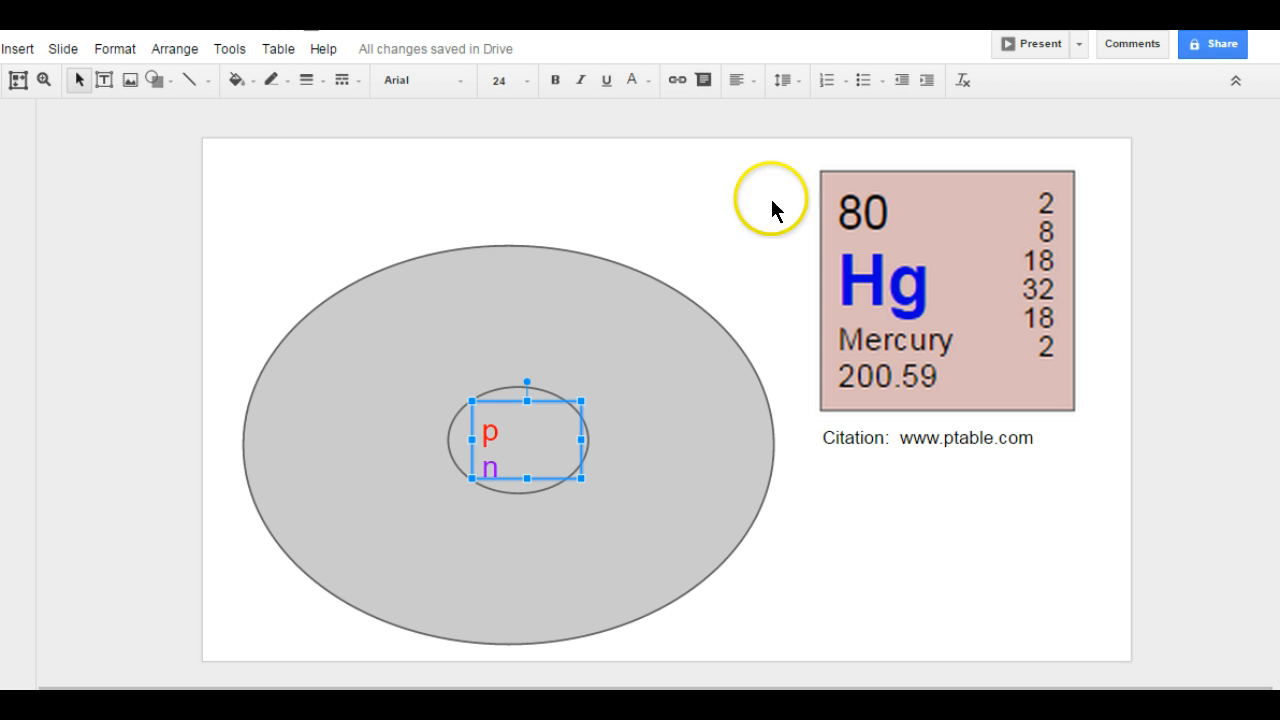
{"action": "mouse_move", "coordinate": [124, 90]}
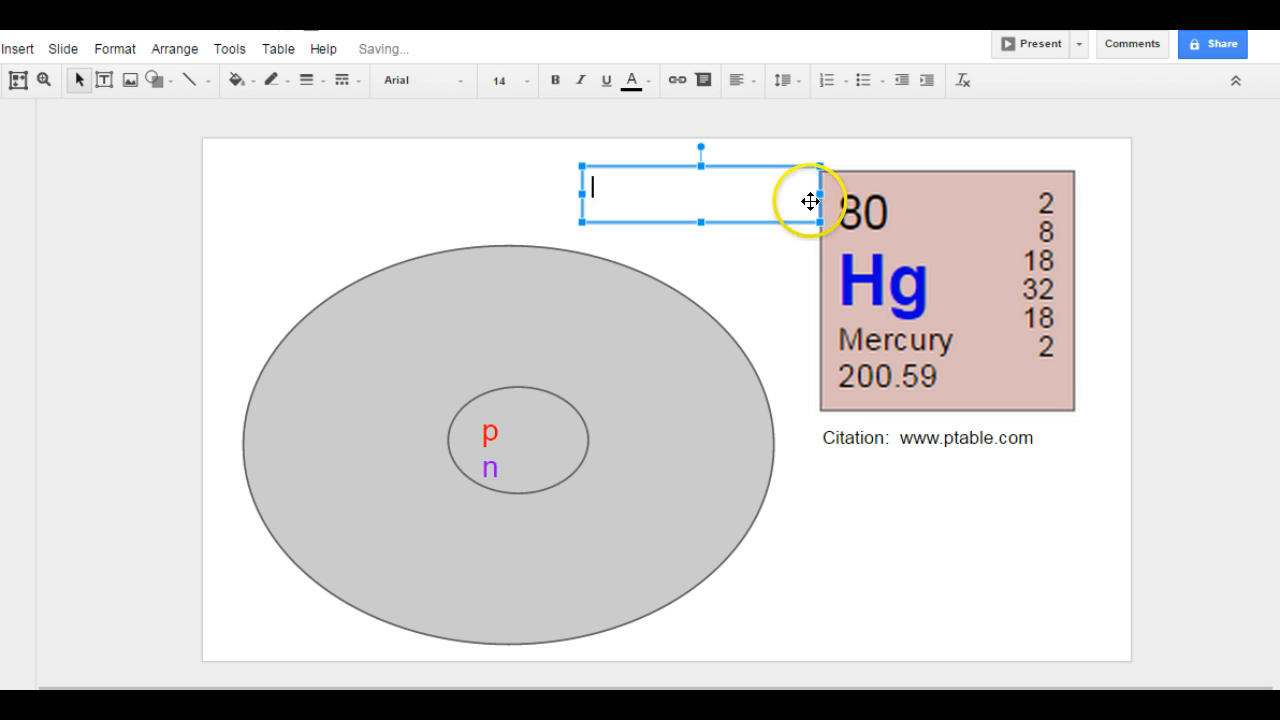
Step: Write the note 'atomic number = protons' above the cloud
{"action": "type", "text": "atomic n"}
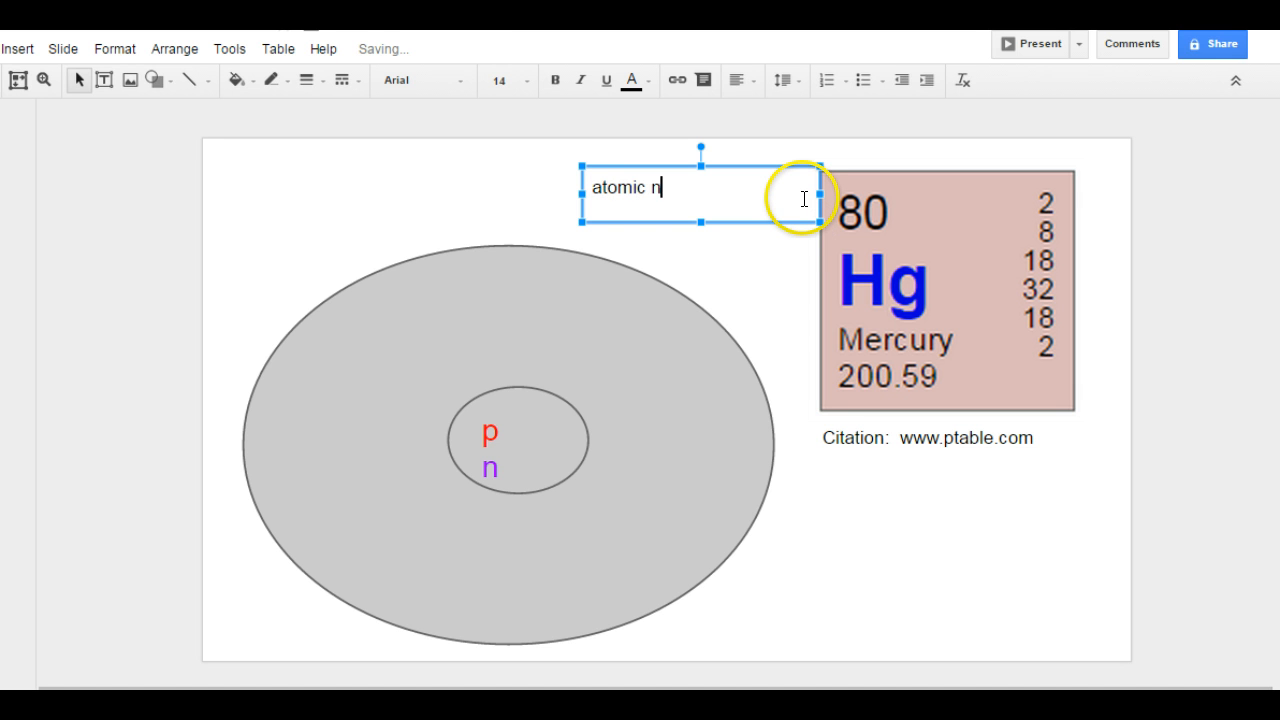
{"action": "type", "text": "umber = p"}
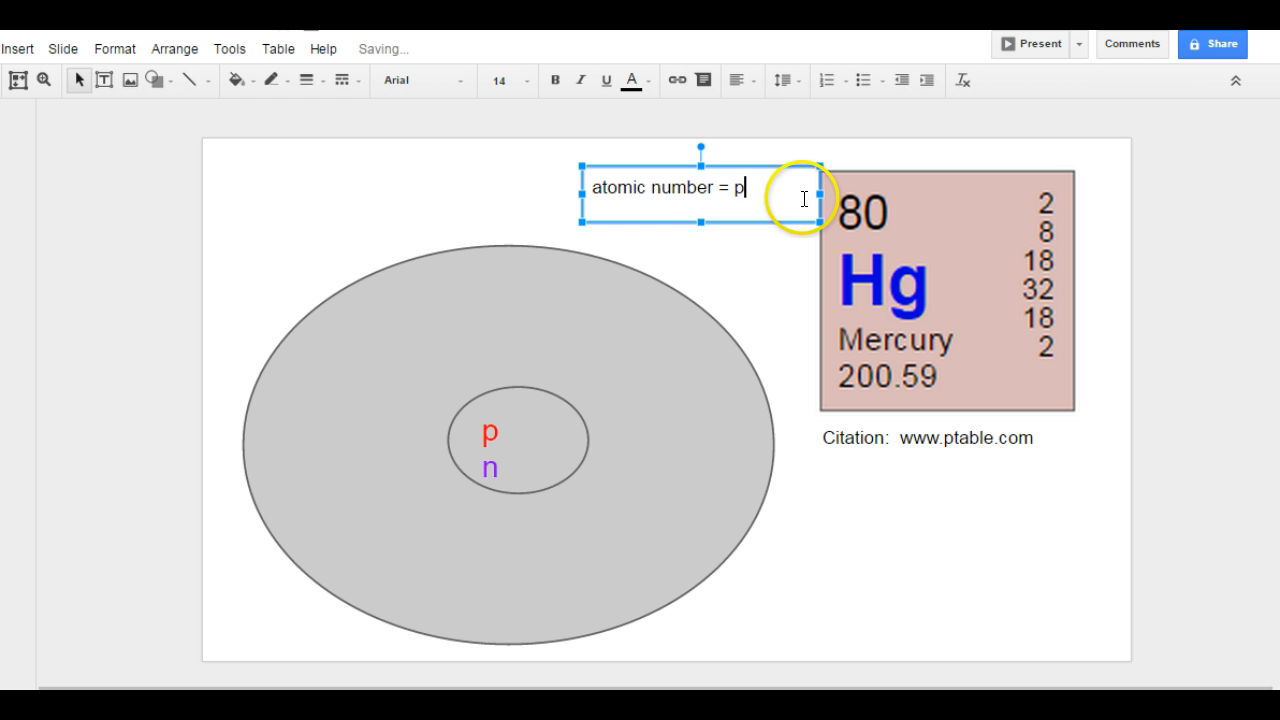
{"action": "type", "text": "rotons"}
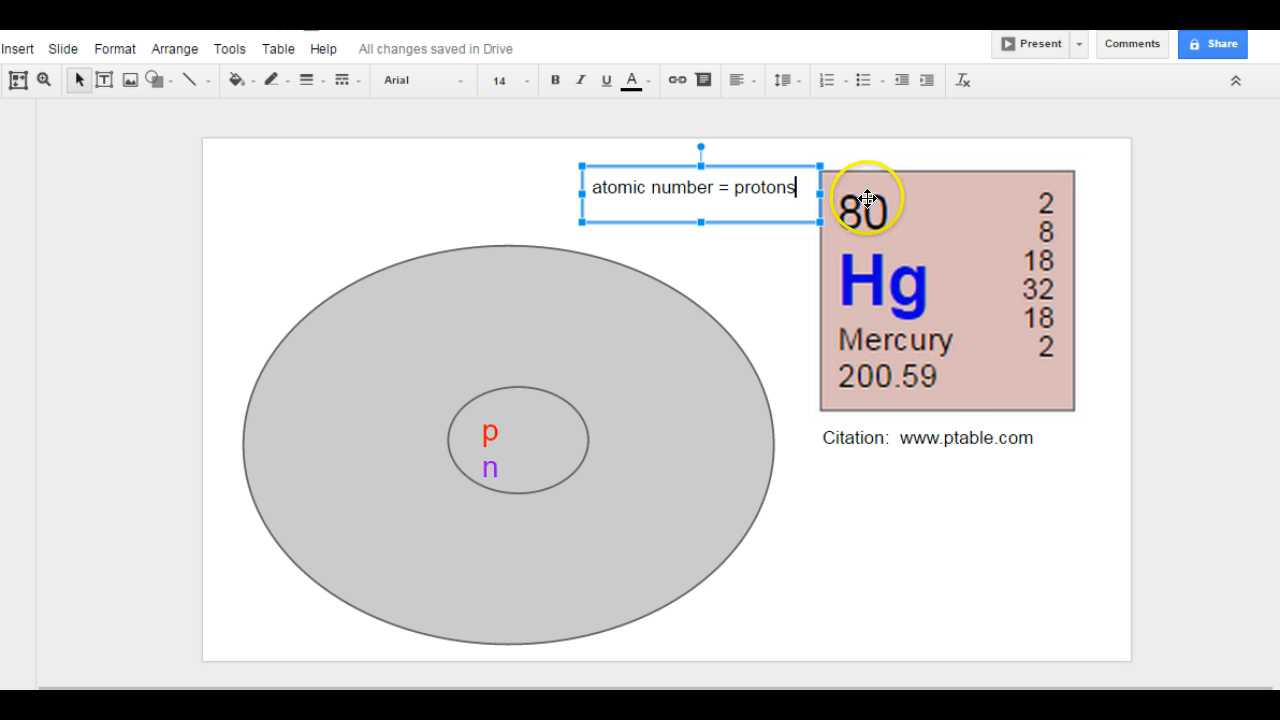
{"action": "mouse_move", "coordinate": [476, 428]}
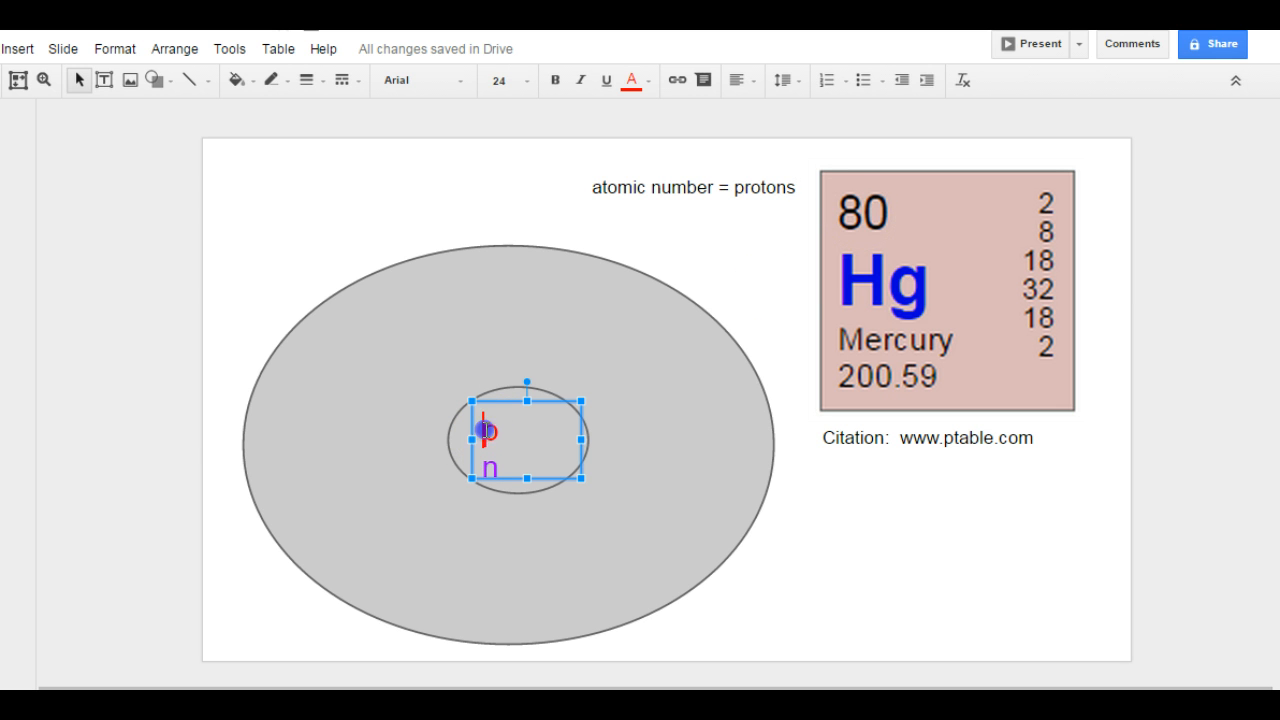
Step: Make the nucleus label read '80 p' and begin another note under the citation
{"action": "type", "text": "80"}
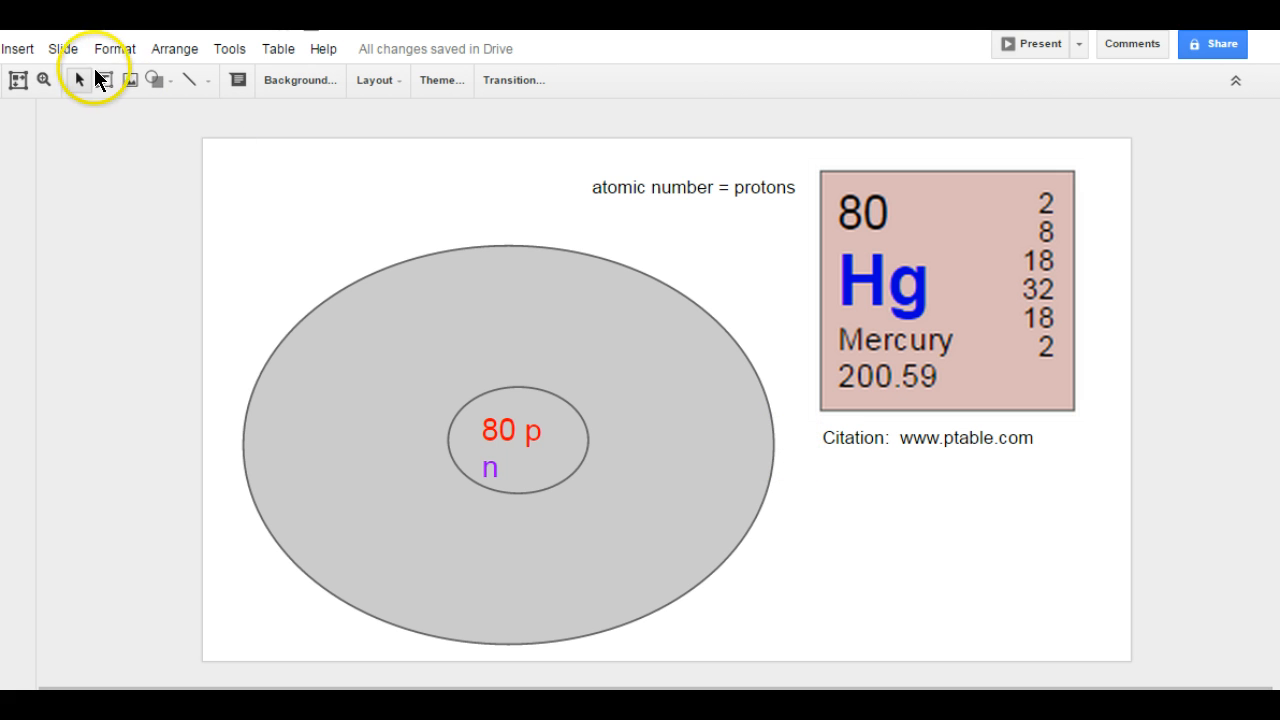
{"action": "left_click", "coordinate": [102, 80]}
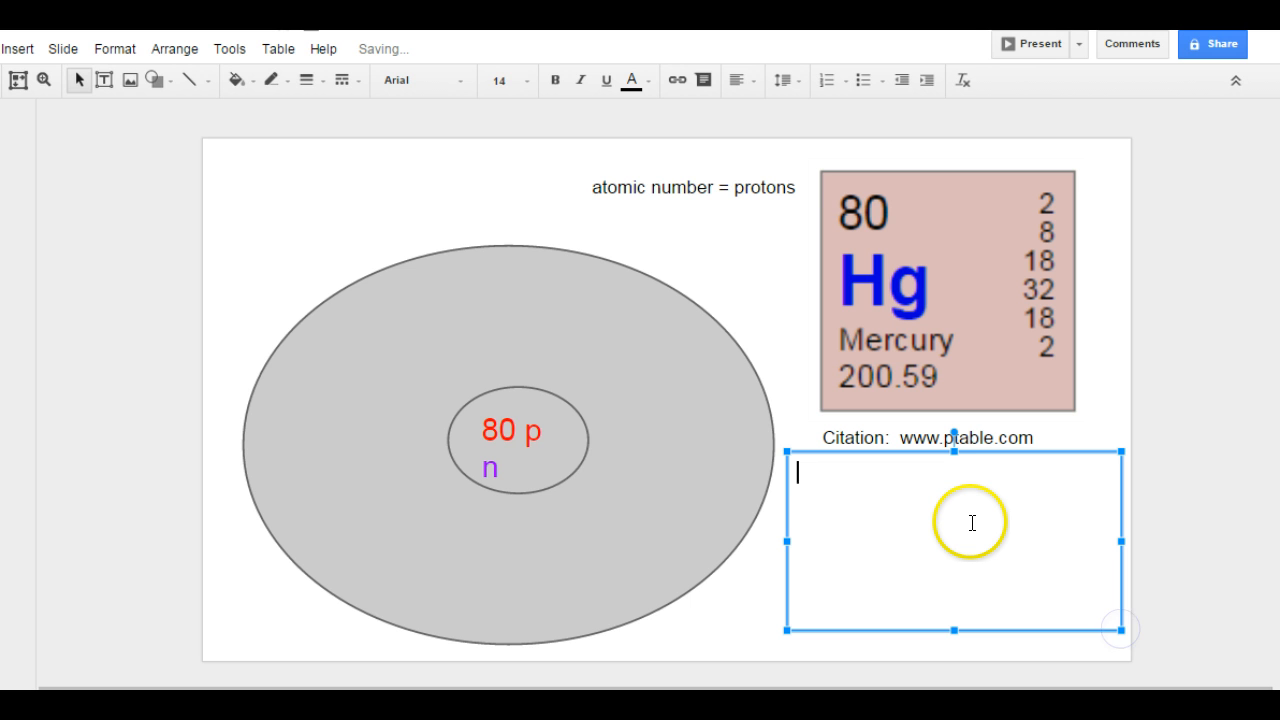
Step: Write 'atomic mass = protons + neutrons', 200.59 ≈ 201 = 80 + ...' in the note
{"action": "type", "text": "atomic ma"}
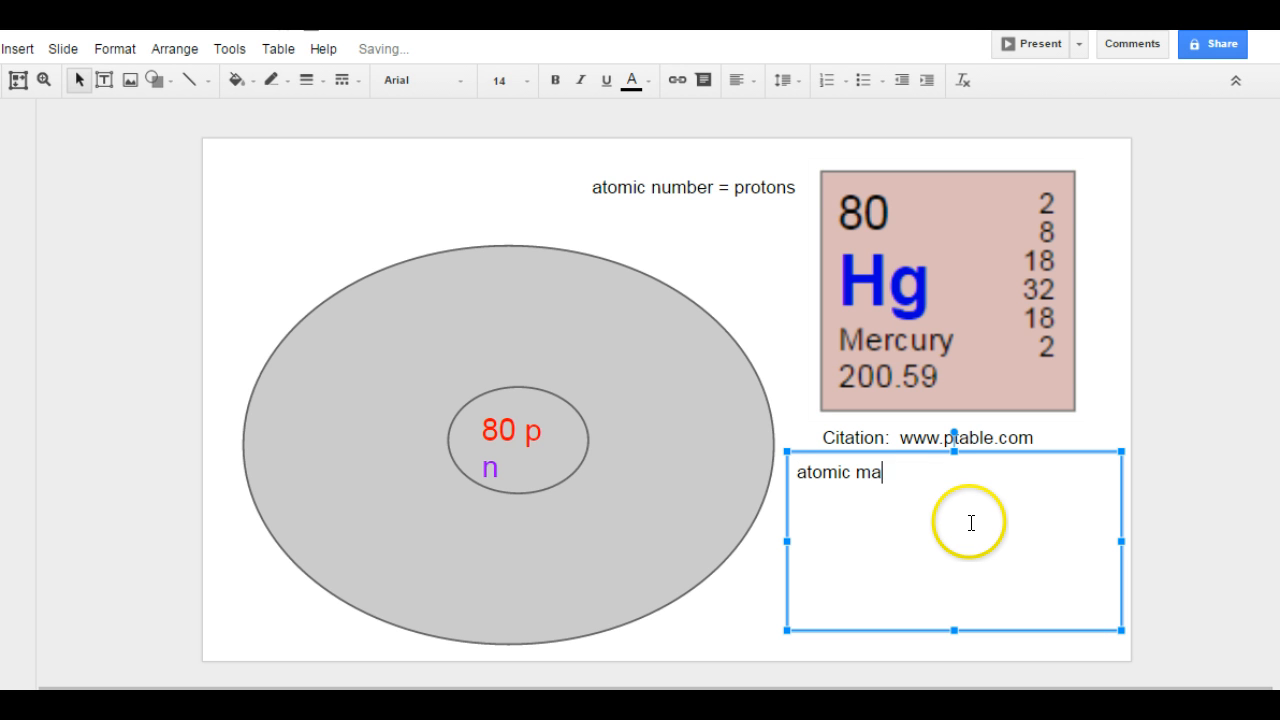
{"action": "type", "text": "ss = protons + ne"}
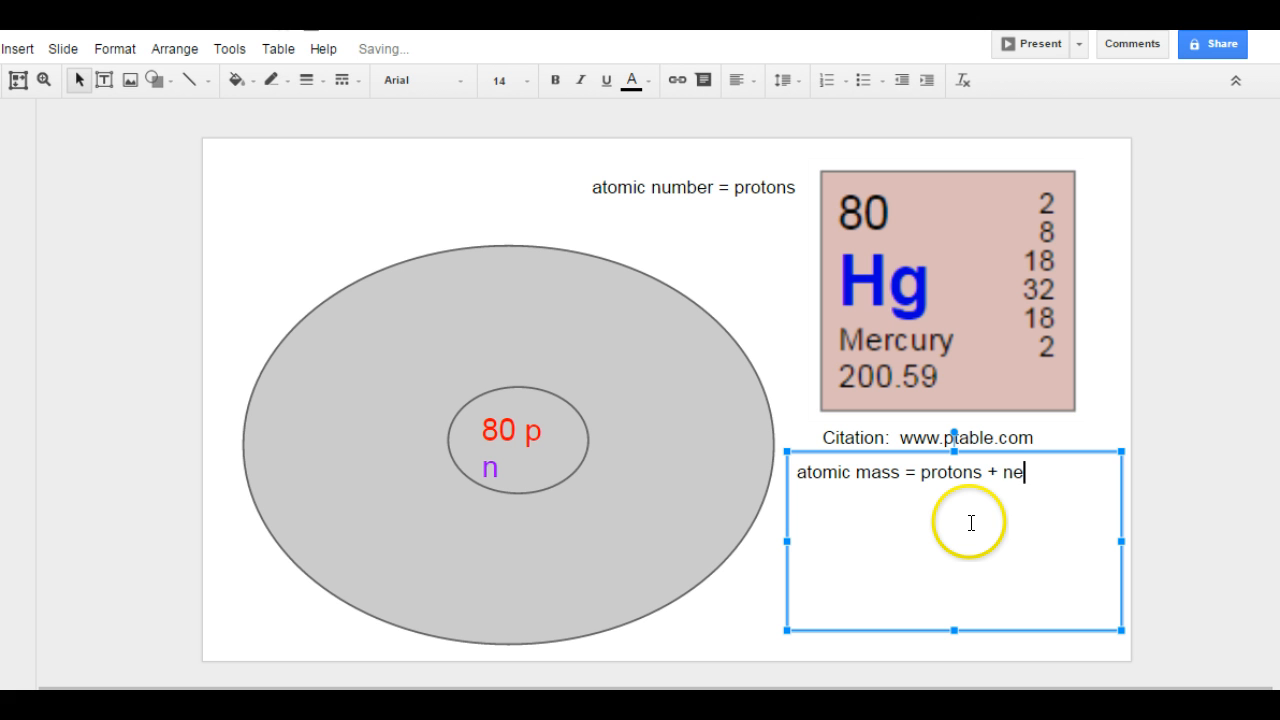
{"action": "type", "text": "utrons"}
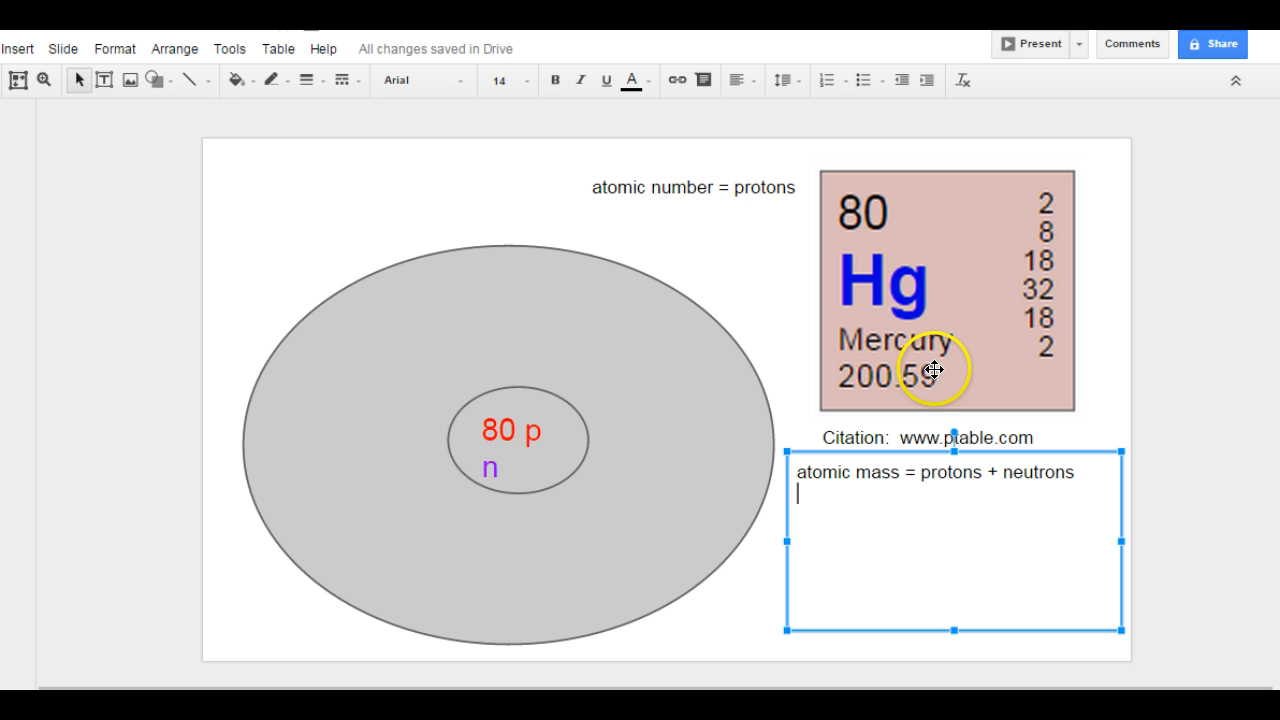
{"action": "mouse_move", "coordinate": [968, 374]}
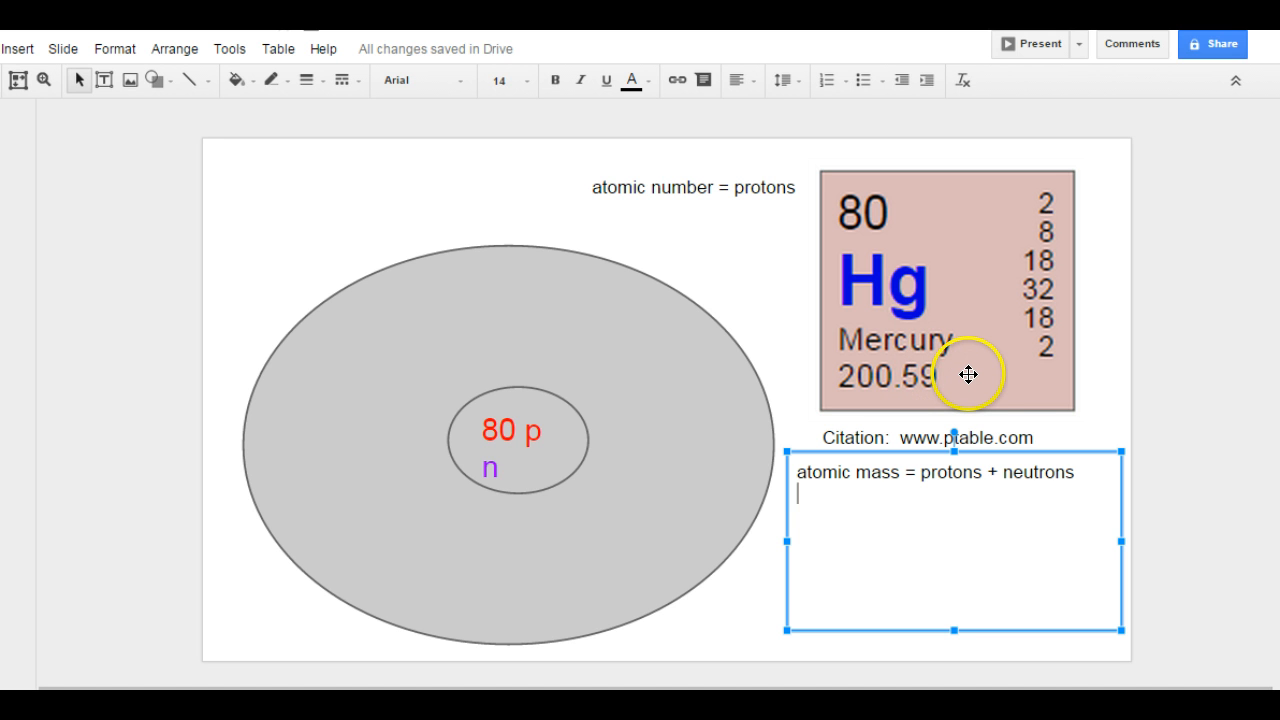
{"action": "type", "text": "200.59"}
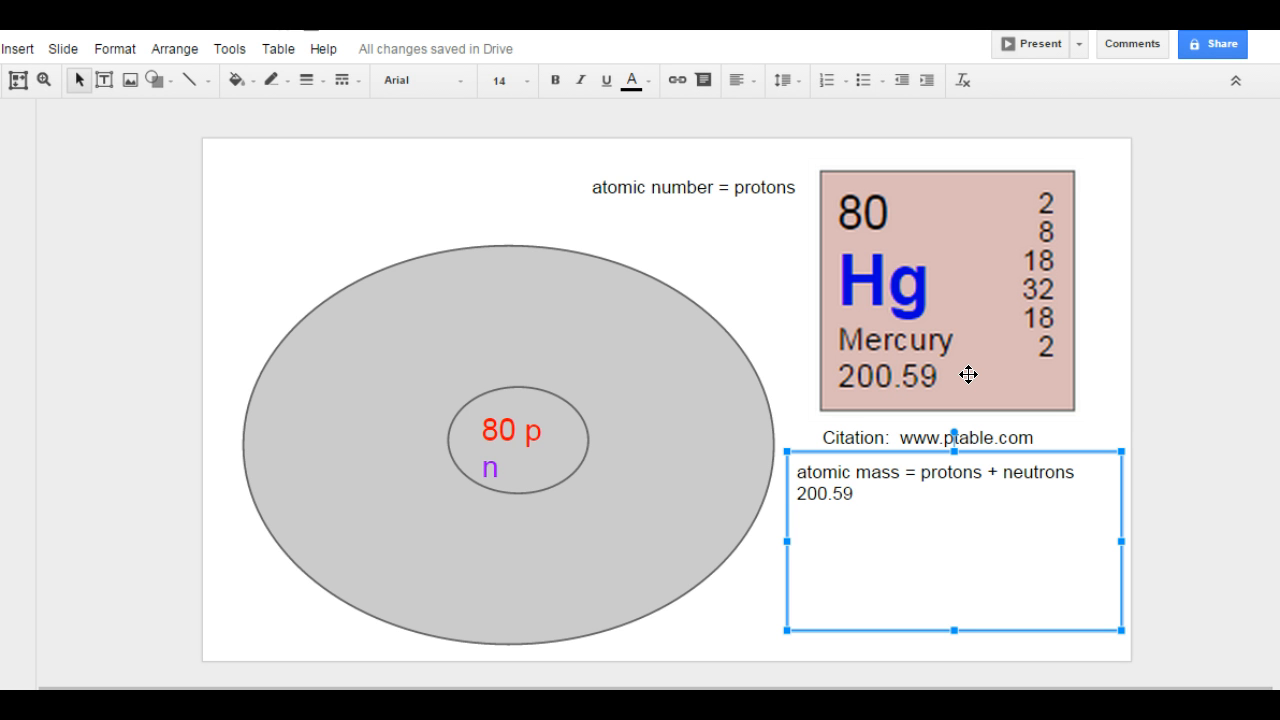
{"action": "type", "text": "201"}
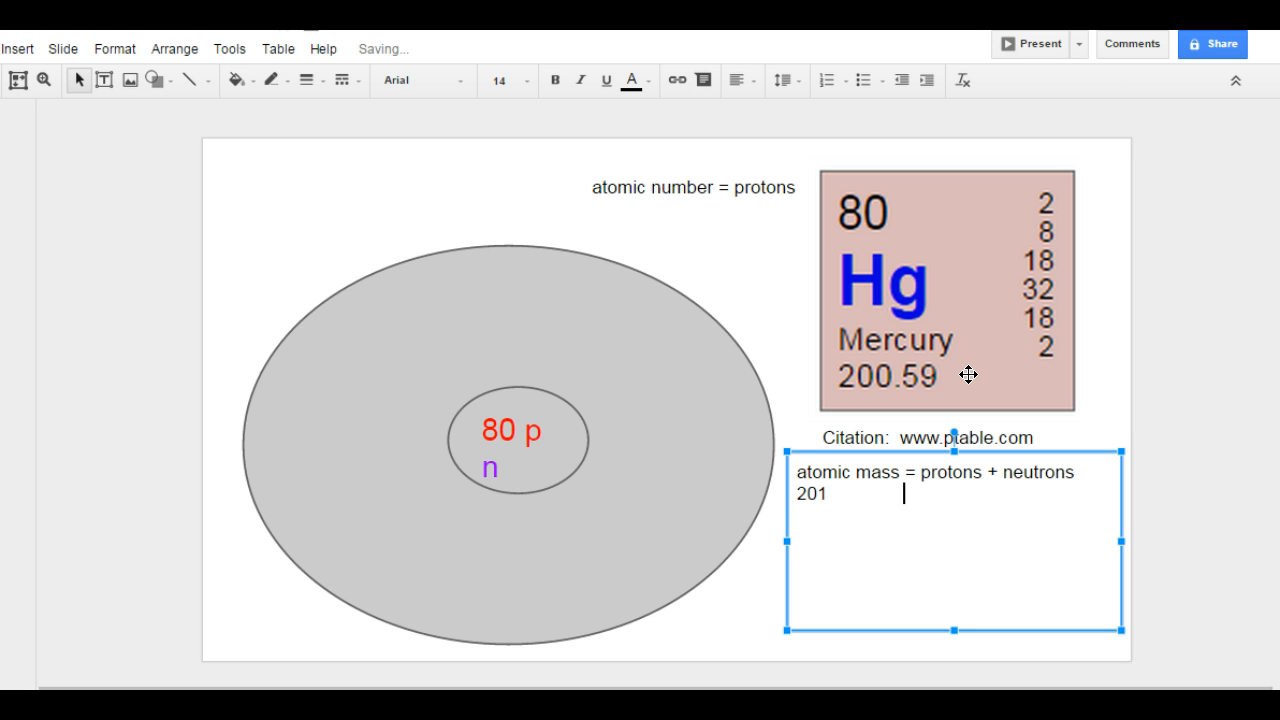
{"action": "type", "text": "="}
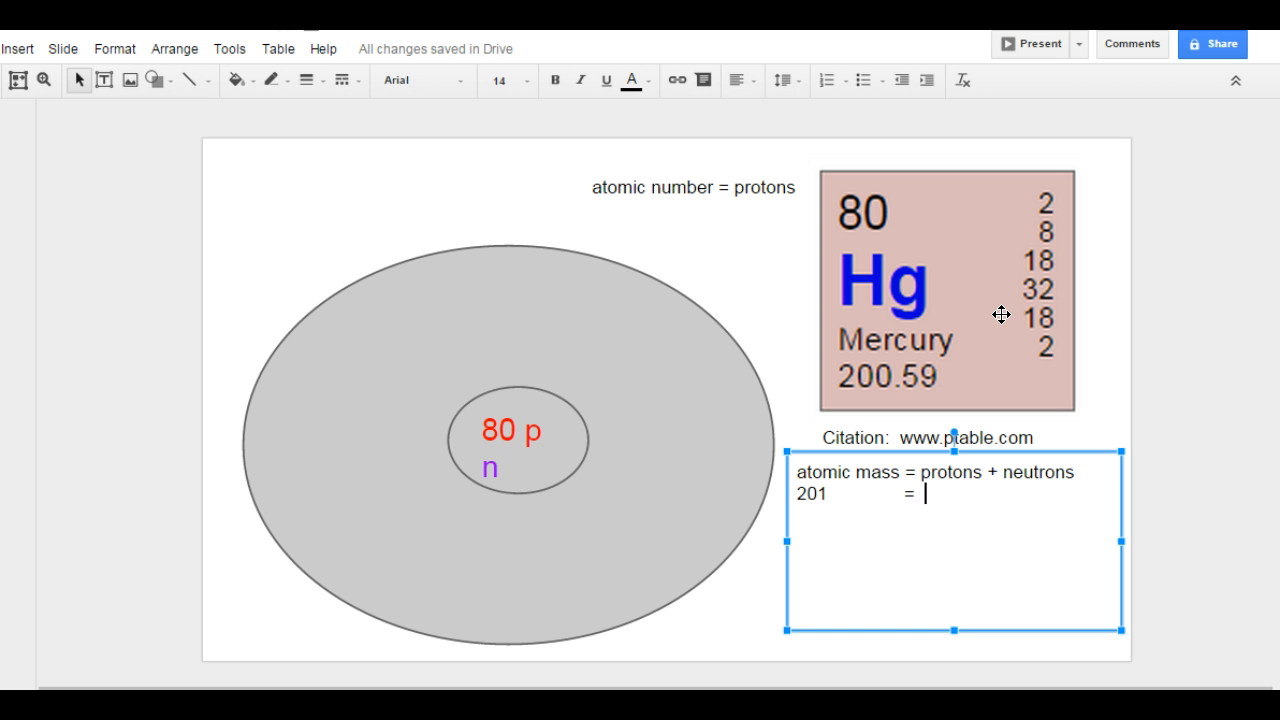
{"action": "type", "text": "80"}
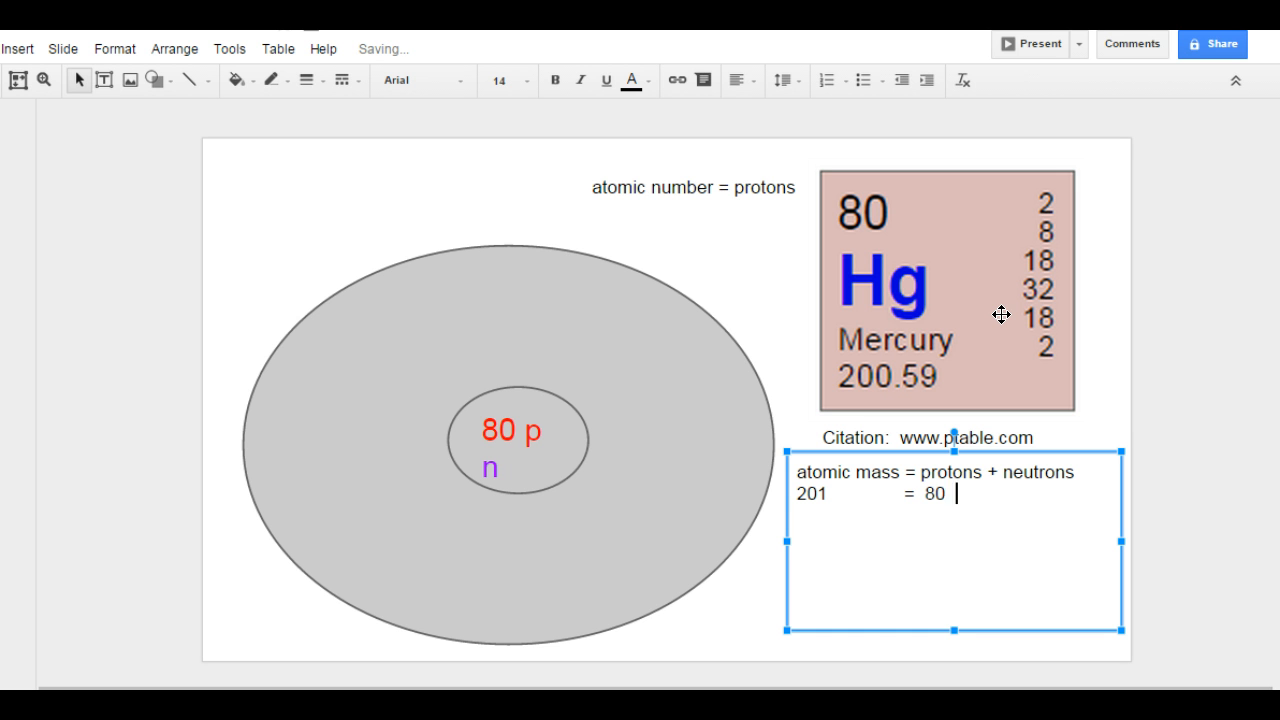
{"action": "type", "text": "+  __________"}
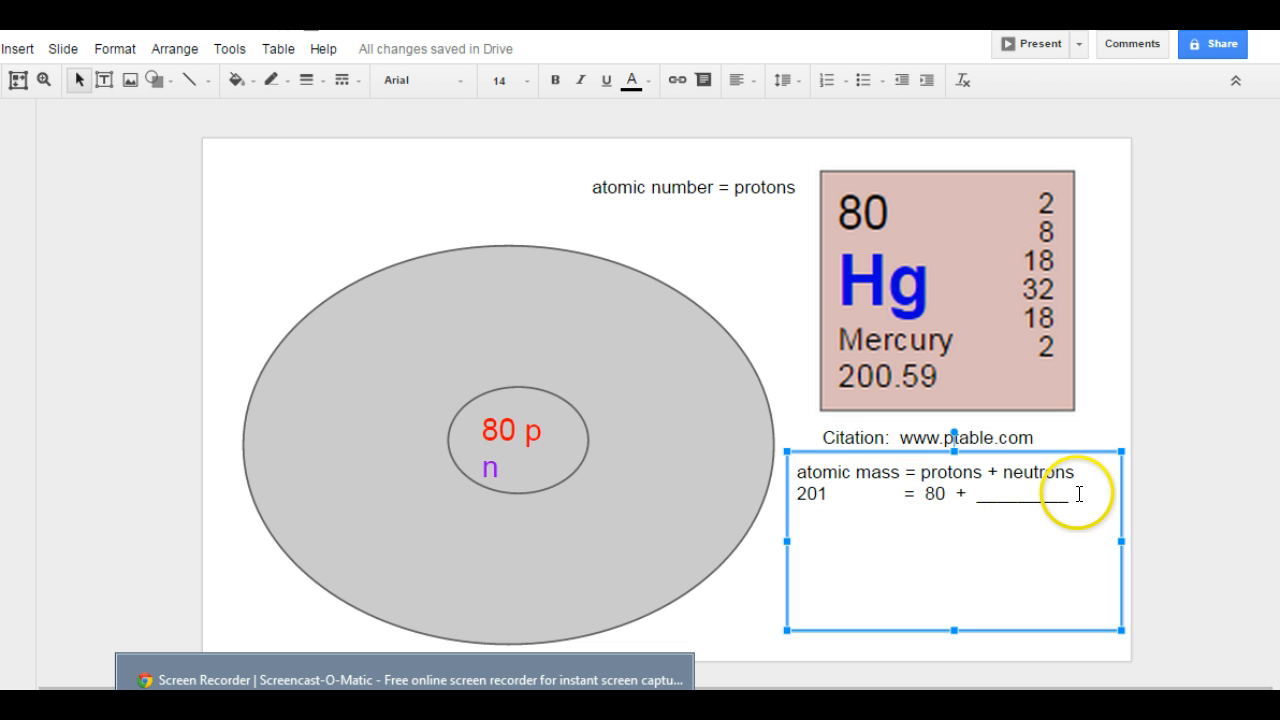
Step: Finish the working as '201 = 80 + 121 neutrons' and label the nucleus '121 n'
{"action": "type", "text": "2"}
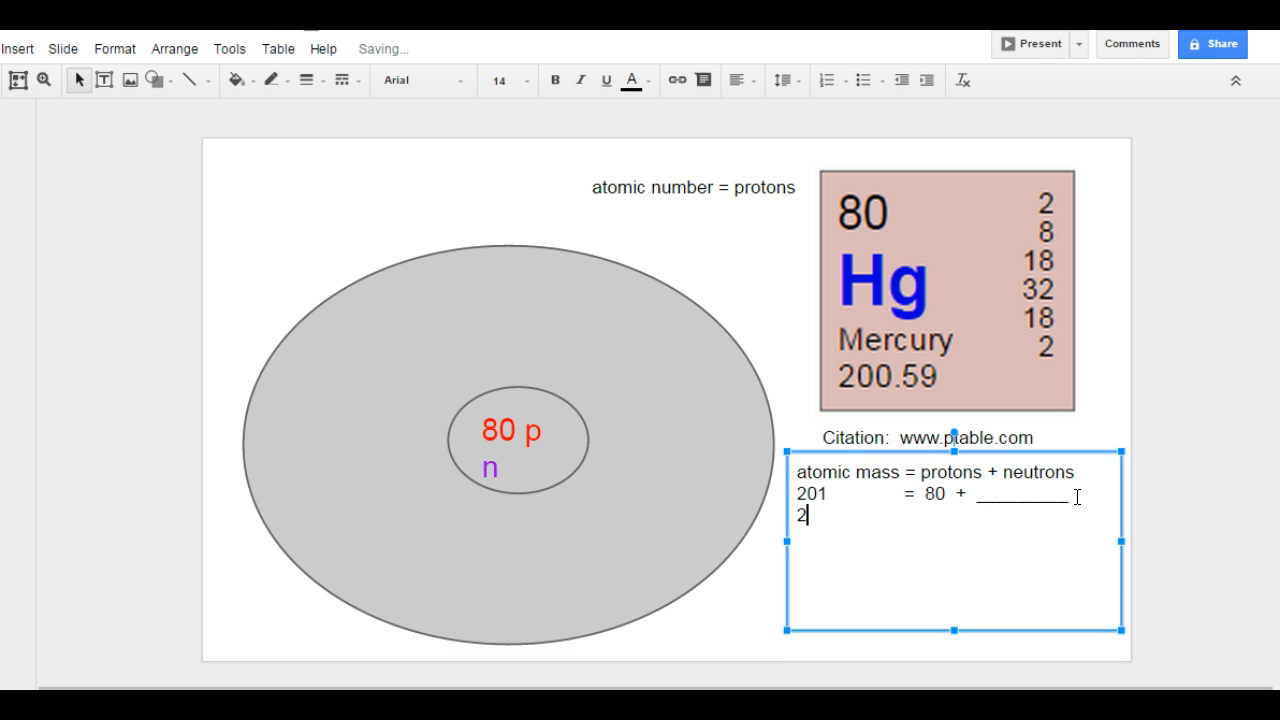
{"action": "type", "text": "01 ="}
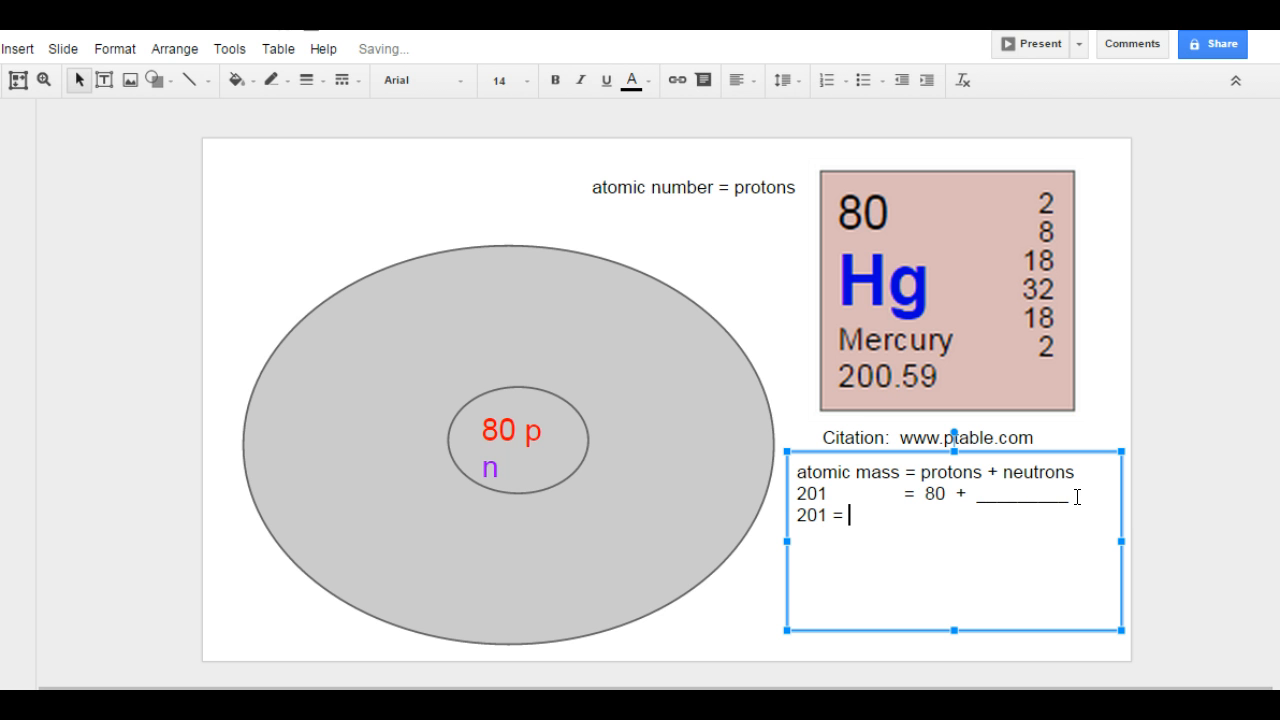
{"action": "type", "text": "80 +"}
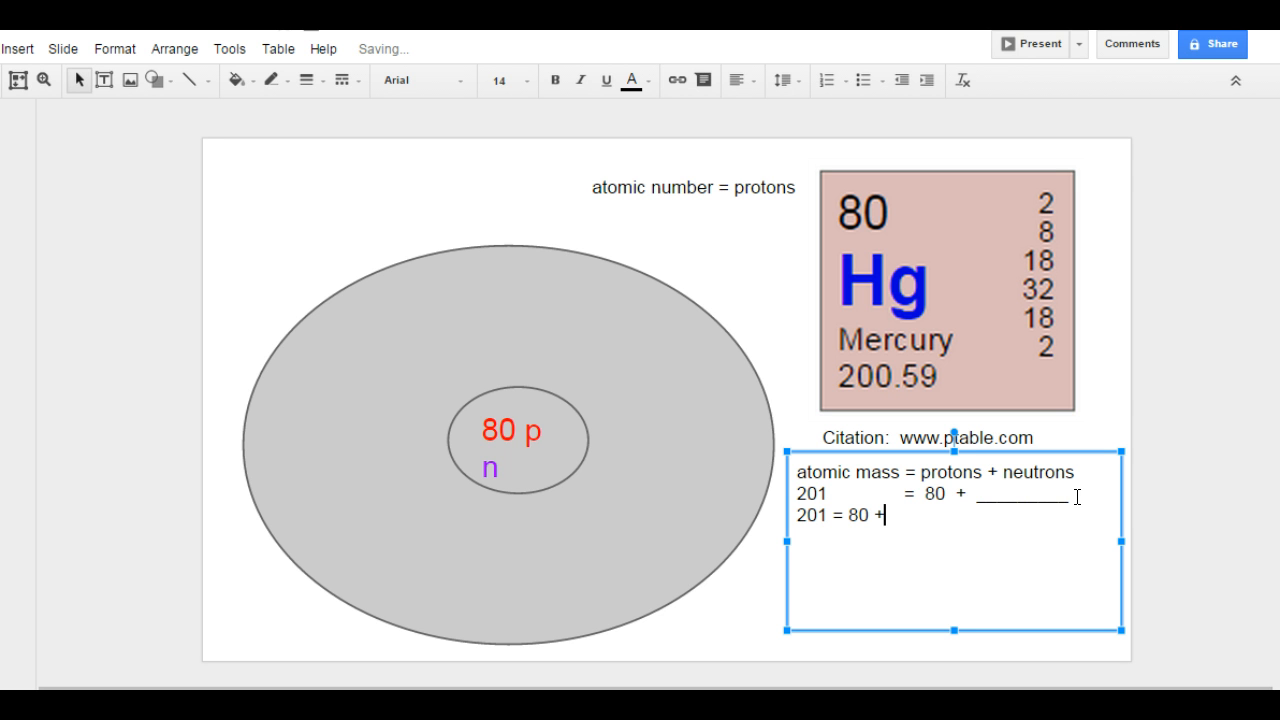
{"action": "type", "text": "121"}
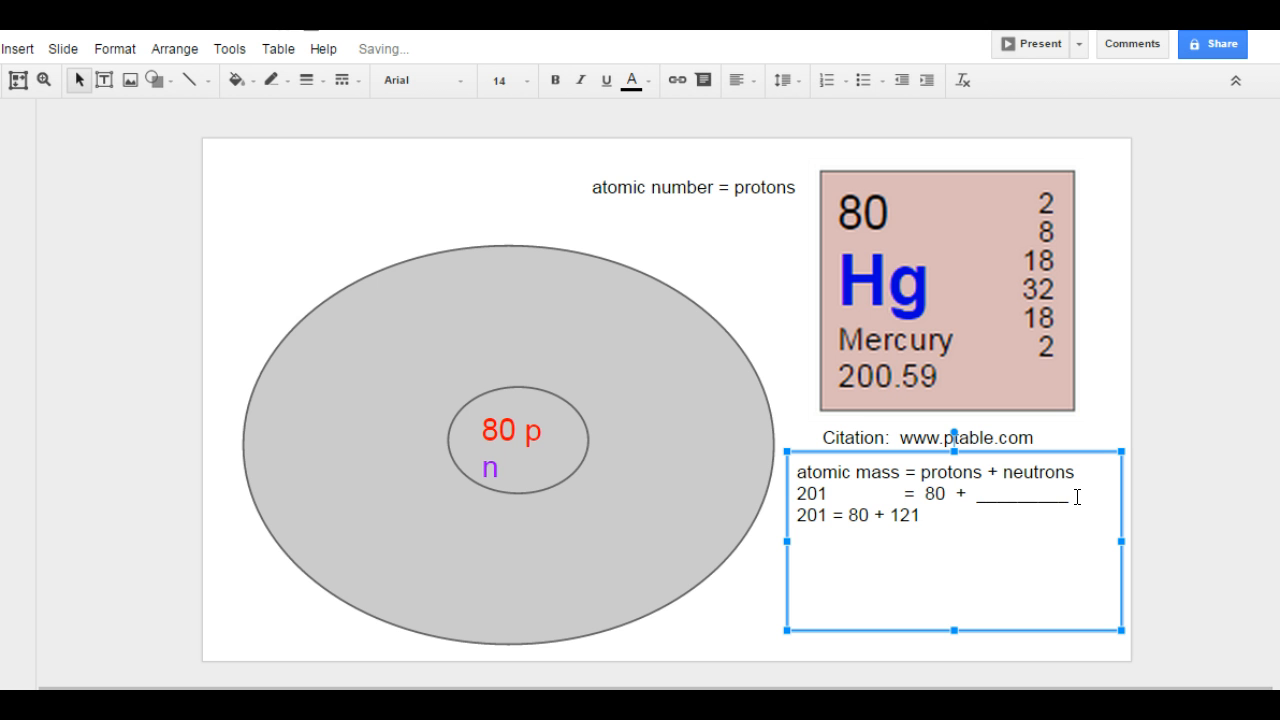
{"action": "type", "text": "121"}
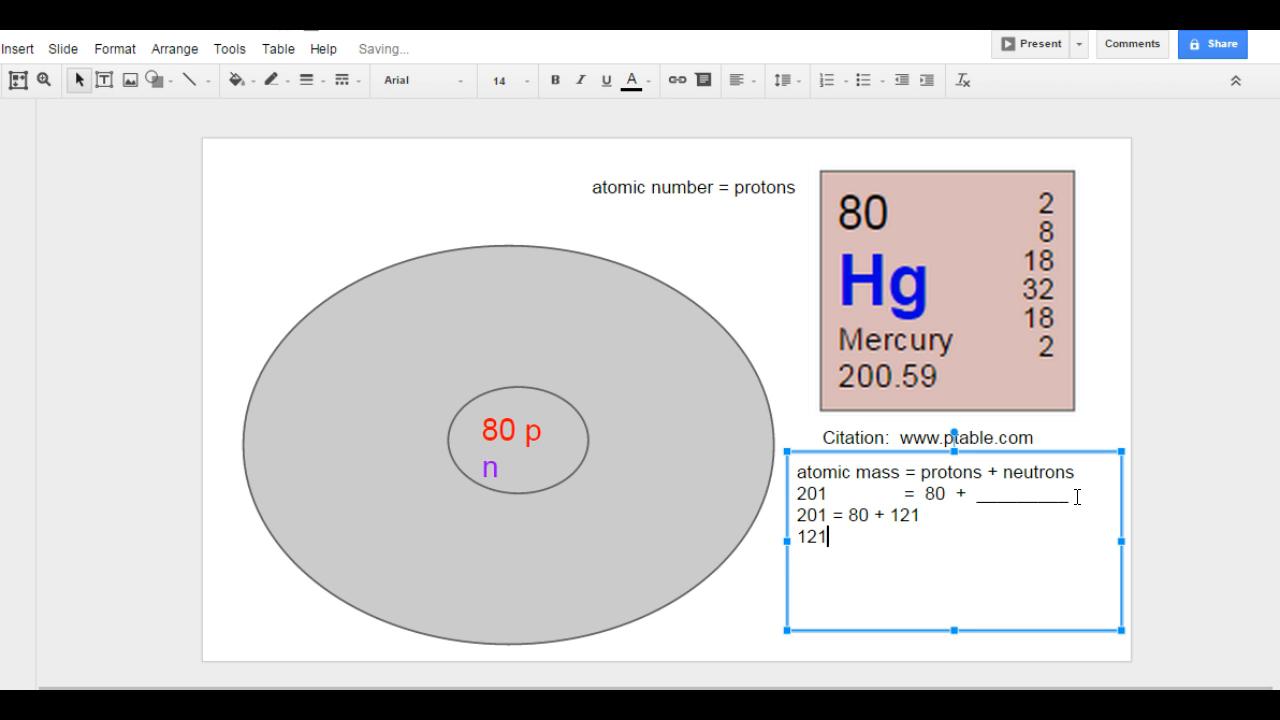
{"action": "type", "text": "neutrons"}
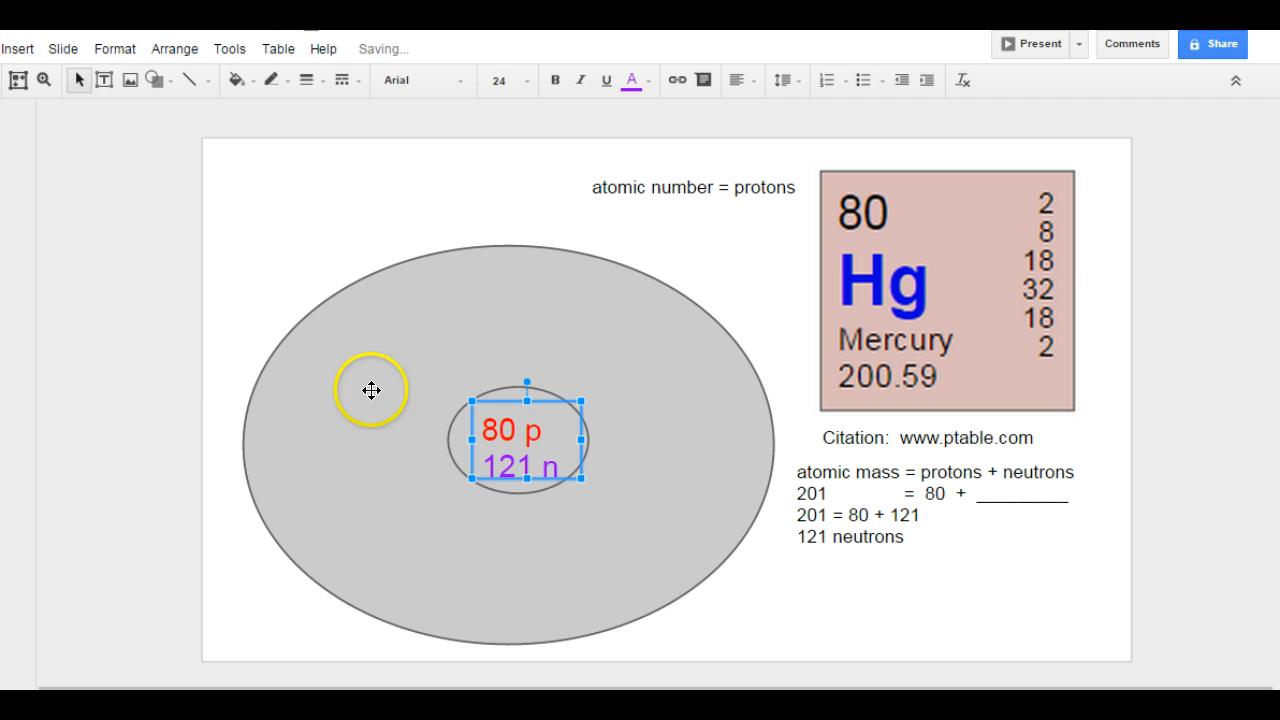
Step: Add an 'electron configuration' label above the Hg card and pick an arrow shape
{"action": "left_click", "coordinate": [240, 360]}
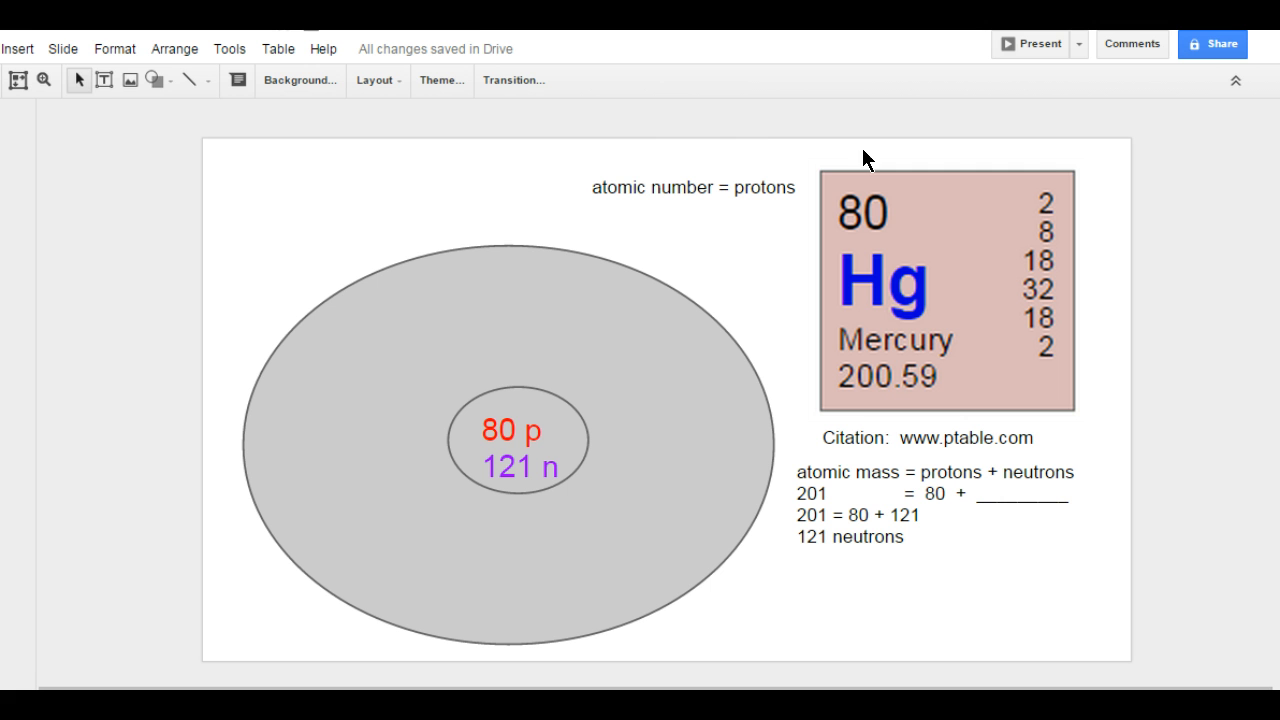
{"action": "left_click", "coordinate": [104, 84]}
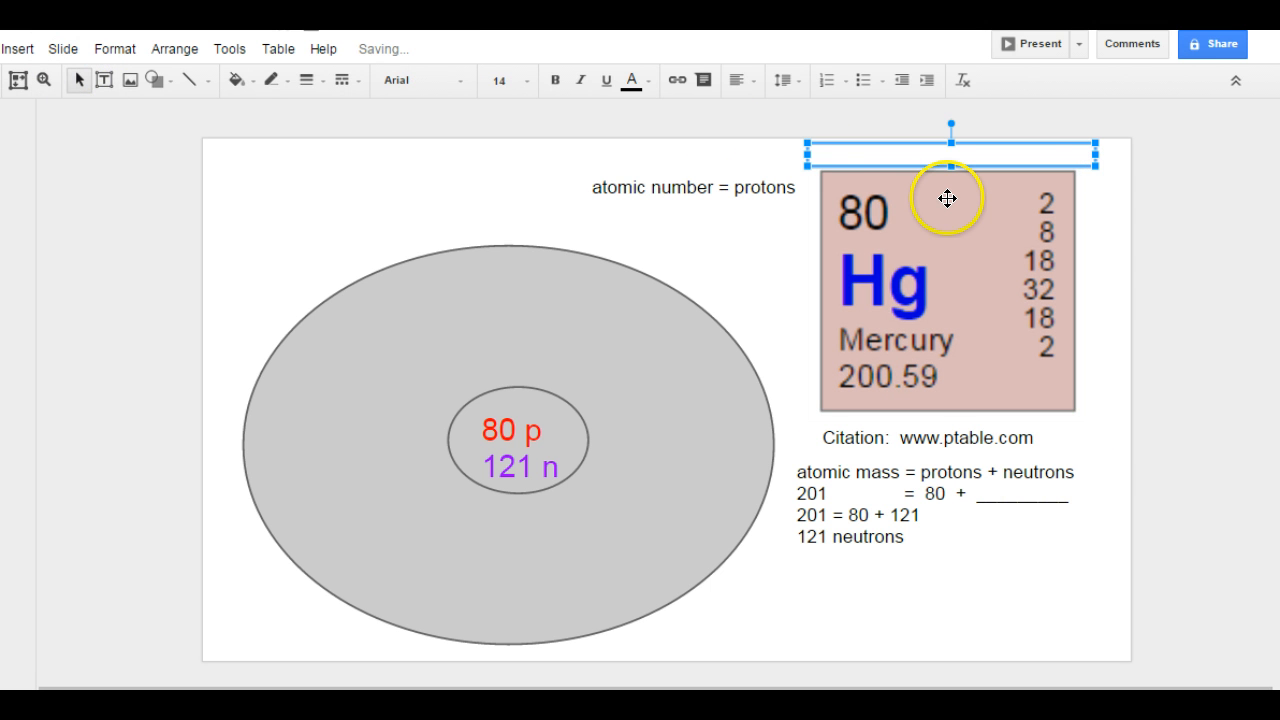
{"action": "type", "text": "electron configuration"}
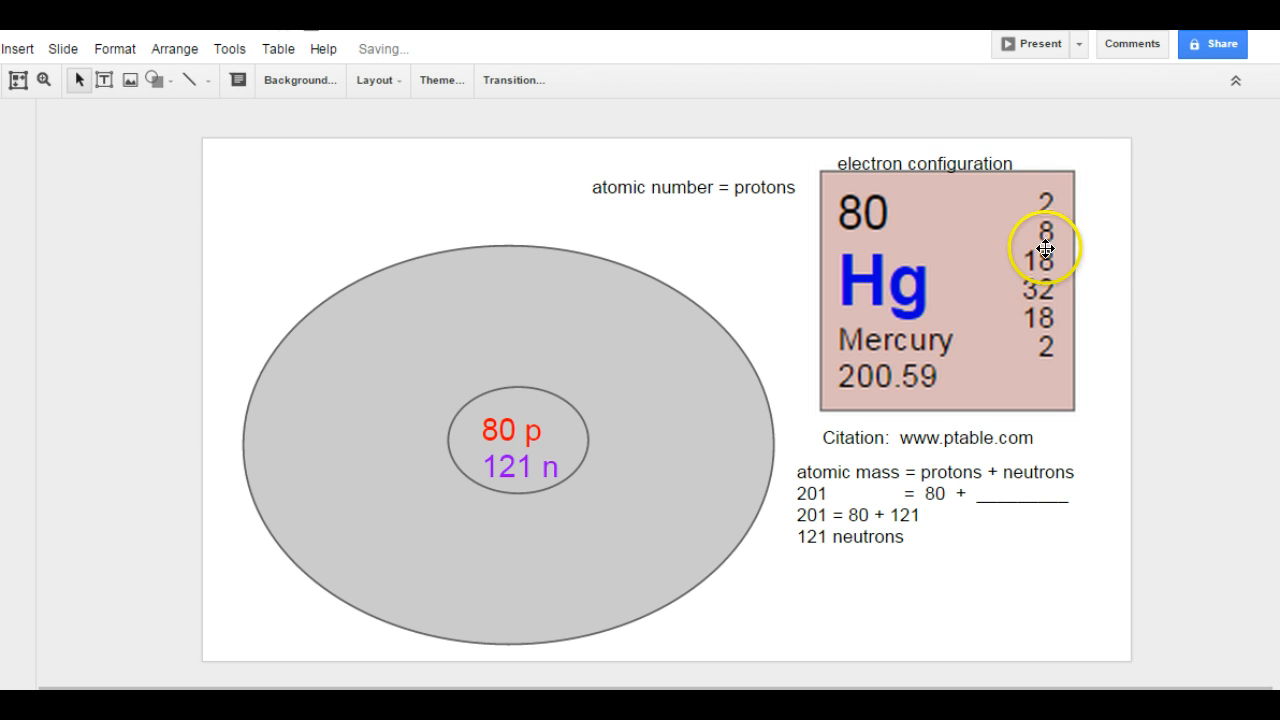
{"action": "mouse_move", "coordinate": [1048, 314]}
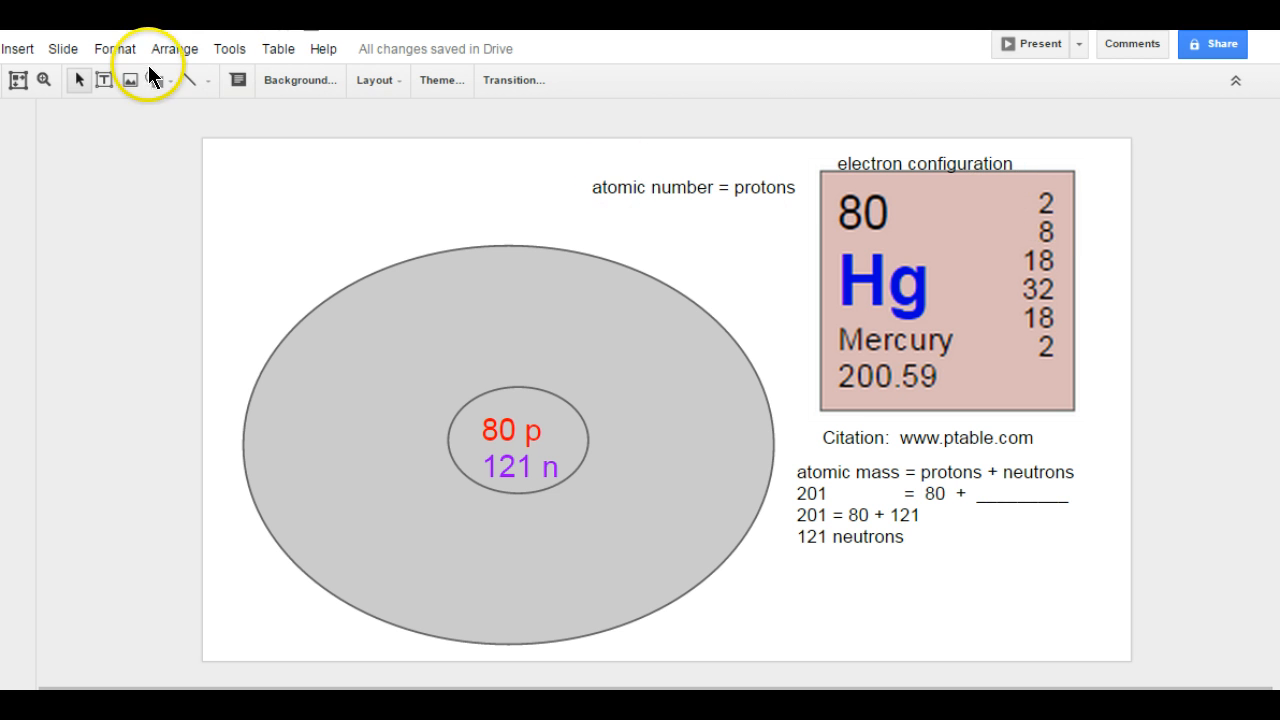
{"action": "left_click", "coordinate": [156, 80]}
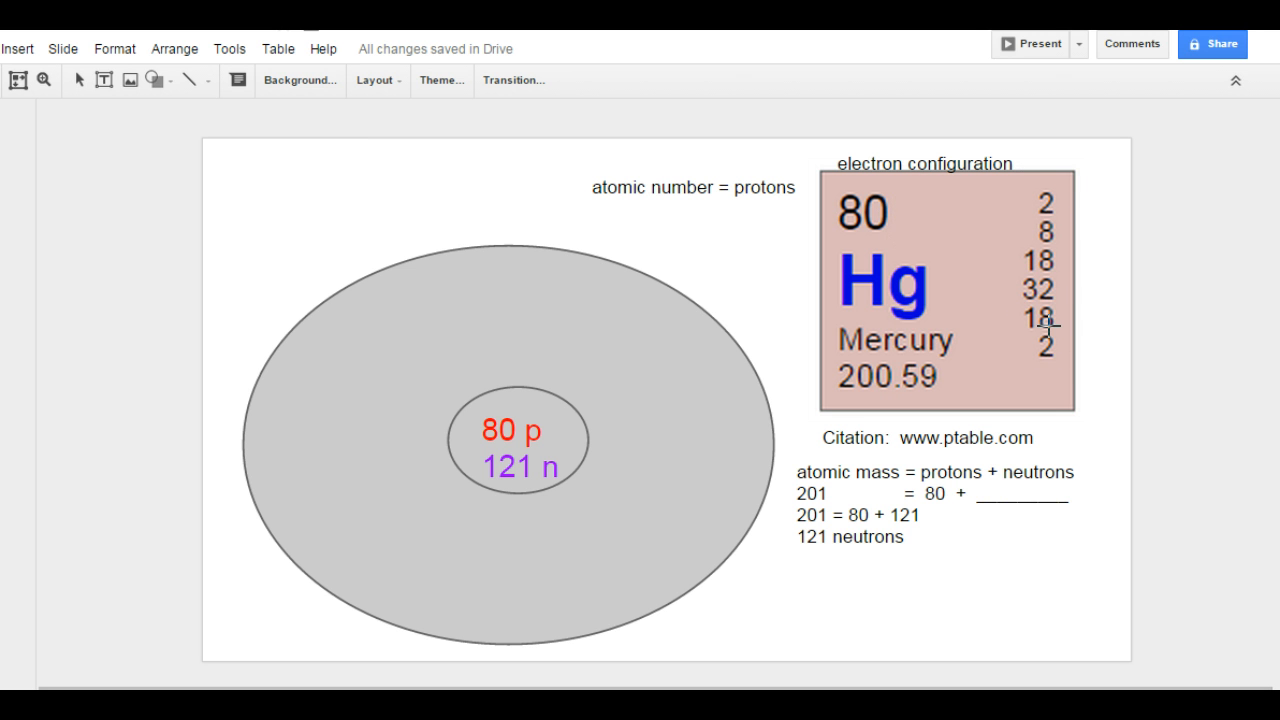
{"action": "left_click", "coordinate": [972, 248]}
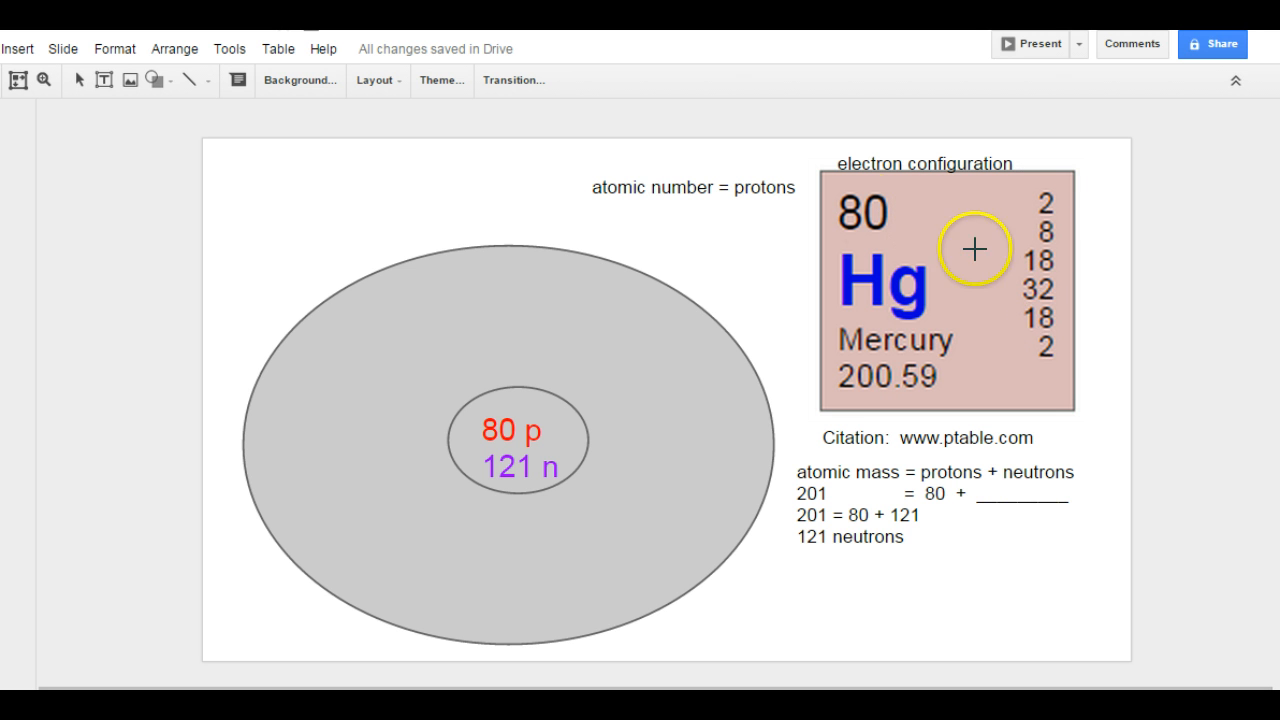
{"action": "mouse_move", "coordinate": [872, 212]}
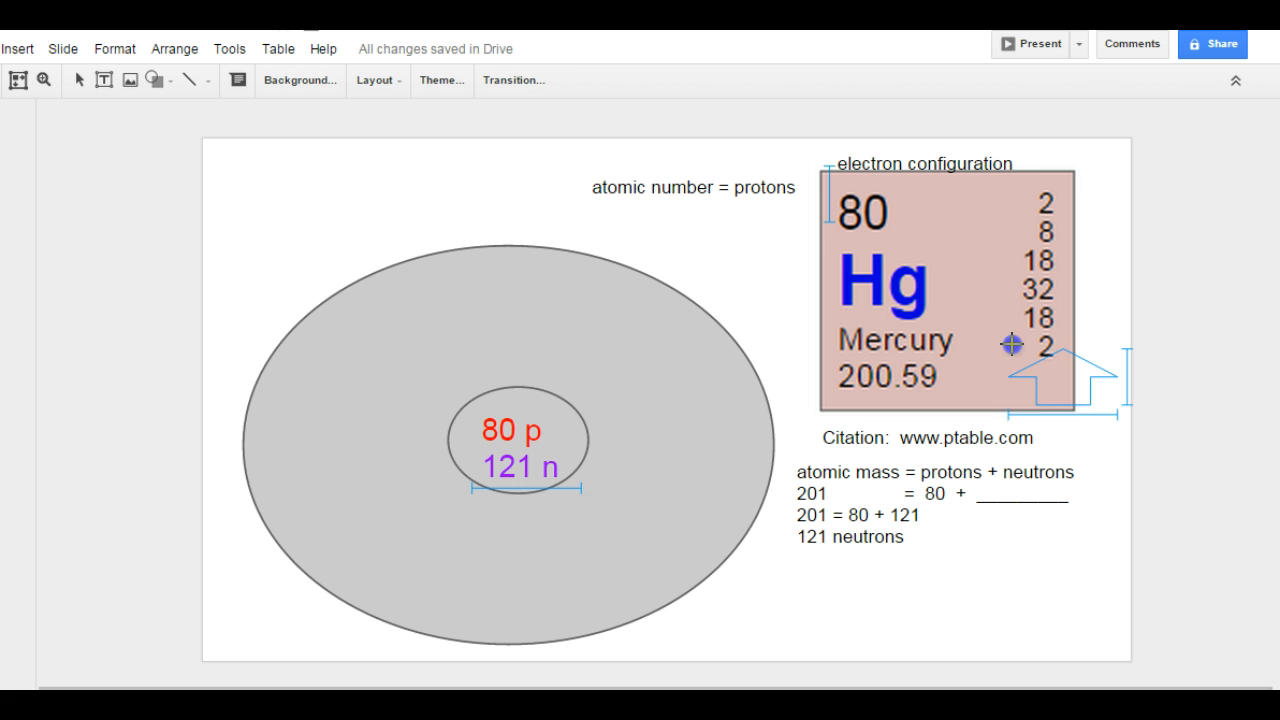
Step: Place an upward arrow below the bottom '2' of mercury's configuration column
{"action": "left_click", "coordinate": [1086, 392]}
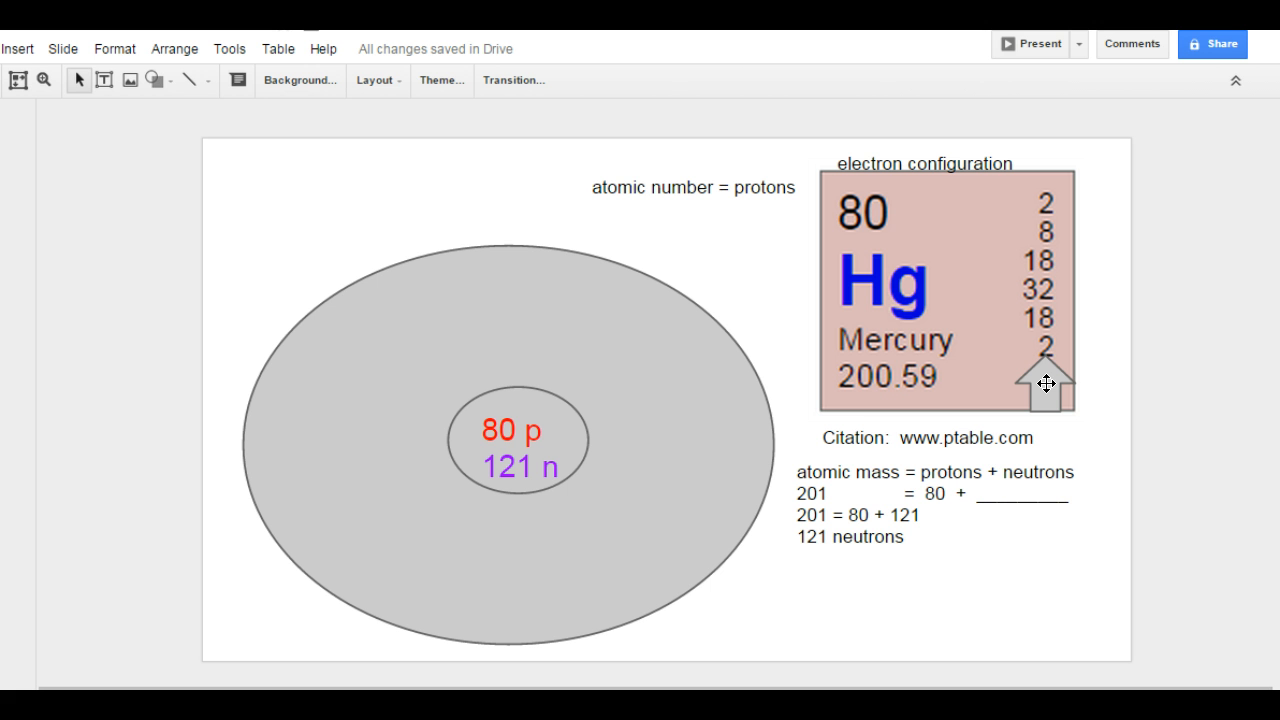
{"action": "mouse_move", "coordinate": [156, 70]}
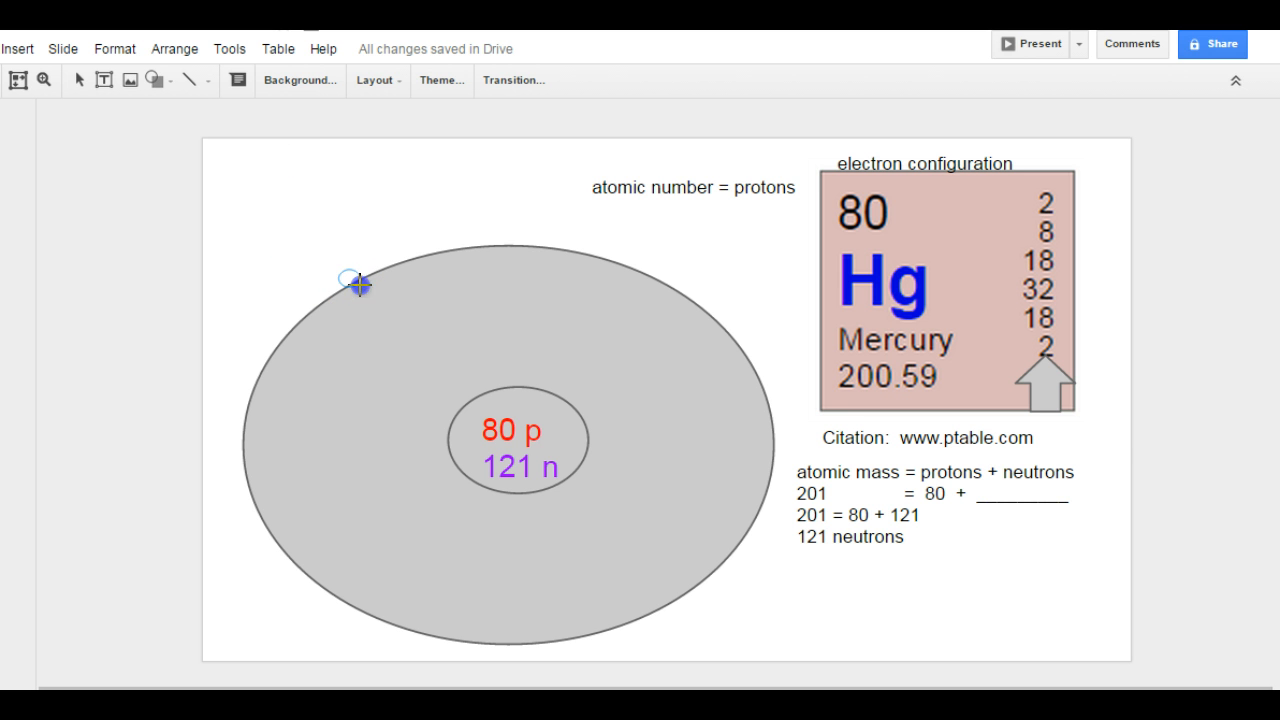
Step: Draw a small green-filled electron circle on the outer cloud's edge
{"action": "left_click", "coordinate": [356, 288]}
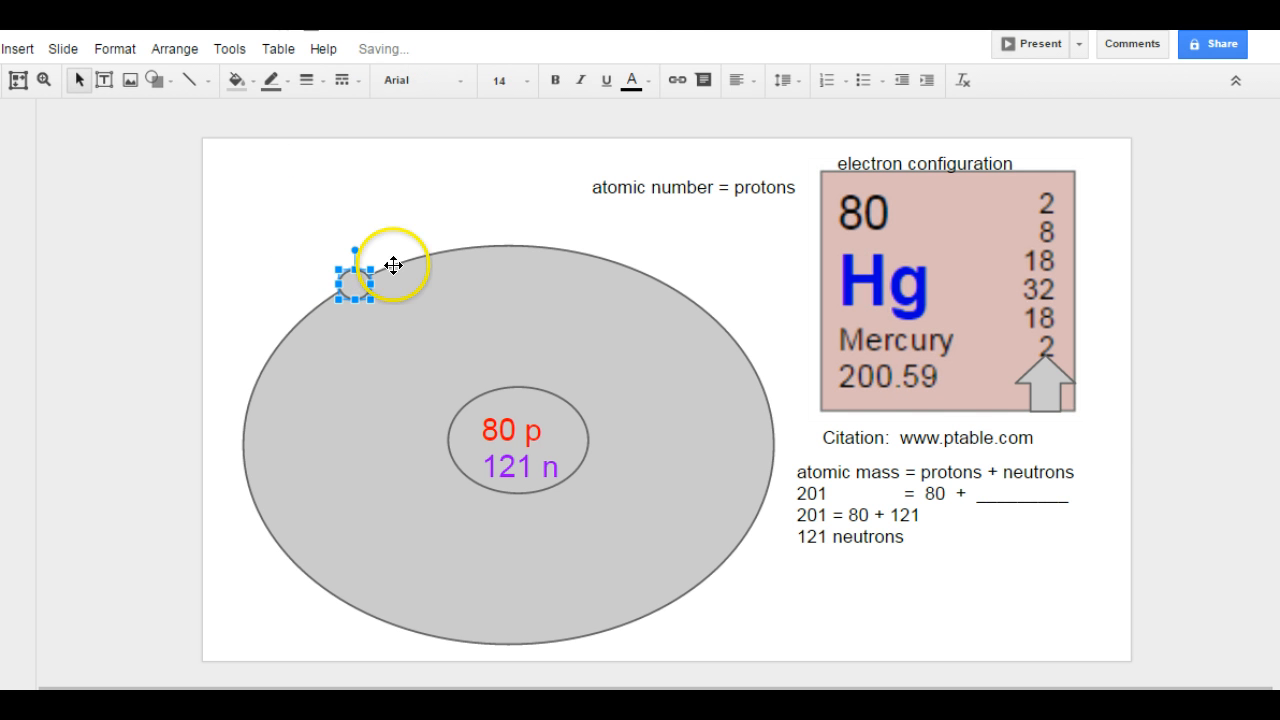
{"action": "left_click", "coordinate": [236, 80]}
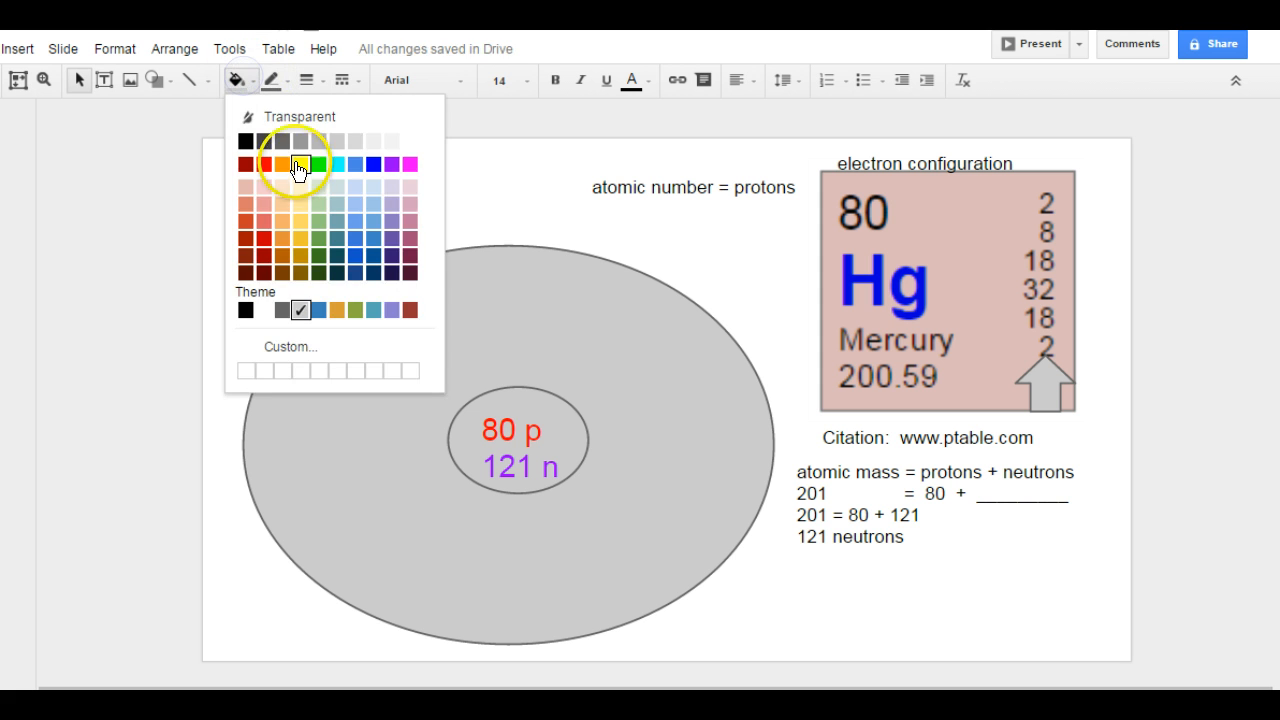
{"action": "left_click", "coordinate": [314, 164]}
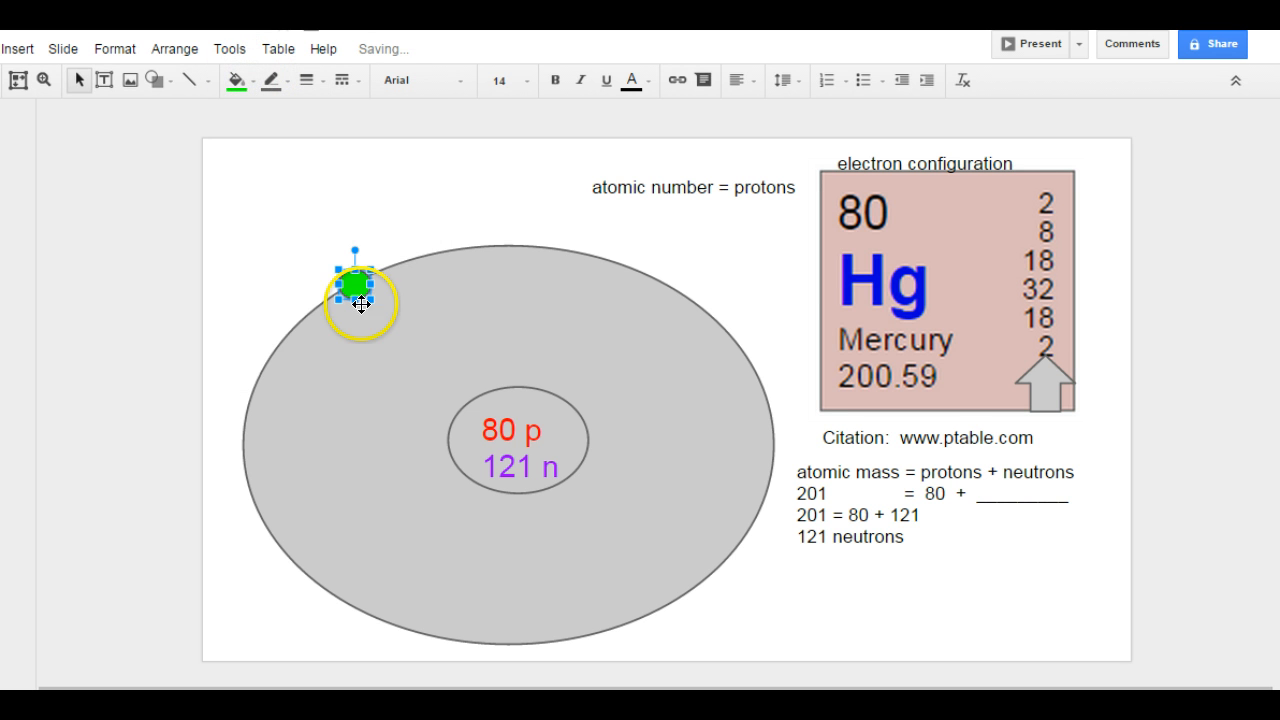
{"action": "left_click_drag", "start_coordinate": [356, 300], "coordinate": [356, 284]}
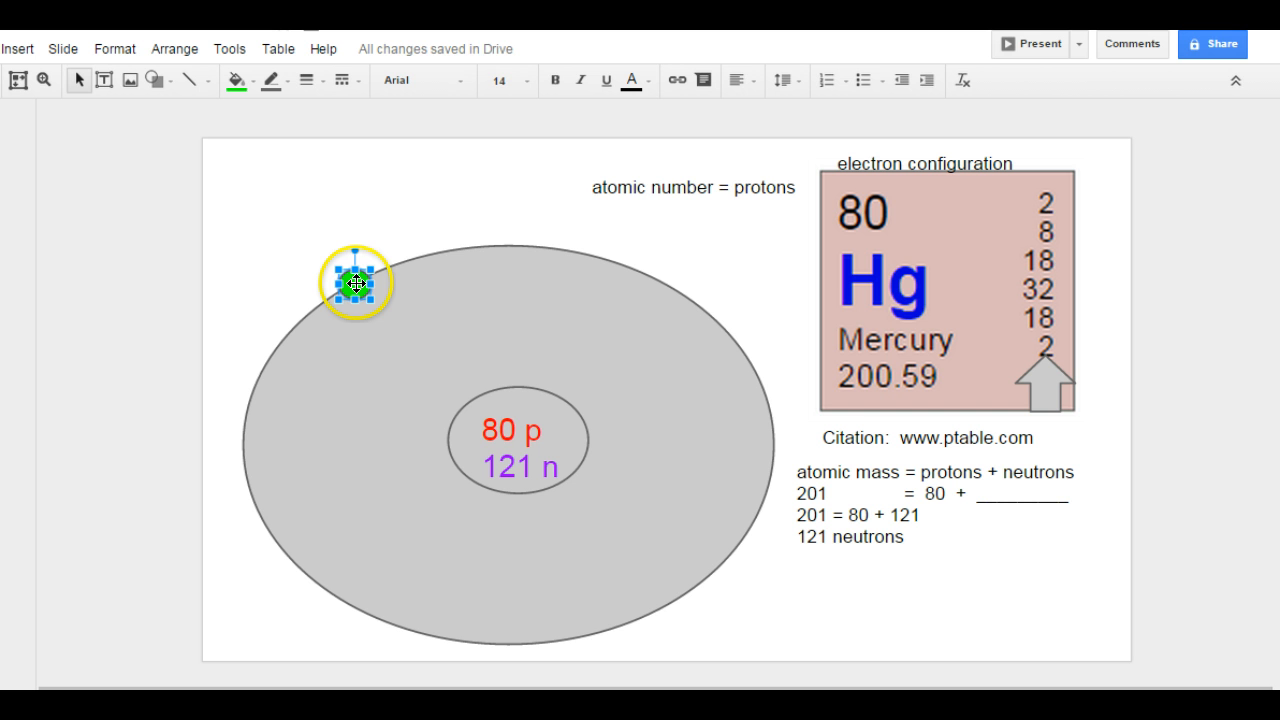
Step: Copy the green electron and position the second one on the cloud's top edge
{"action": "left_click_drag", "start_coordinate": [356, 282], "coordinate": [368, 300]}
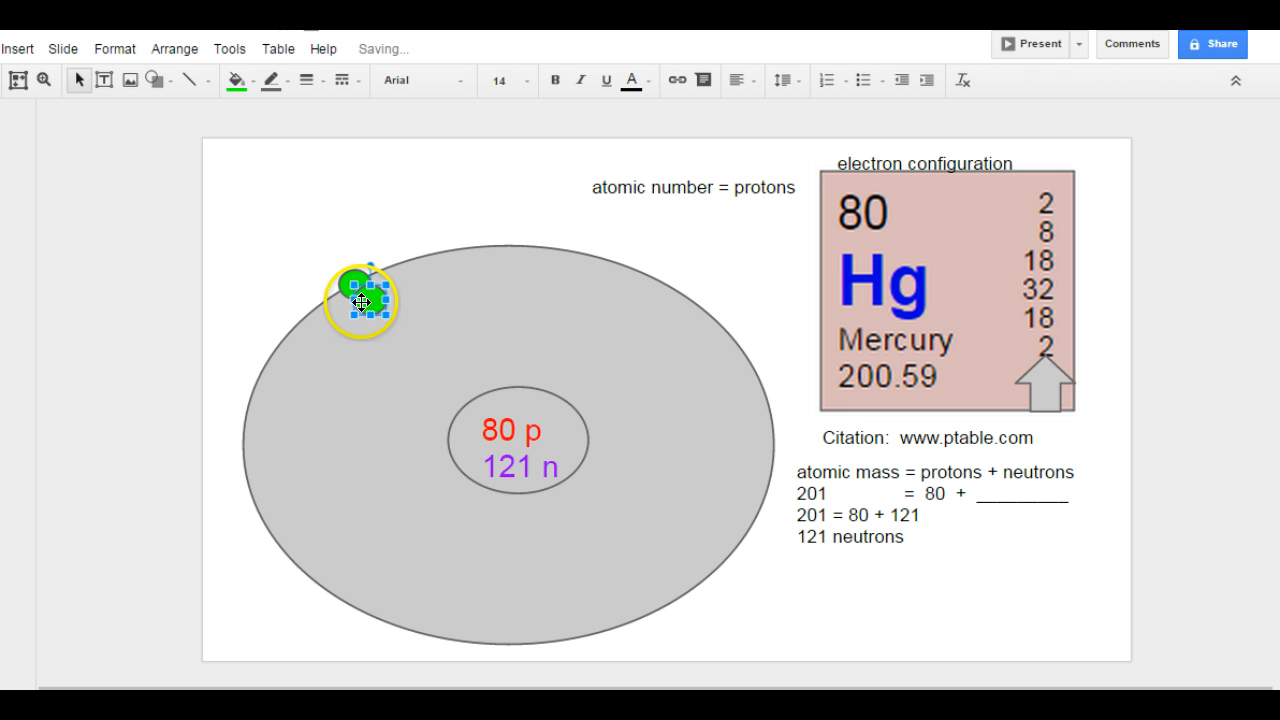
{"action": "left_click_drag", "start_coordinate": [360, 300], "coordinate": [508, 244]}
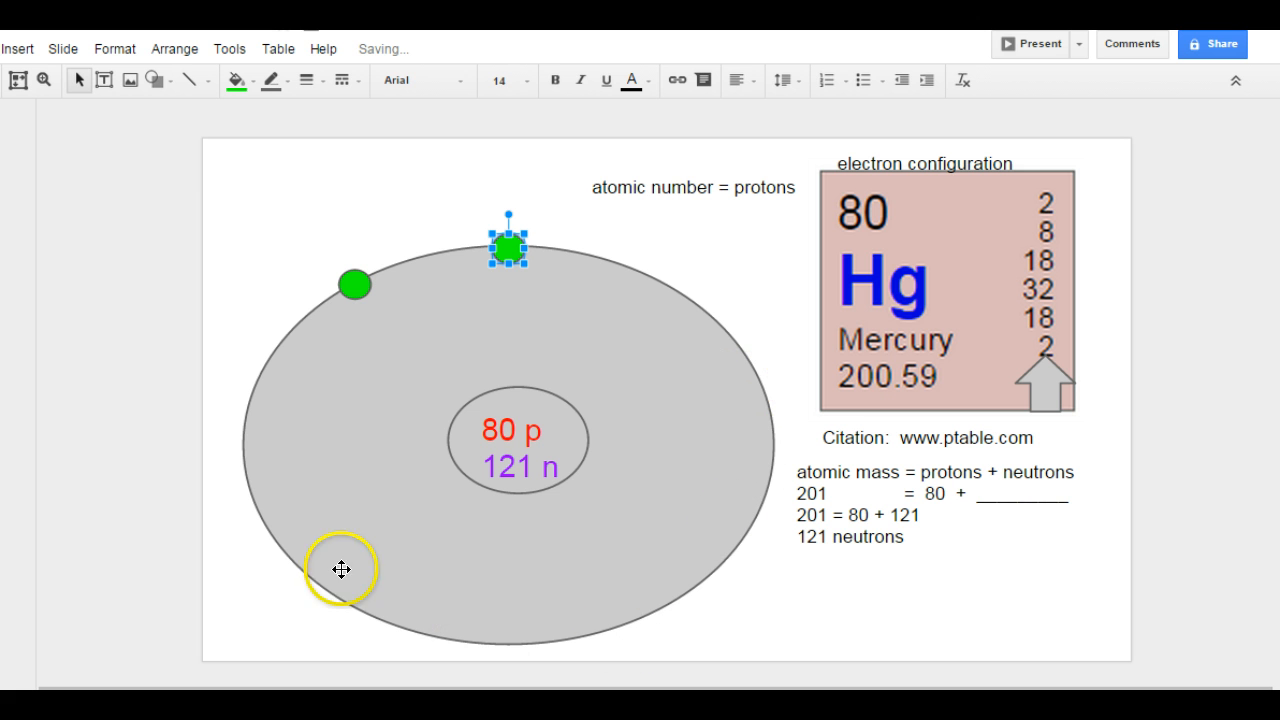
{"action": "left_click_drag", "start_coordinate": [340, 570], "coordinate": [348, 288]}
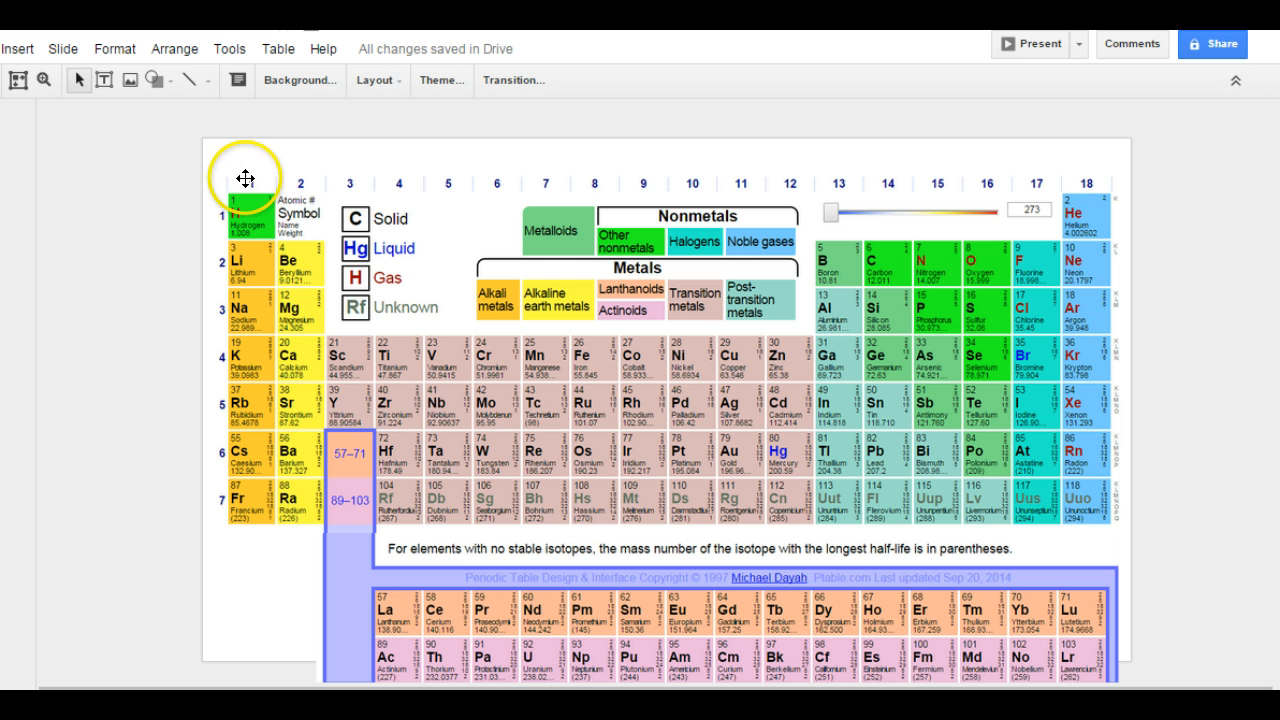
{"action": "mouse_move", "coordinate": [244, 522]}
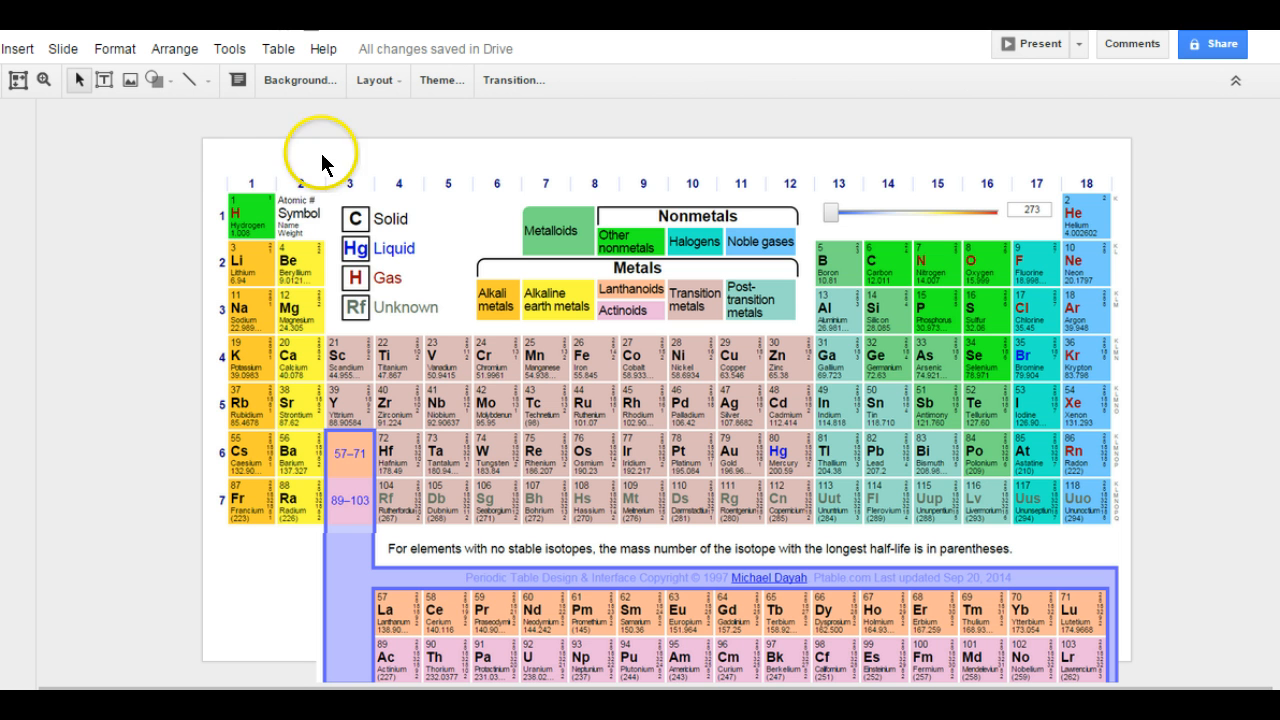
{"action": "mouse_move", "coordinate": [300, 456]}
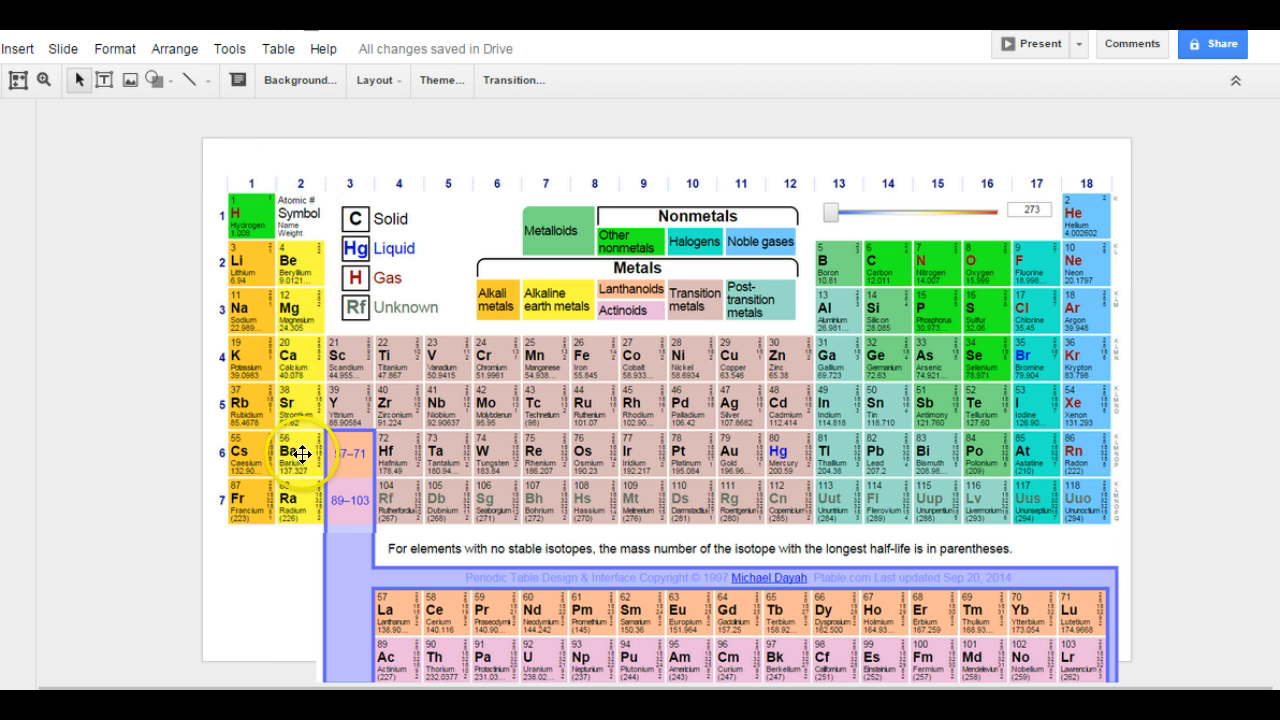
{"action": "mouse_move", "coordinate": [838, 176]}
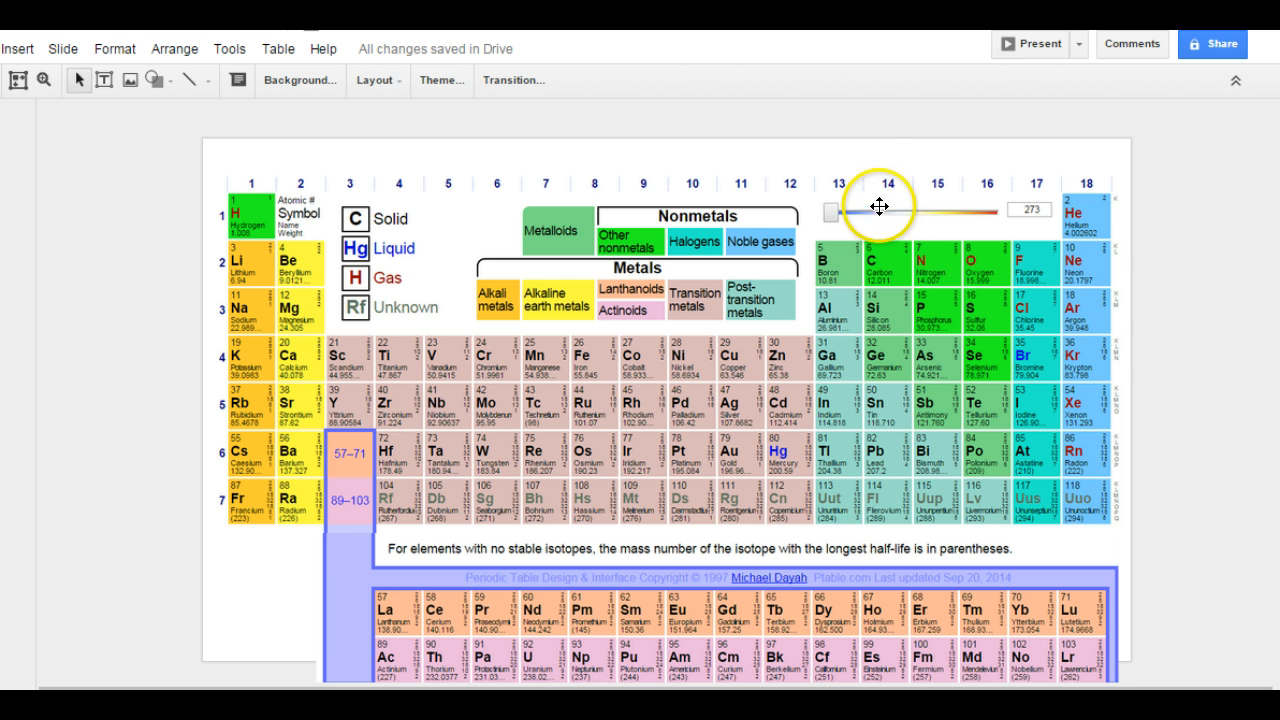
{"action": "mouse_move", "coordinate": [908, 480]}
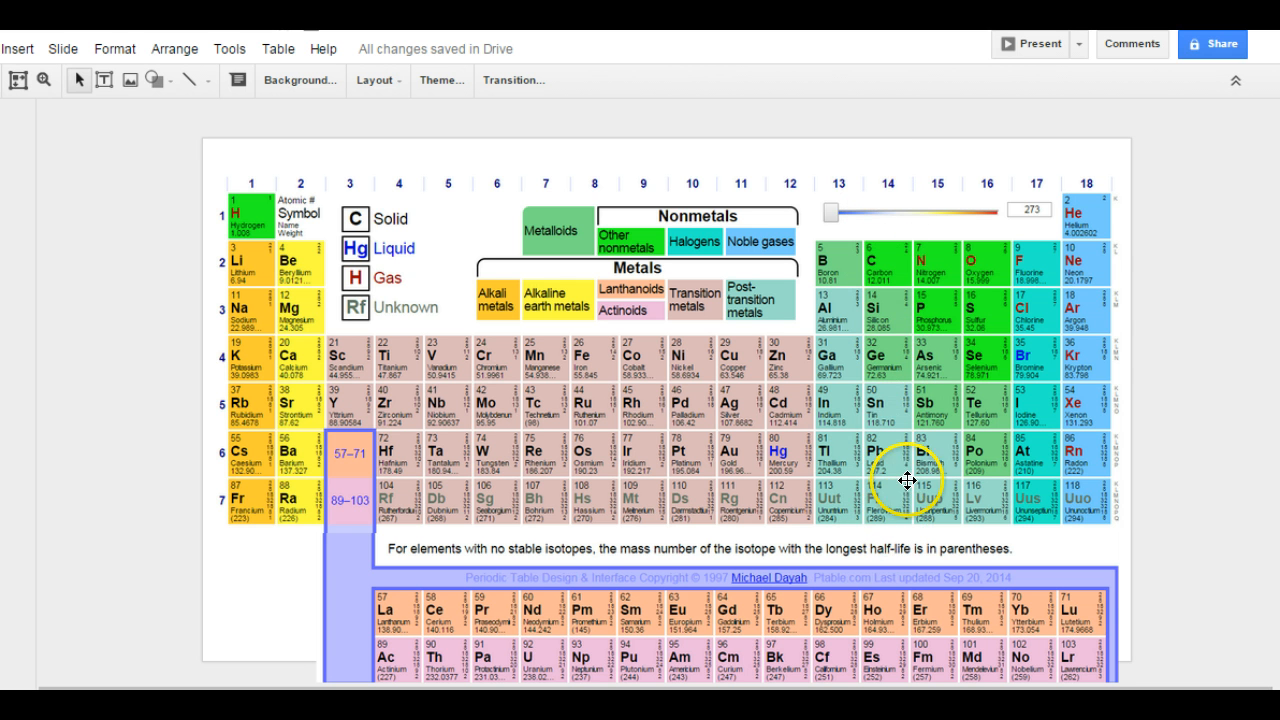
{"action": "mouse_move", "coordinate": [916, 480]}
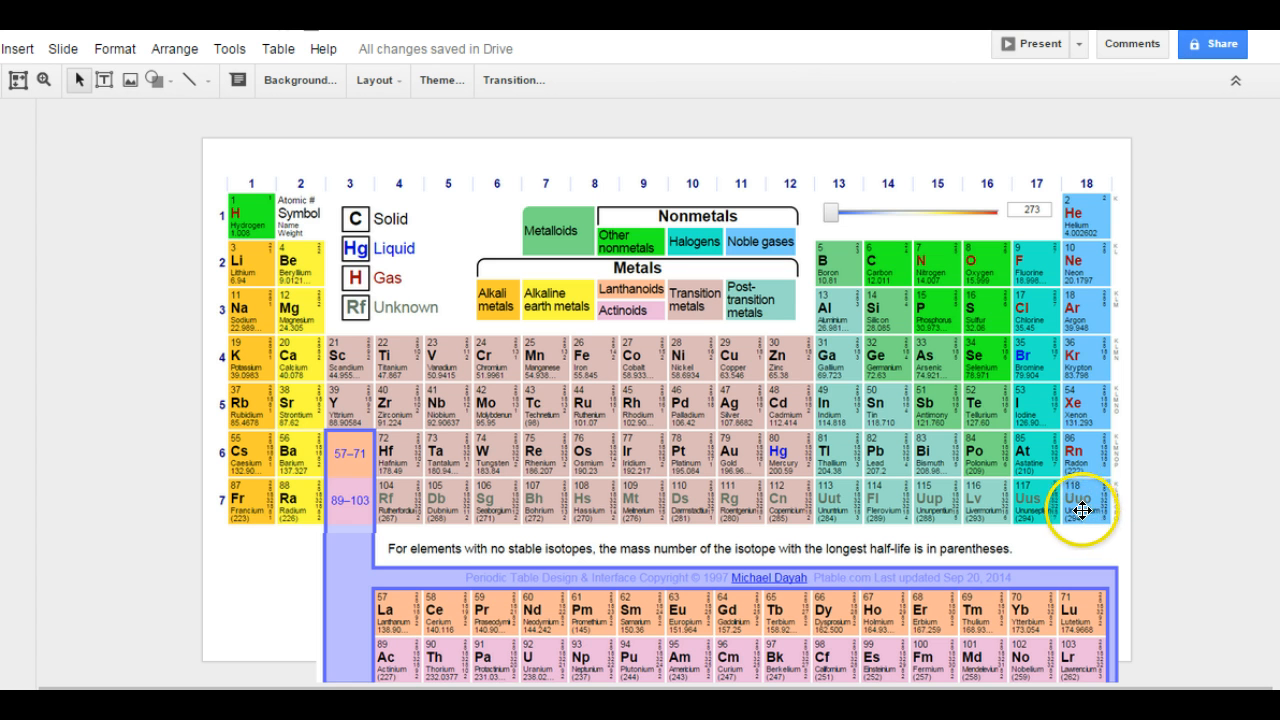
{"action": "mouse_move", "coordinate": [1050, 222]}
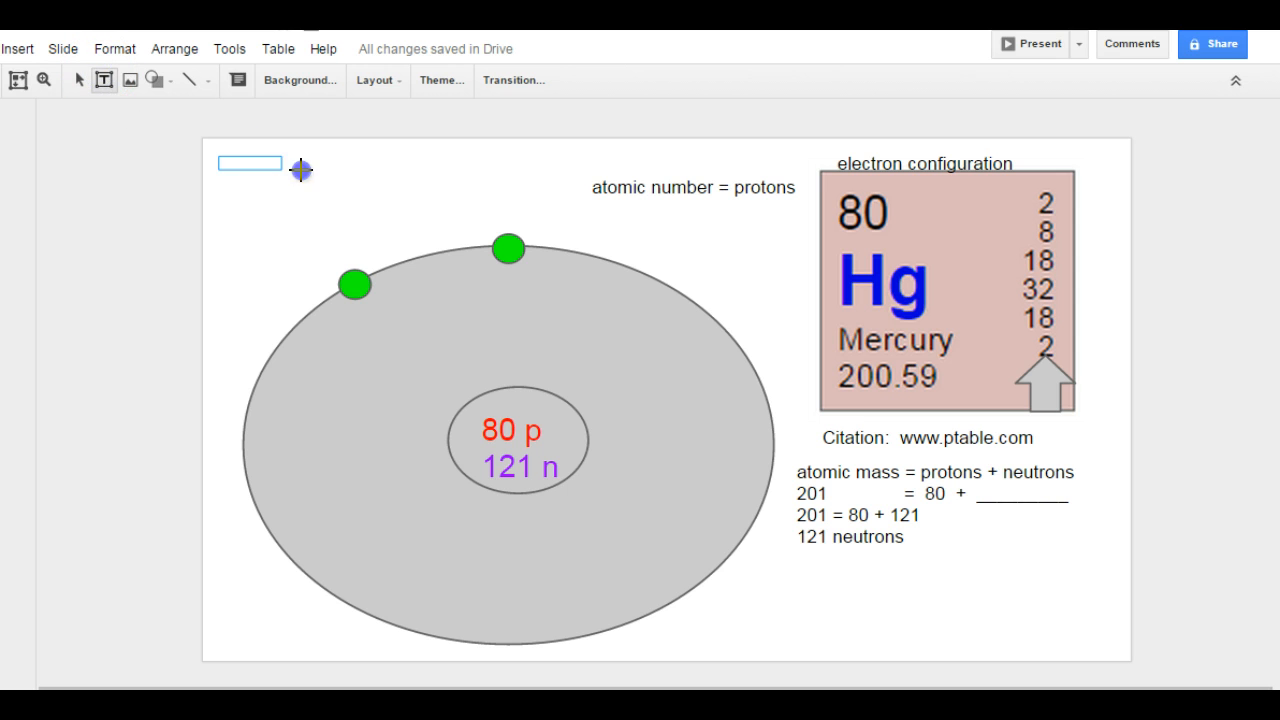
Step: Write that valence electrons equal the bottom number of the electron configuration
{"action": "type", "text": "valan"}
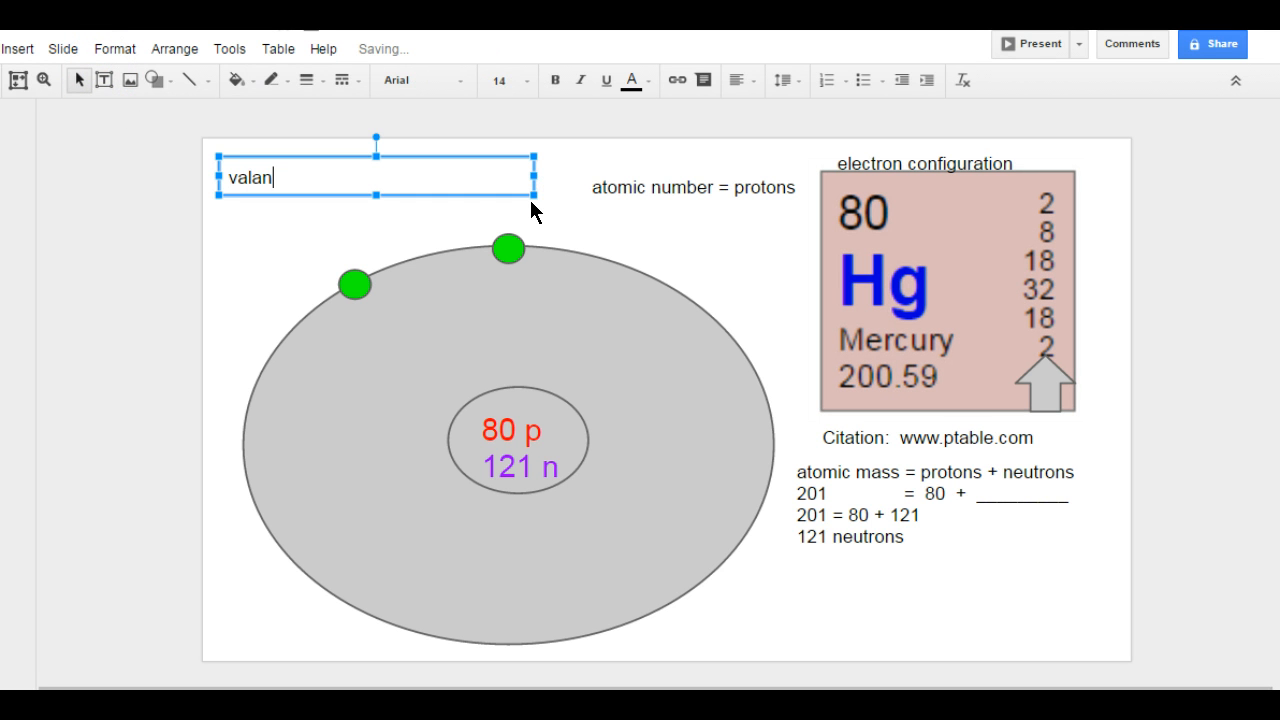
{"action": "type", "text": "valence e"}
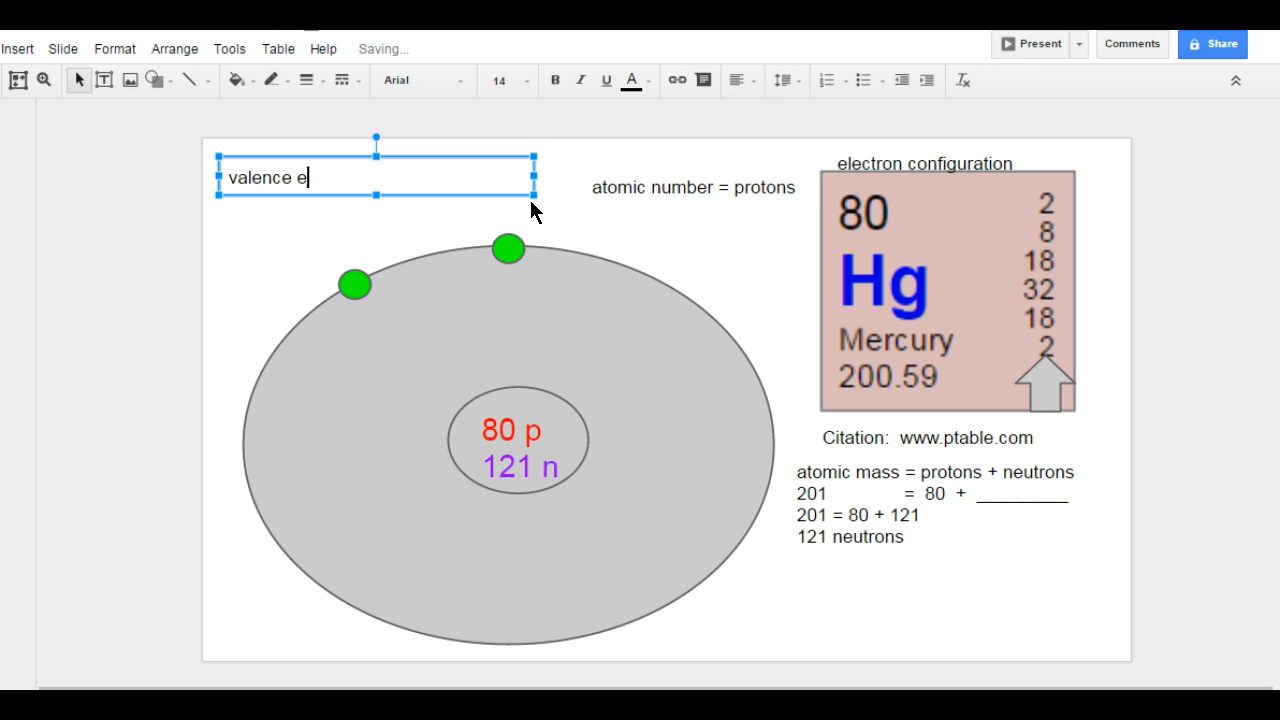
{"action": "type", "text": "lectrons = bottom number of the electron"}
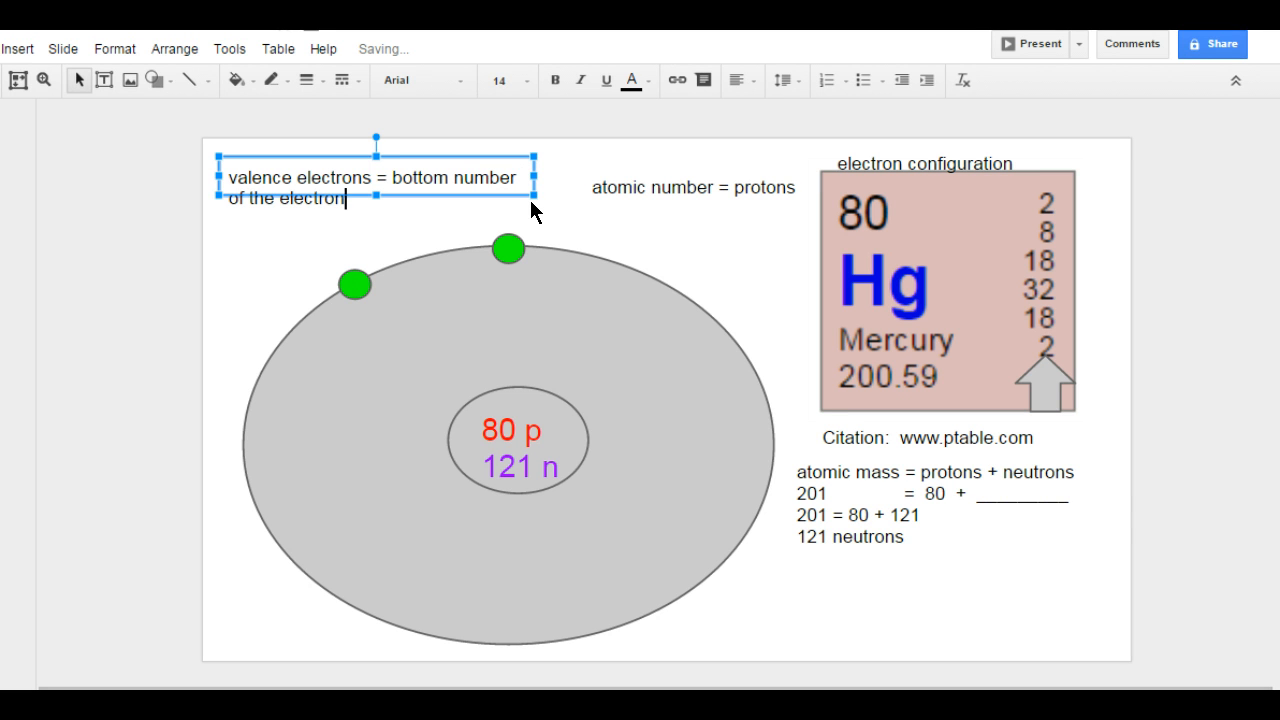
{"action": "type", "text": "configuration"}
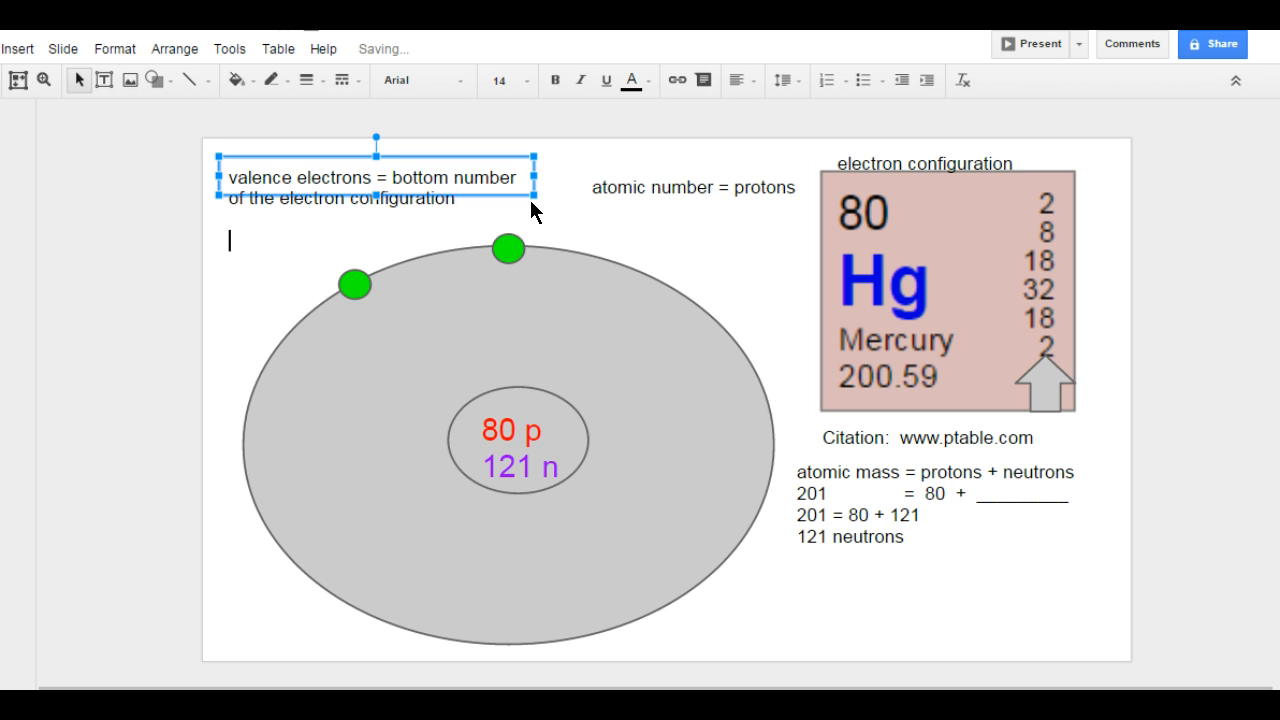
Step: Write 'Valence electrons are based on the group number.' in the second note
{"action": "type", "text": "valence e"}
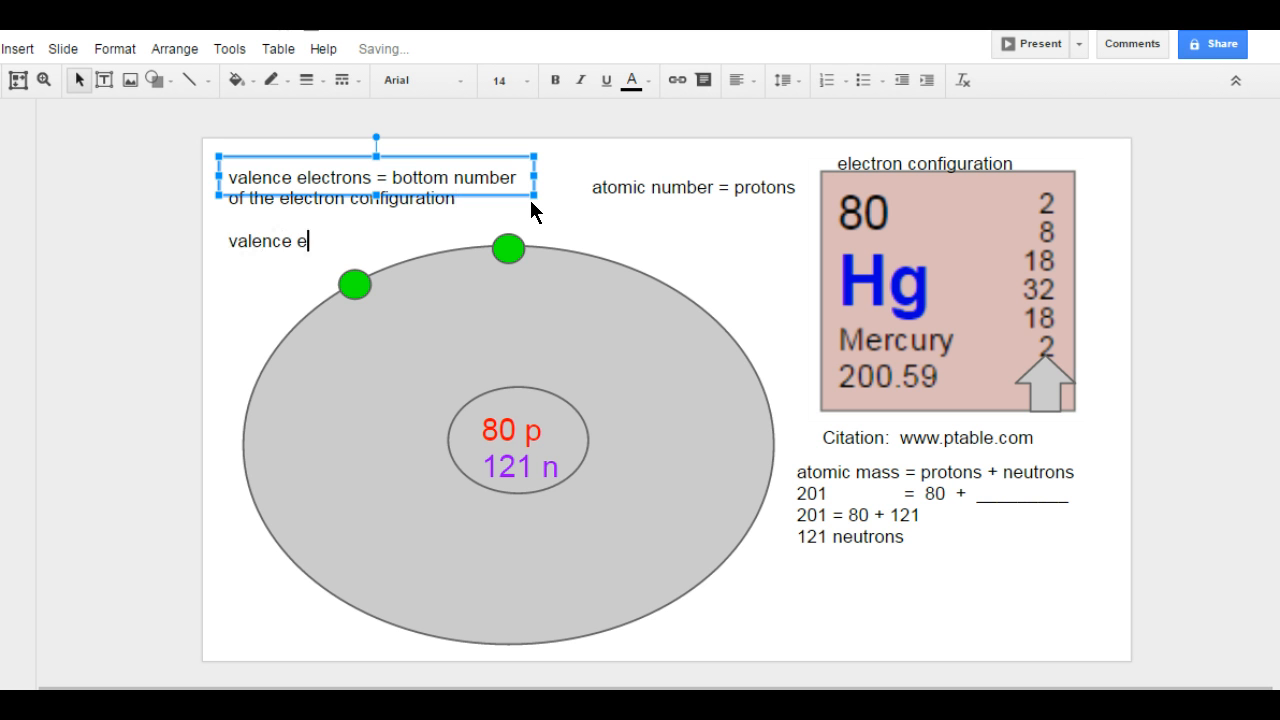
{"action": "type", "text": "lectrons are based on th"}
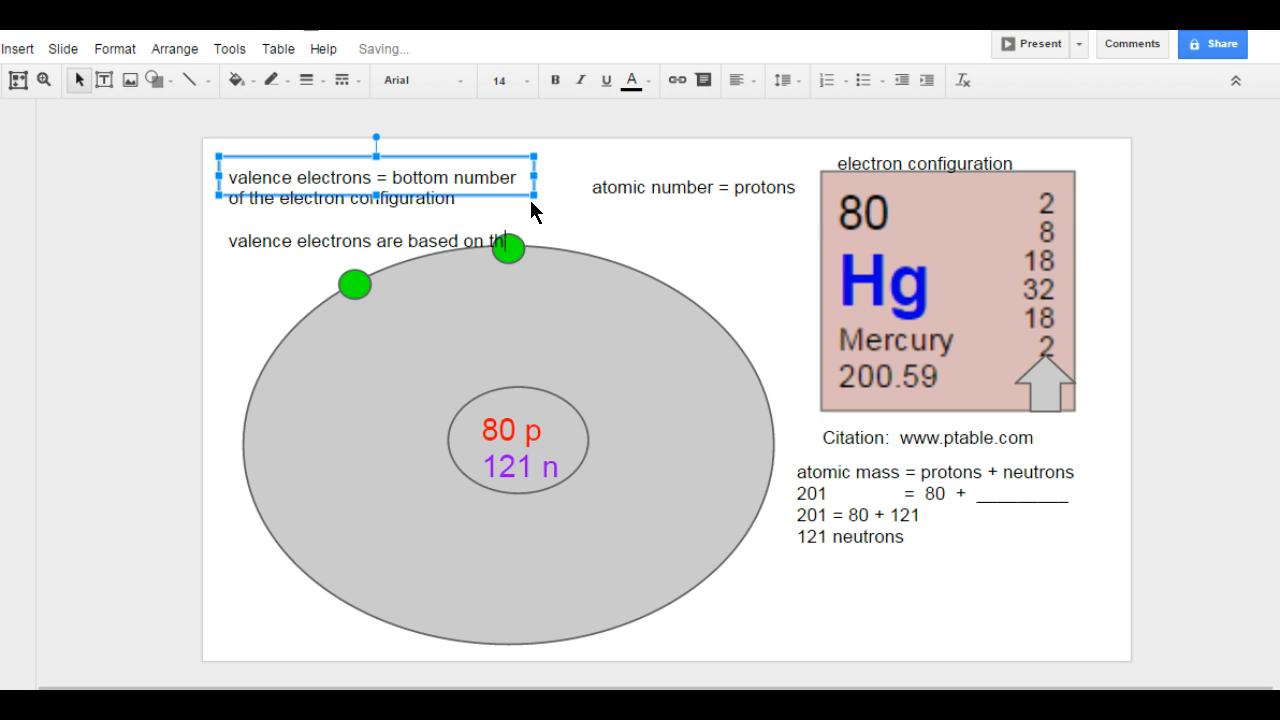
{"action": "type", "text": "gr"}
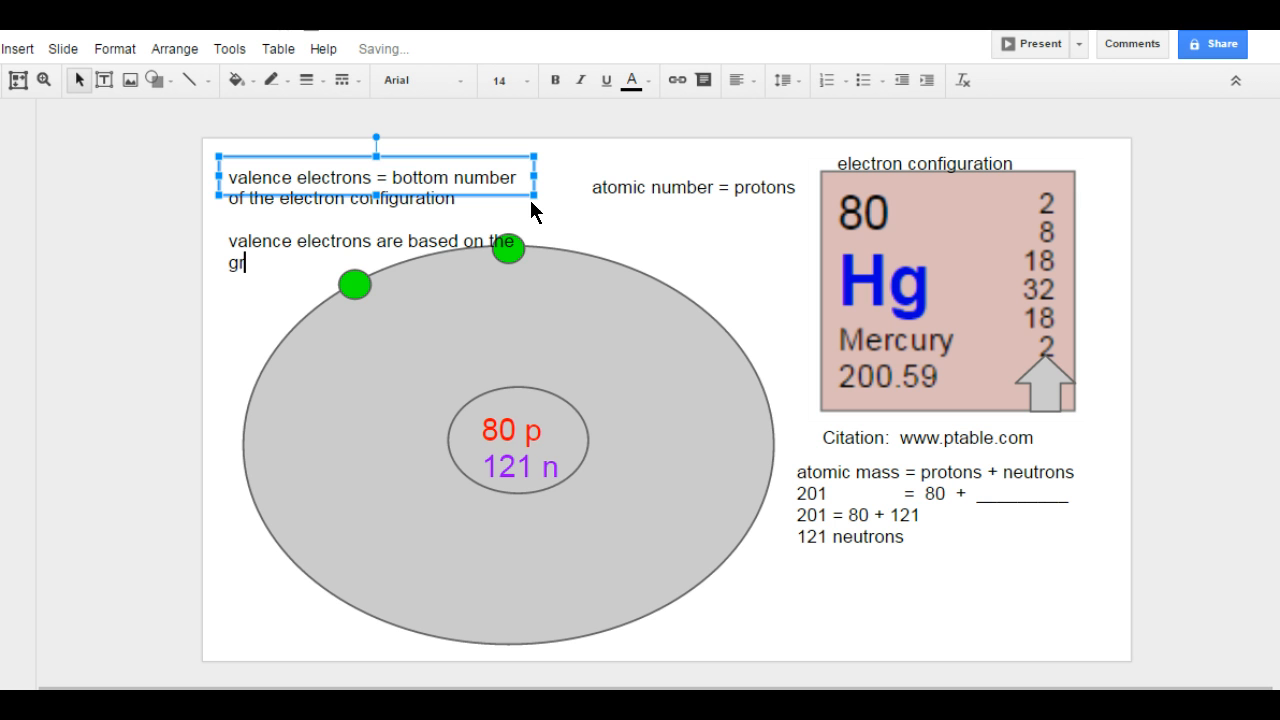
{"action": "type", "text": "oup"}
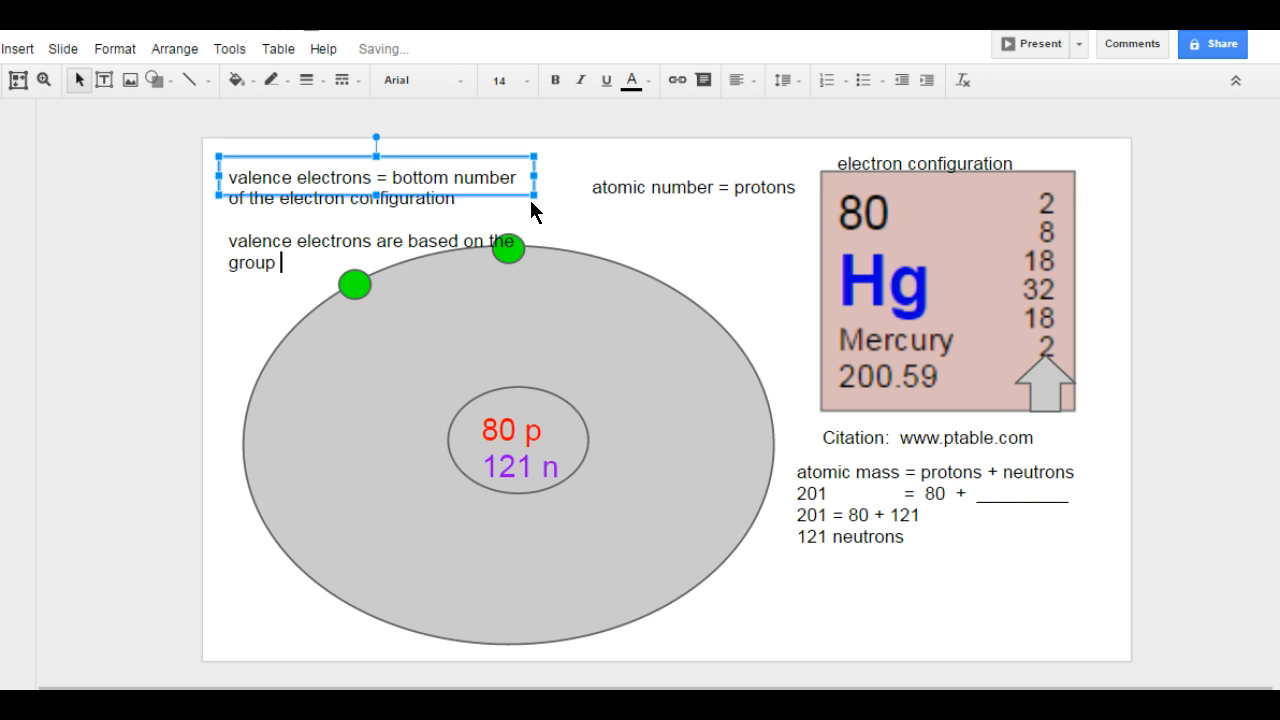
{"action": "type", "text": "number."}
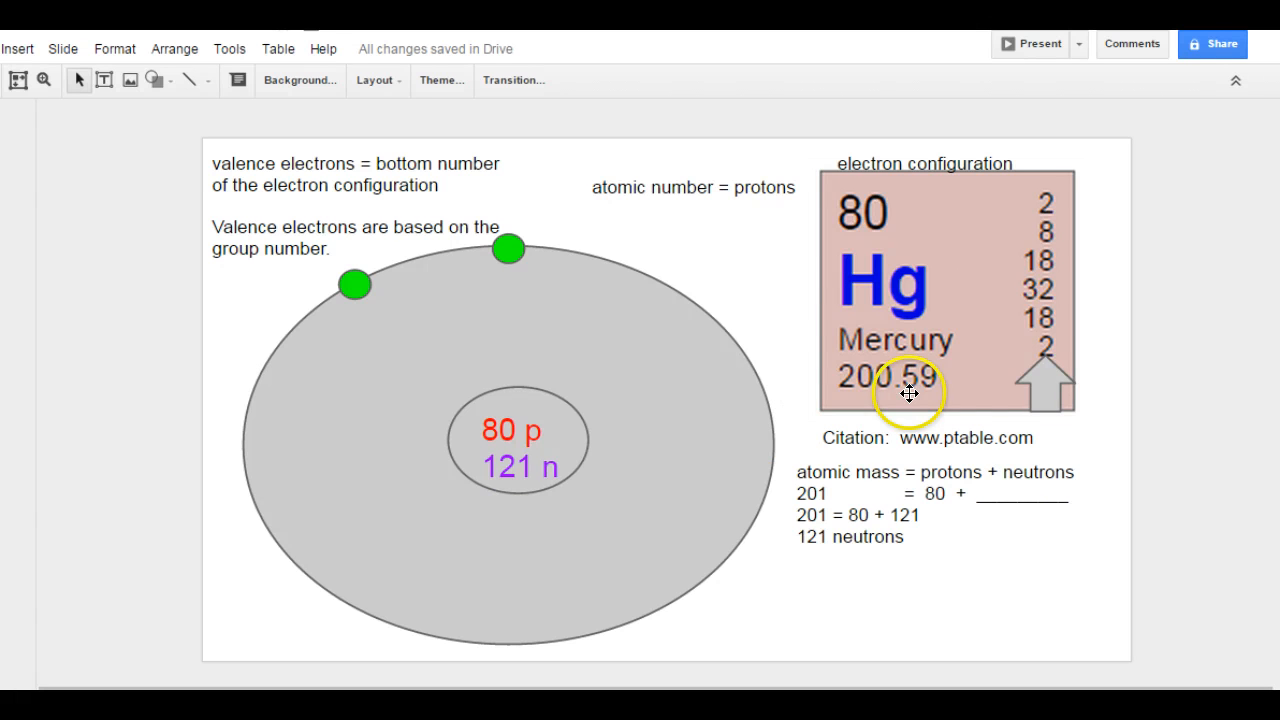
{"action": "mouse_move", "coordinate": [1028, 252]}
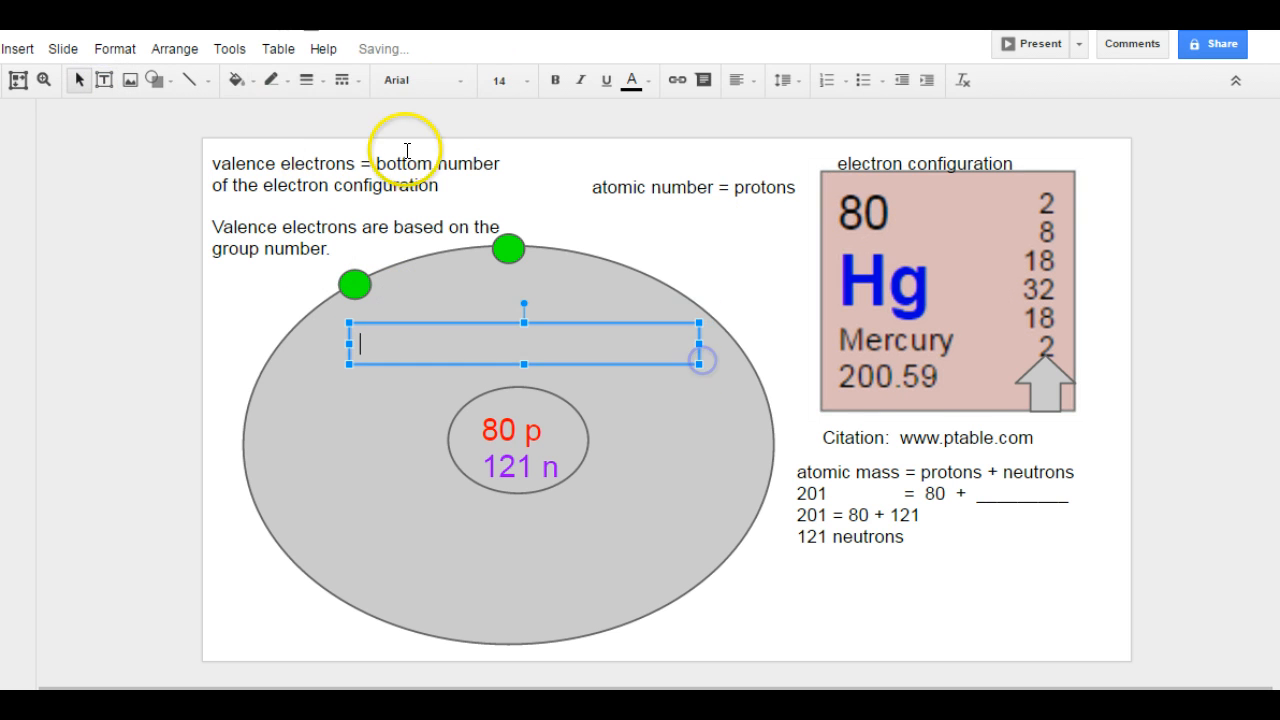
{"action": "mouse_move", "coordinate": [524, 90]}
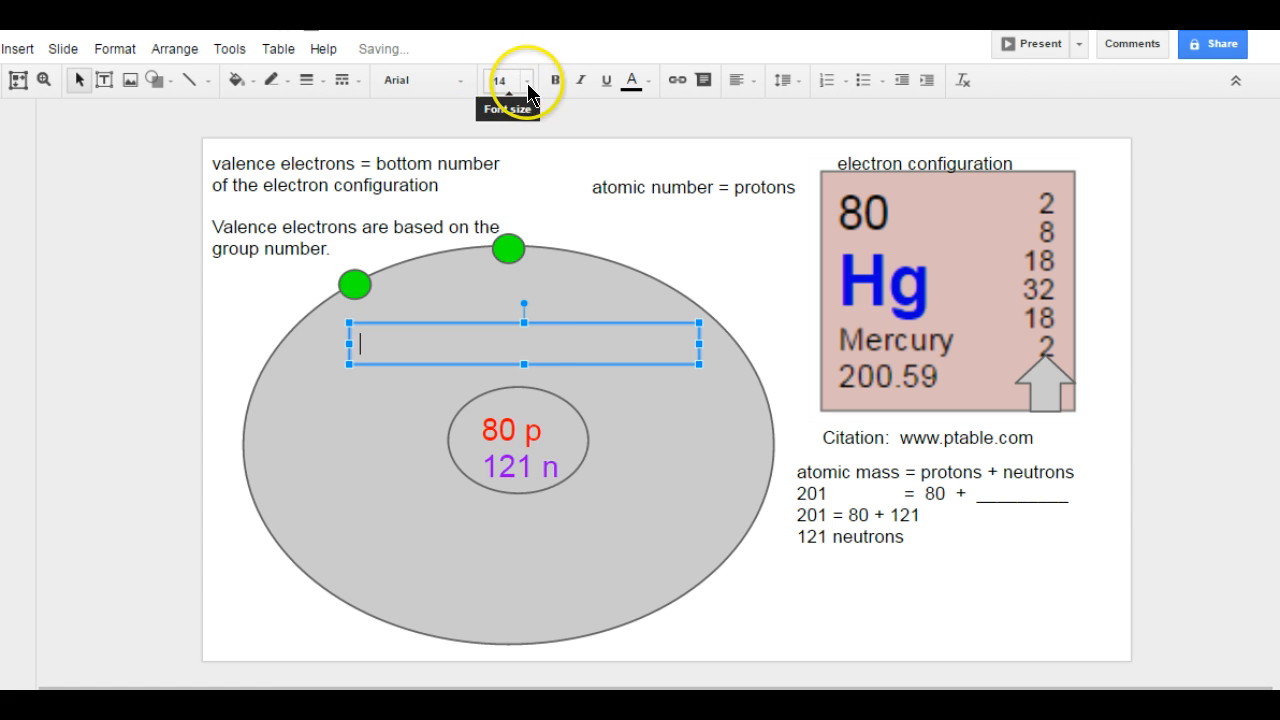
Step: Write a green size-24 'other electrons' label inside the cloud above the nucleus
{"action": "left_click", "coordinate": [526, 80]}
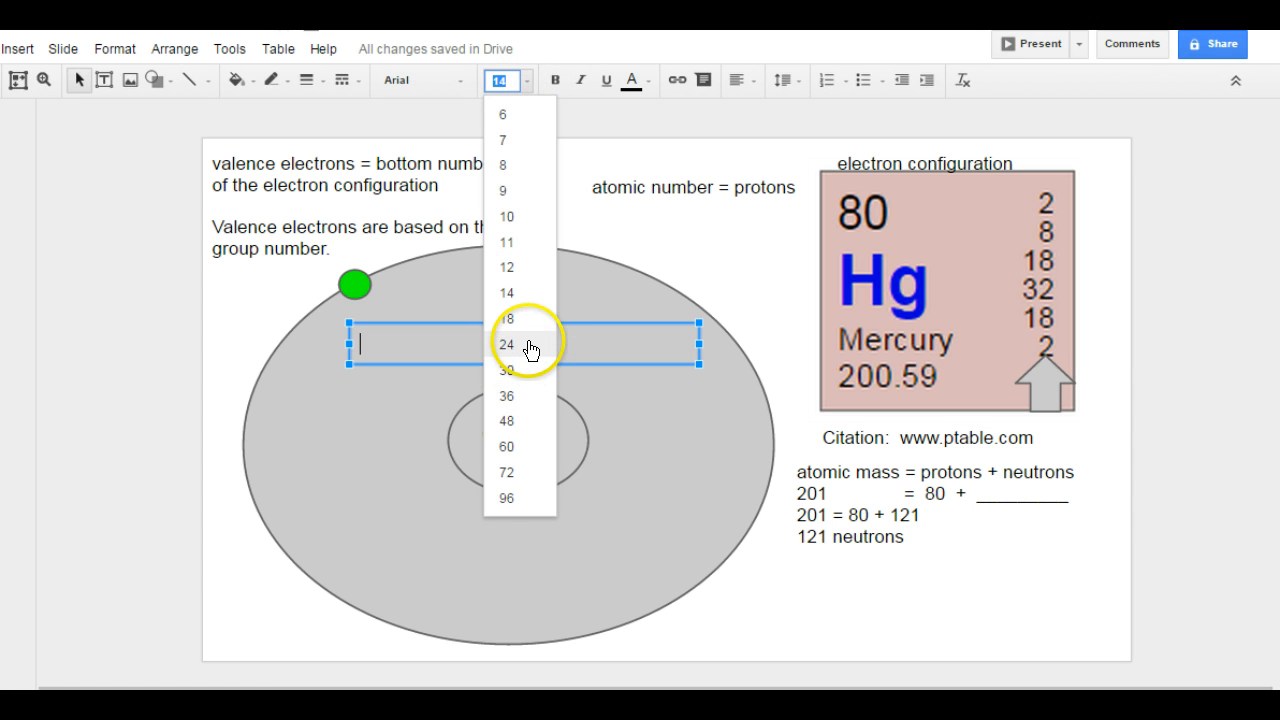
{"action": "left_click", "coordinate": [632, 80]}
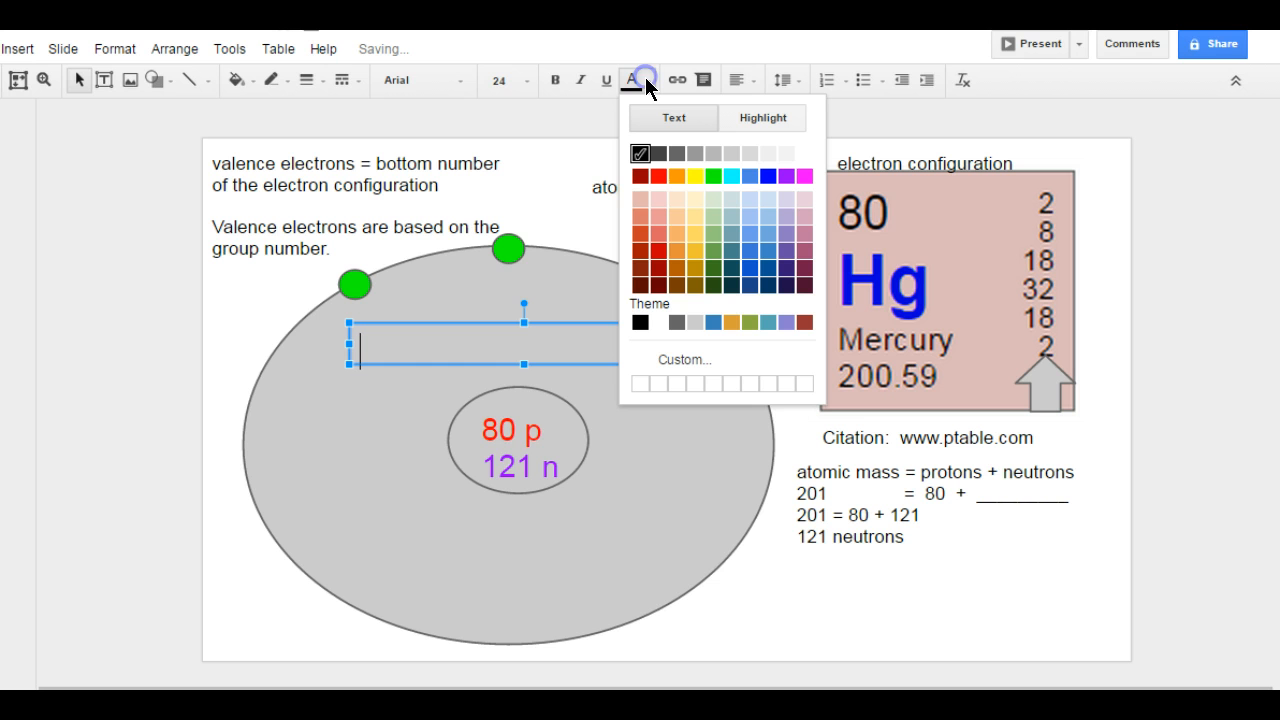
{"action": "mouse_move", "coordinate": [712, 176]}
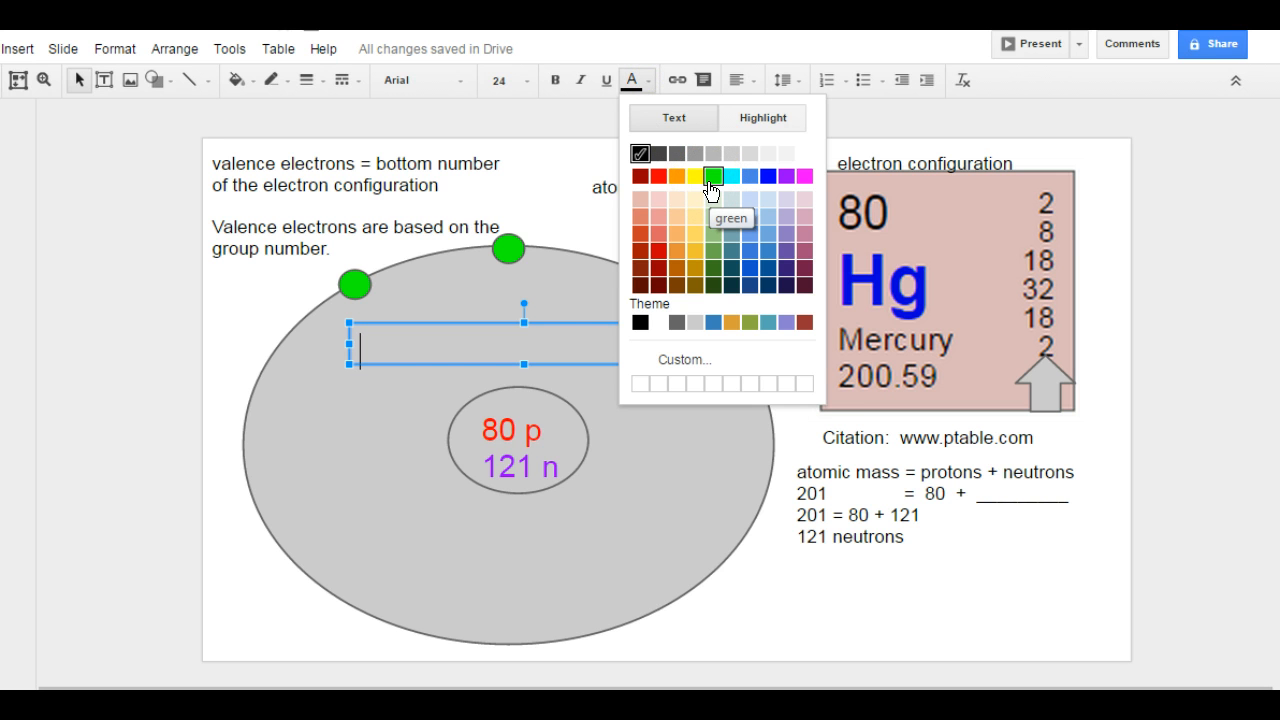
{"action": "left_click", "coordinate": [710, 176]}
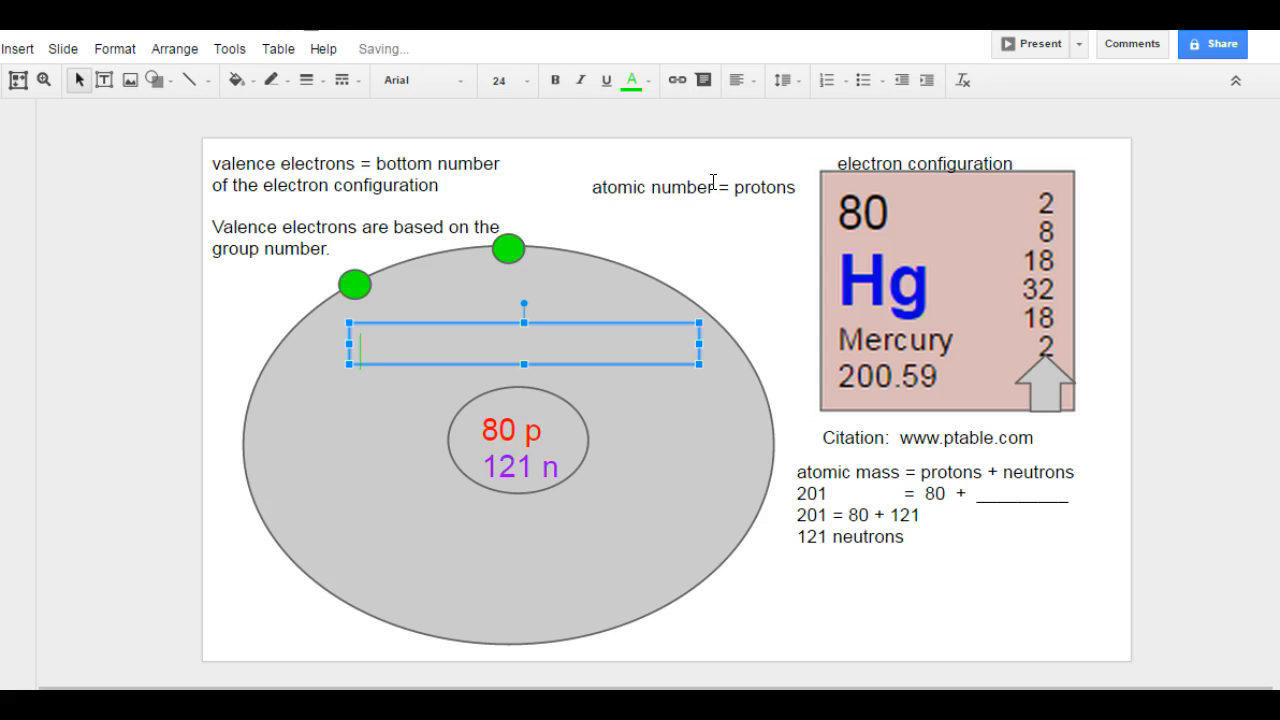
{"action": "type", "text": "other electrons"}
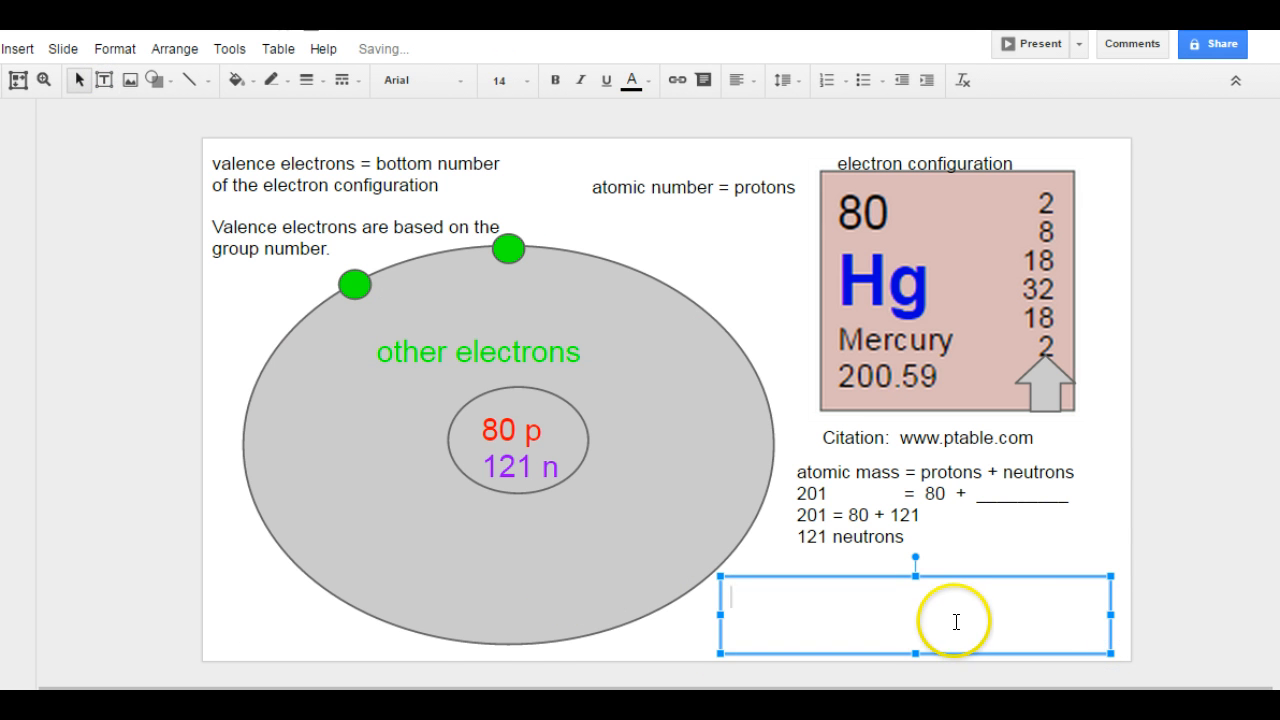
Step: Write 'protons = electrons' and '80 = valence electrons + other electrons'
{"action": "type", "text": "p"}
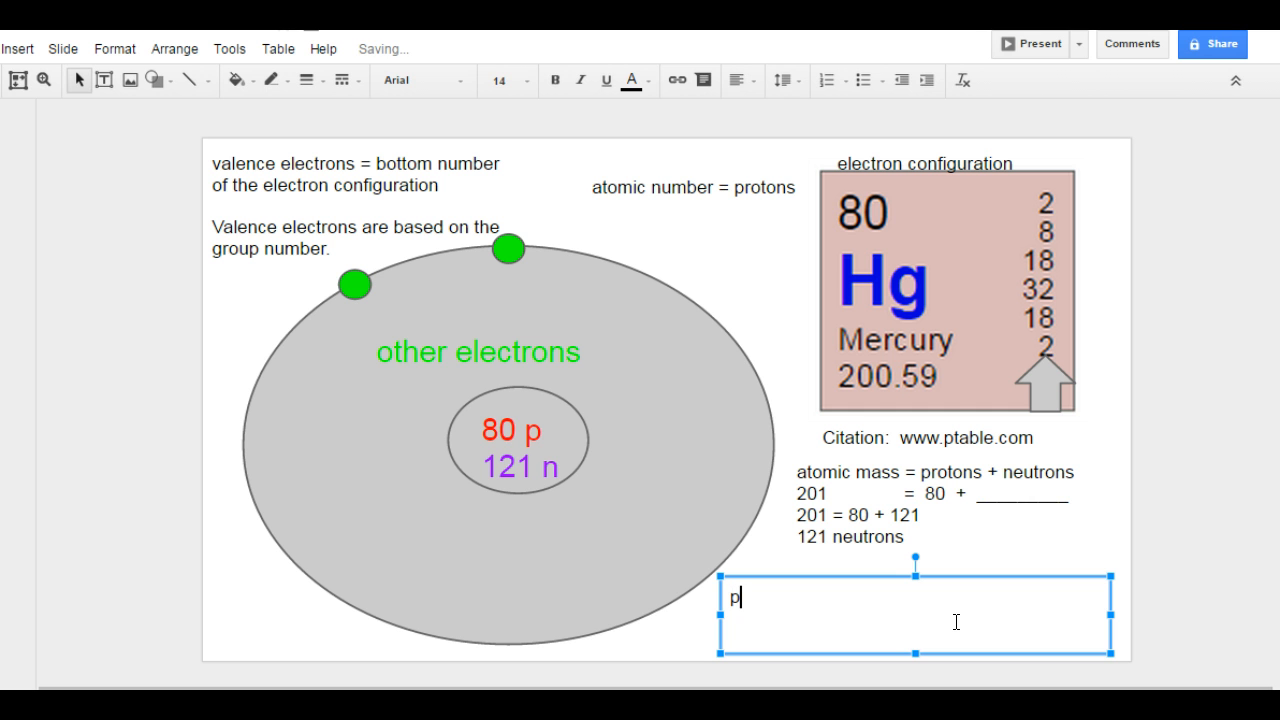
{"action": "type", "text": "rotons = electrons"}
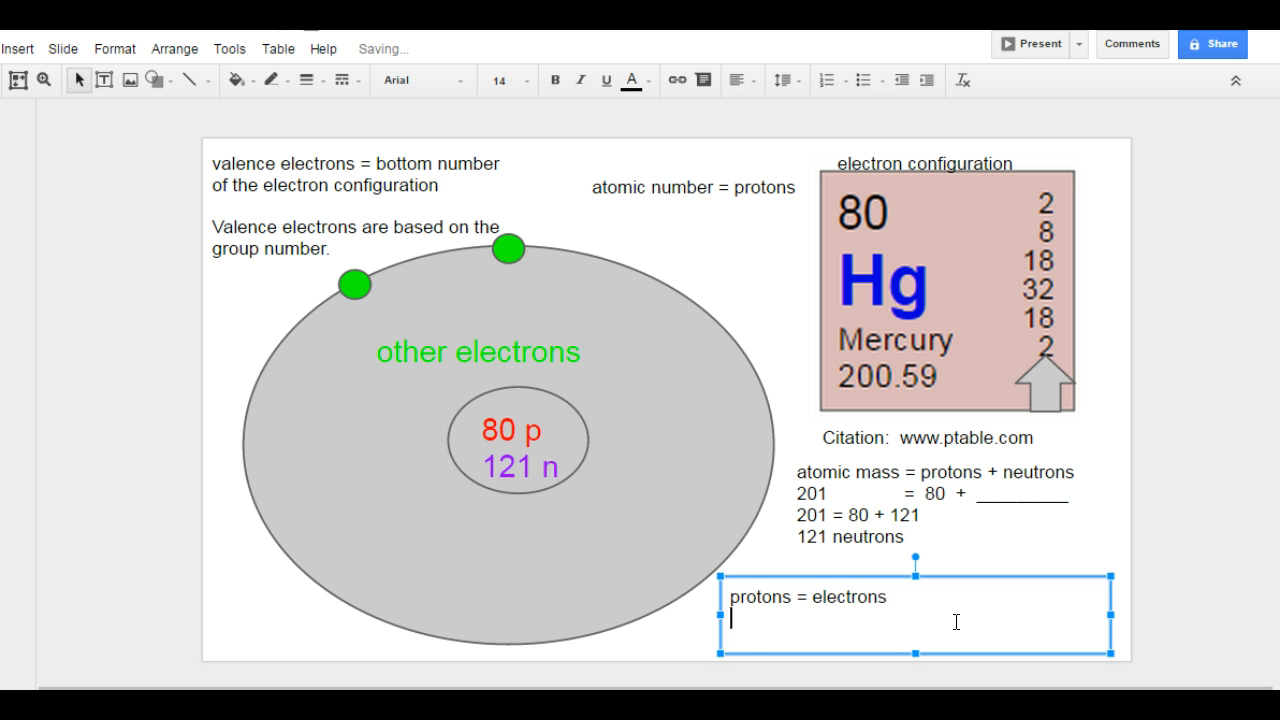
{"action": "type", "text": "80"}
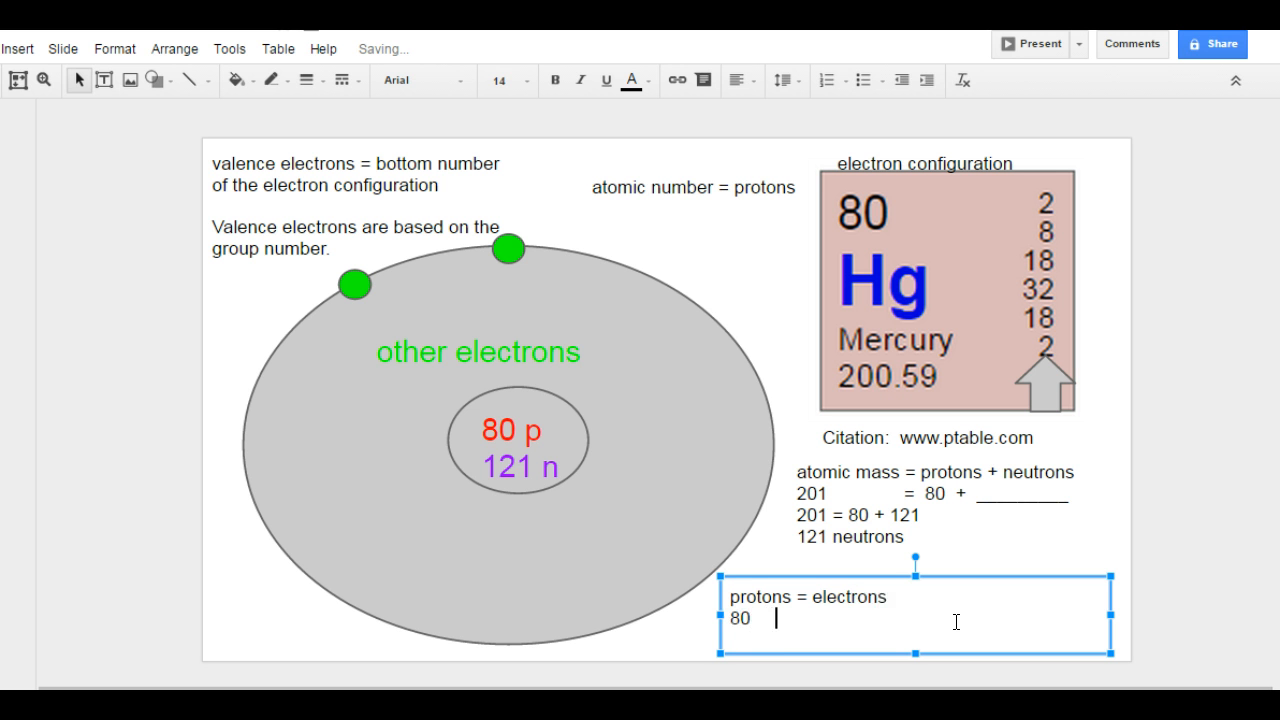
{"action": "type", "text": "="}
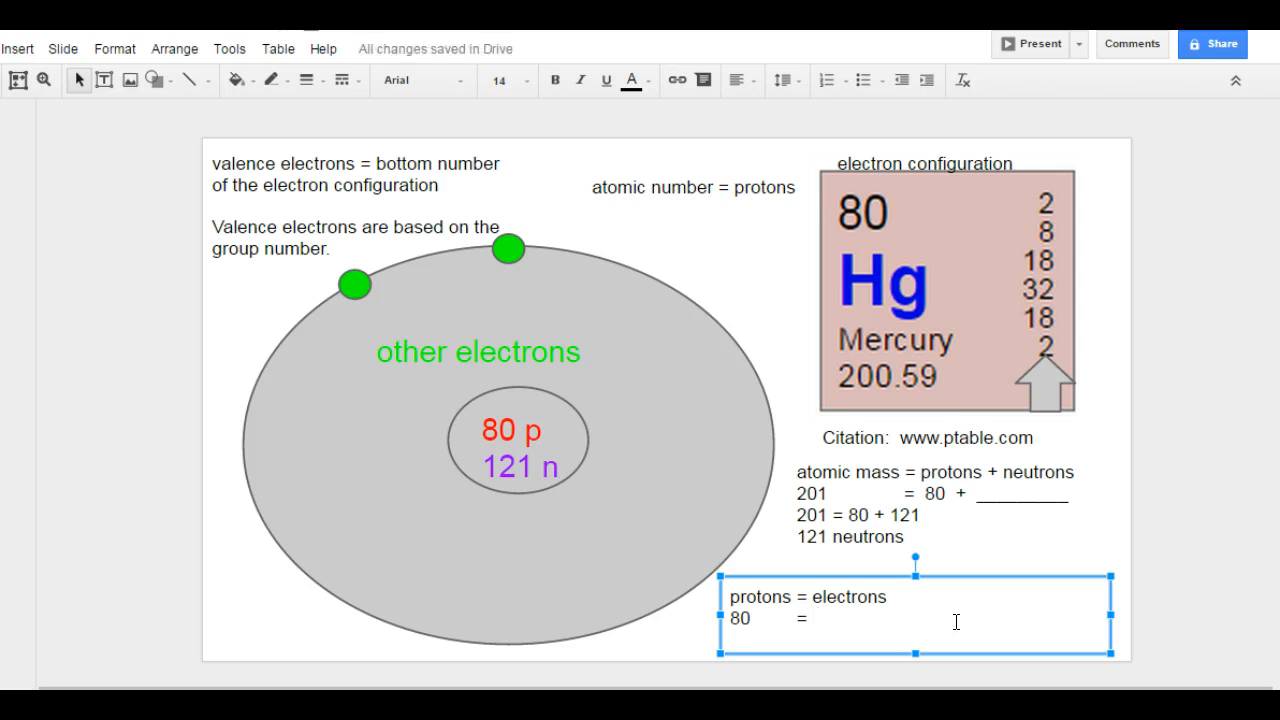
{"action": "type", "text": "val"}
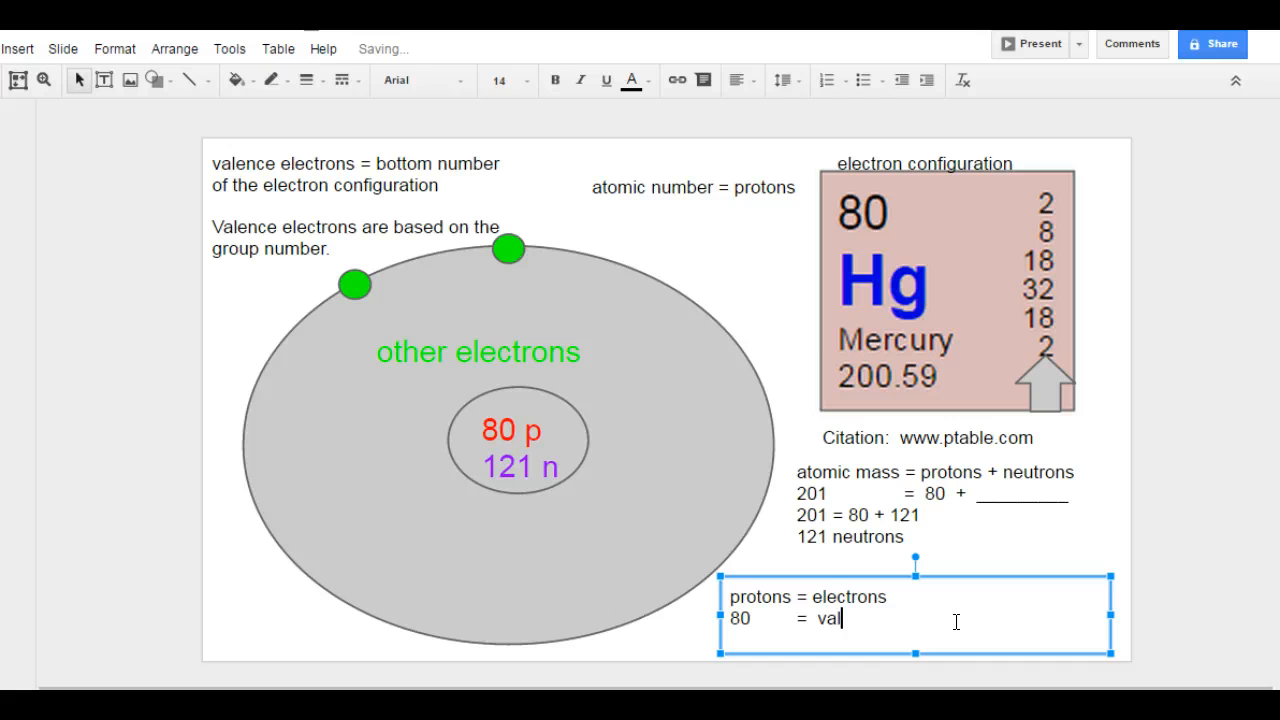
{"action": "type", "text": "ence elect"}
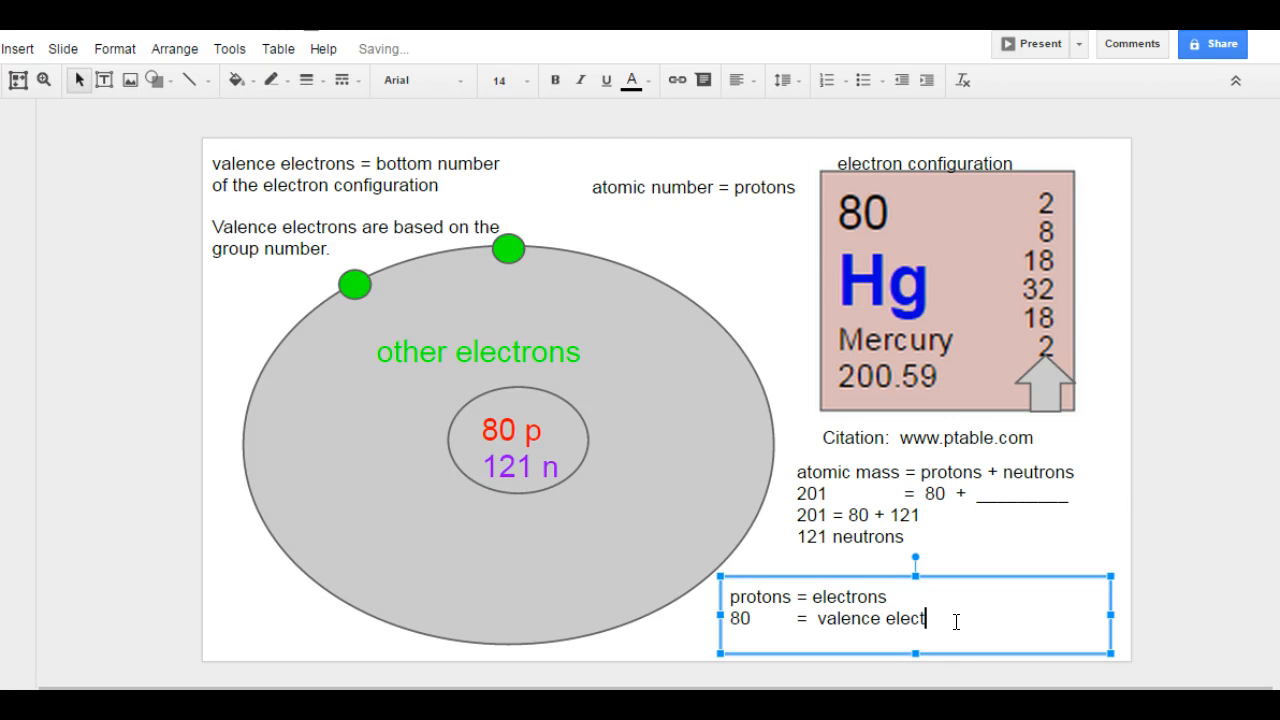
{"action": "type", "text": "rons + others"}
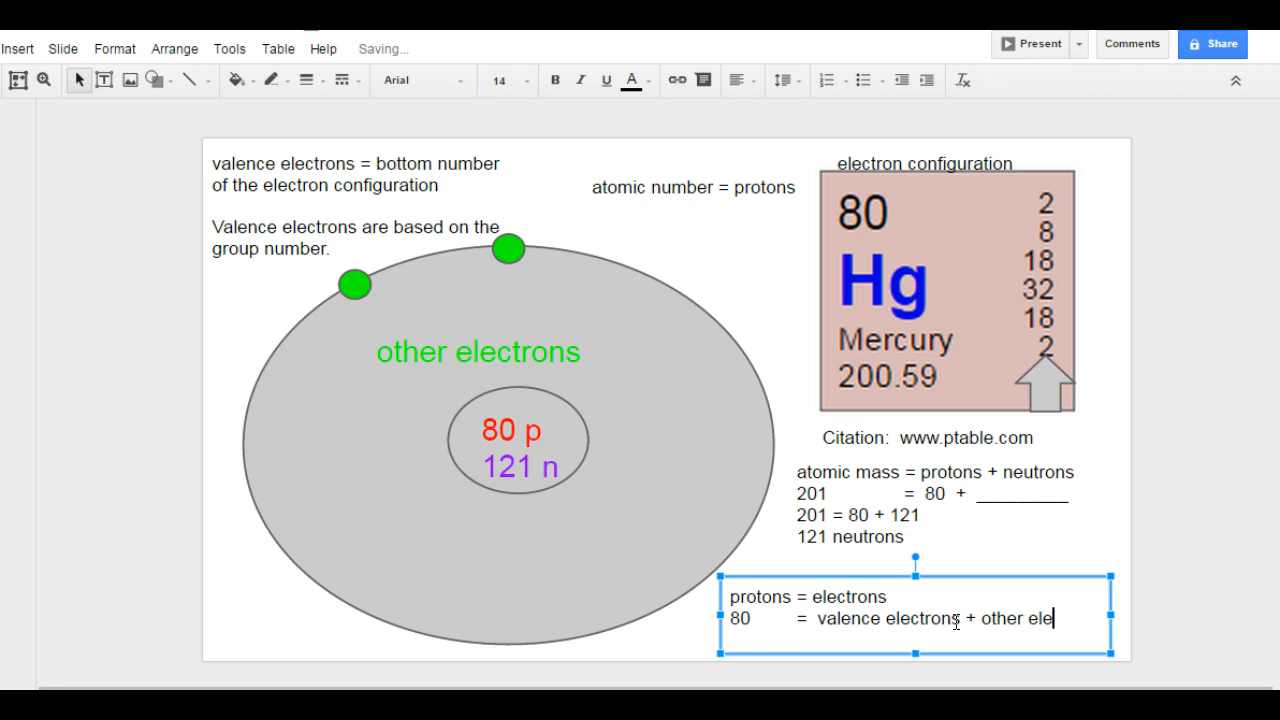
{"action": "type", "text": "ctrons"}
{"action": "type", "text": "80"}
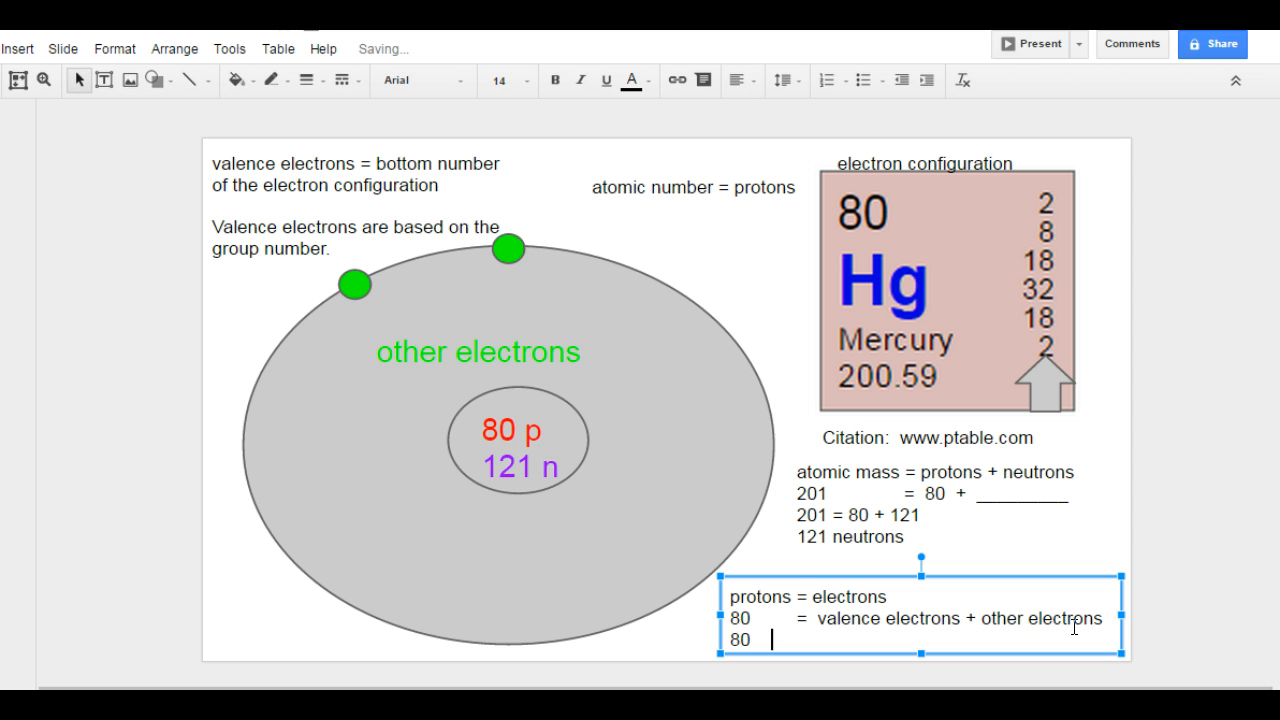
Step: Add '80 = 2 + 78', then move to edit before 'other electrons' in the cloud
{"action": "type", "text": "=   2"}
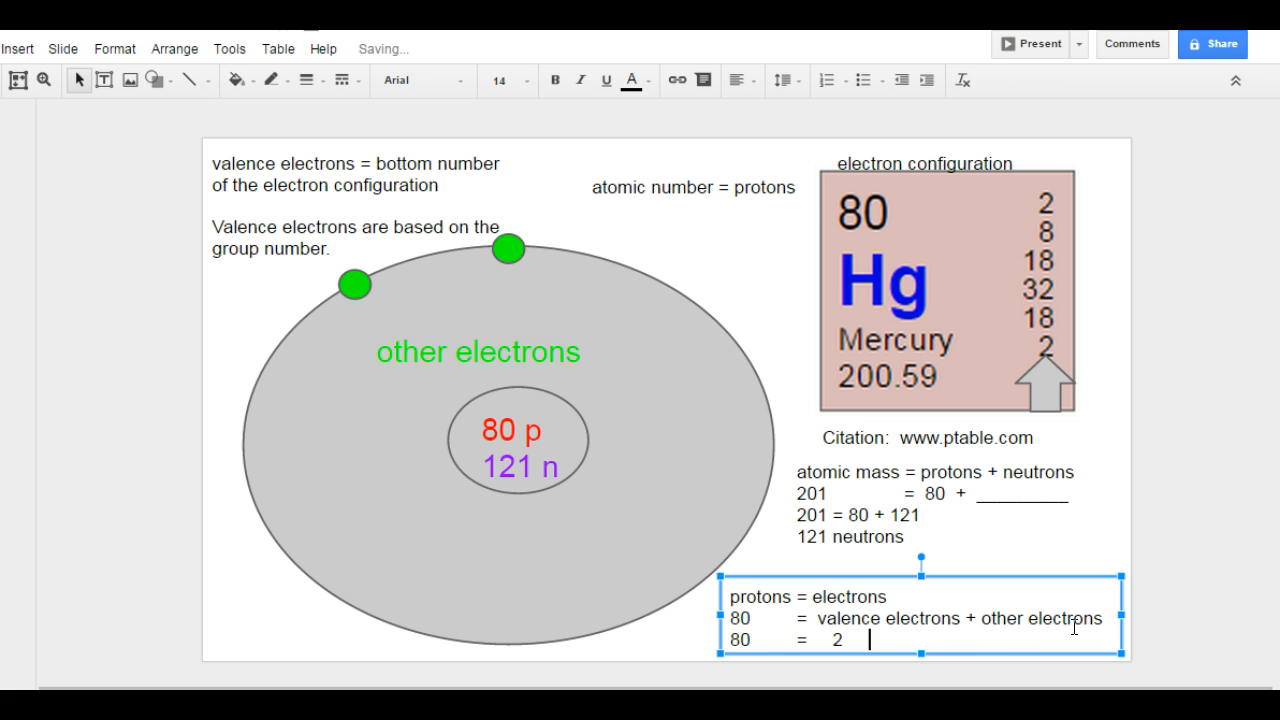
{"action": "type", "text": "+   ________"}
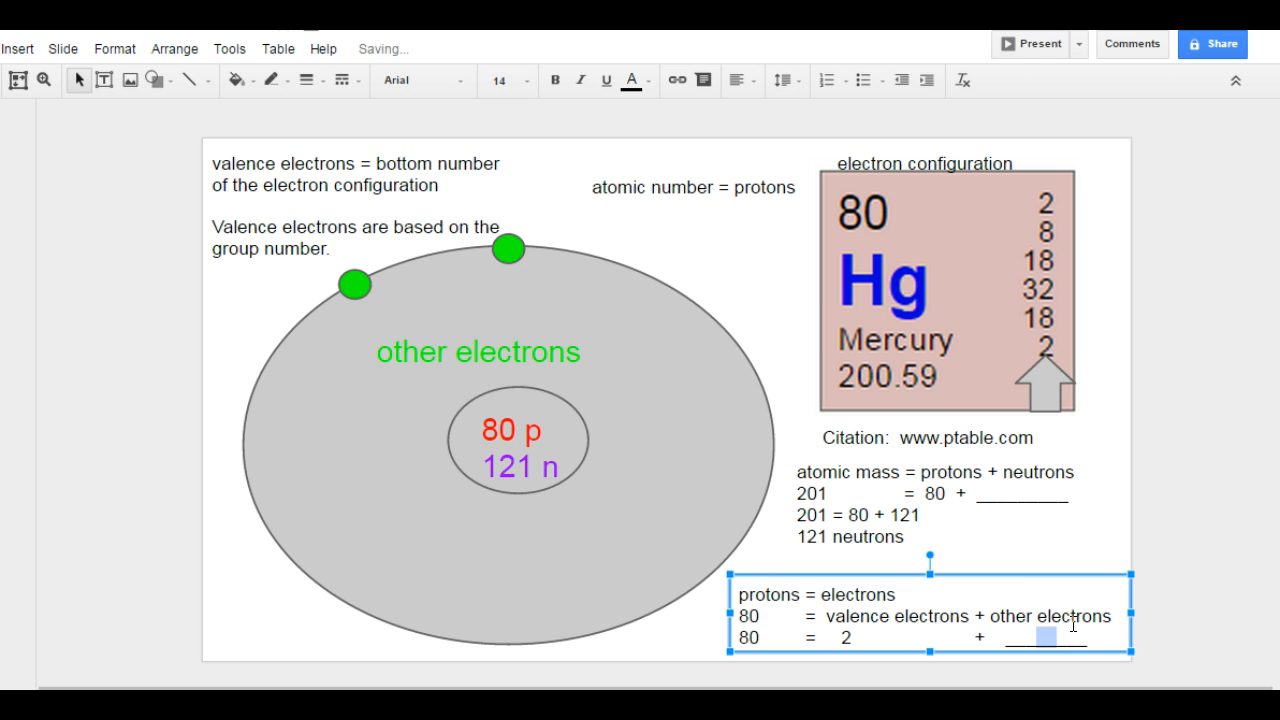
{"action": "type", "text": "78"}
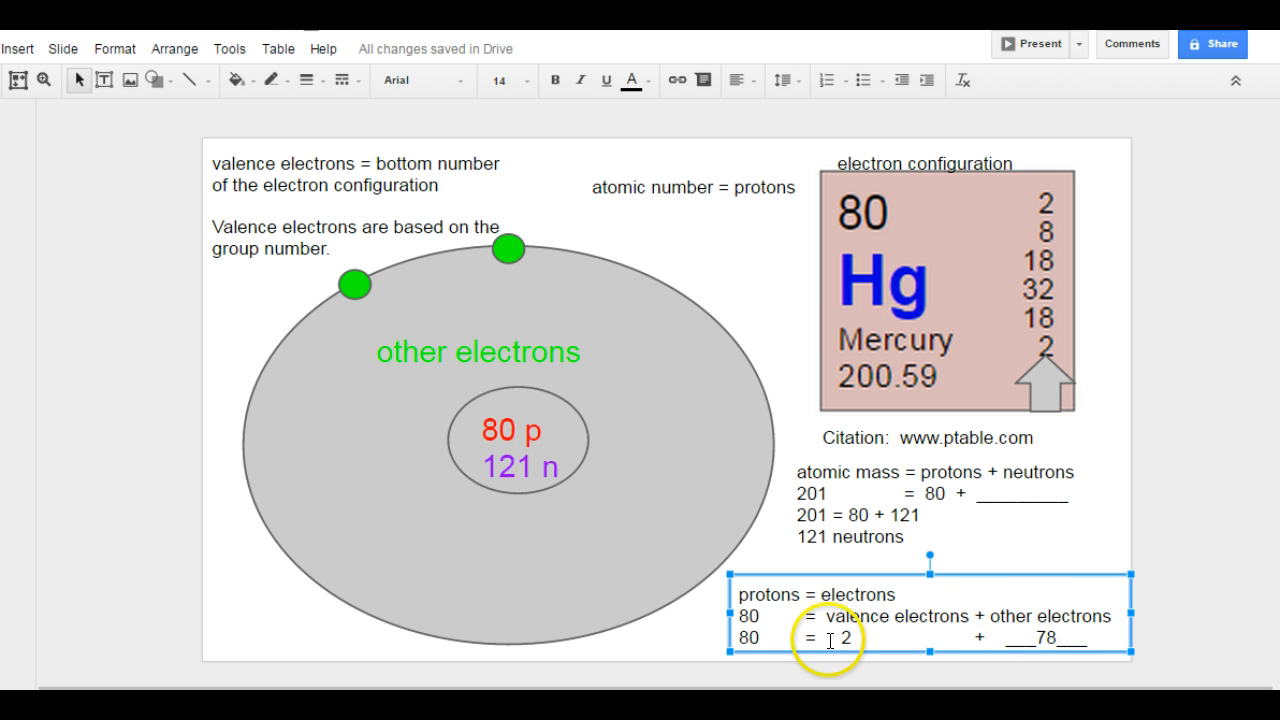
{"action": "right_click", "coordinate": [1048, 648]}
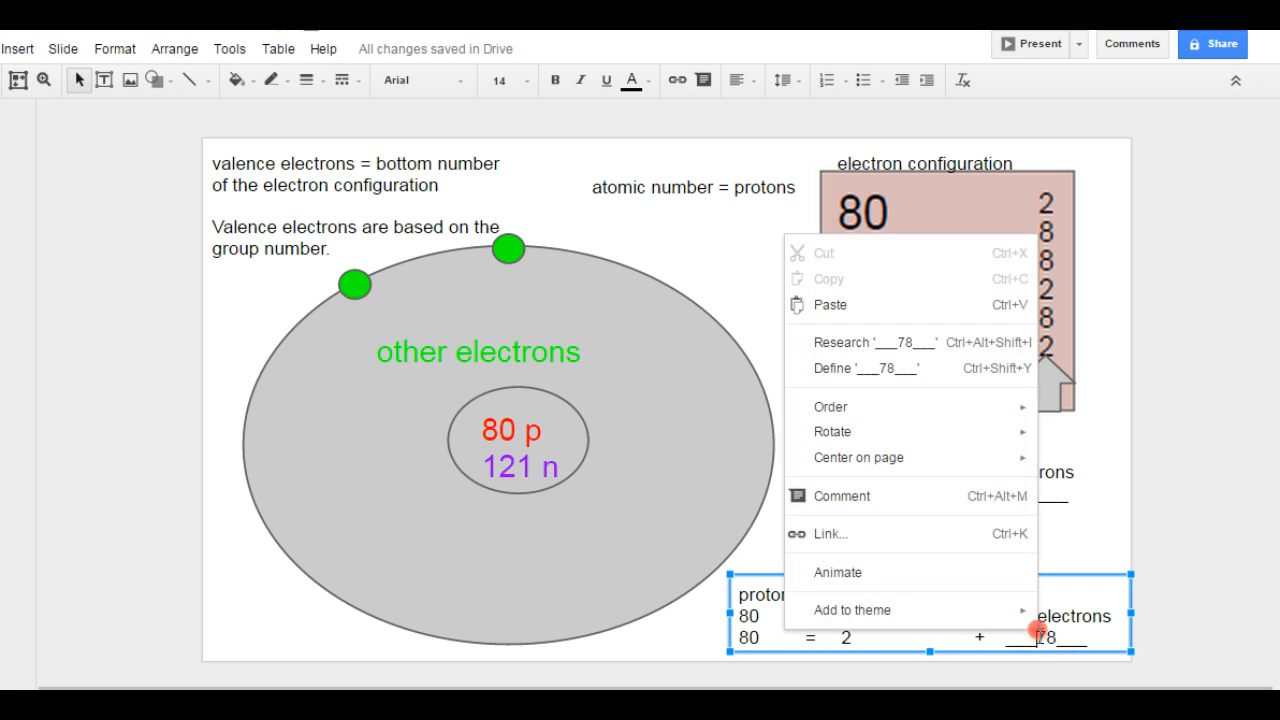
{"action": "left_click", "coordinate": [1060, 628]}
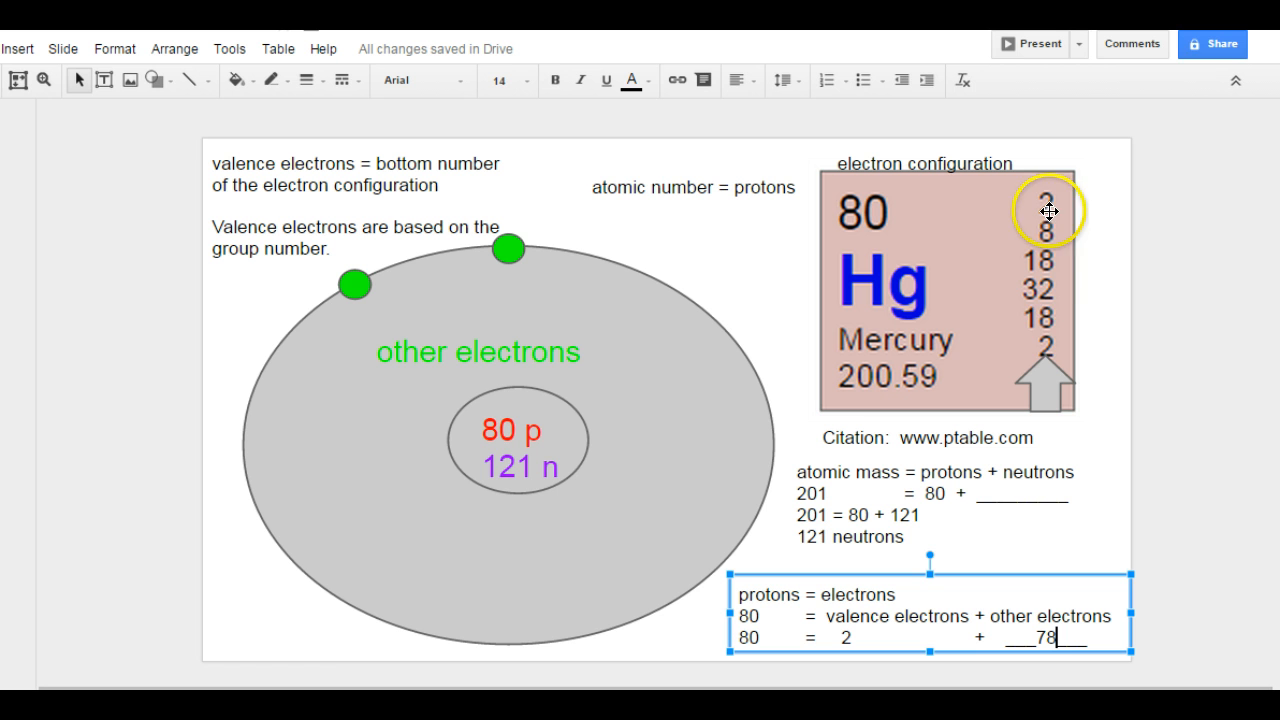
{"action": "mouse_move", "coordinate": [1042, 330]}
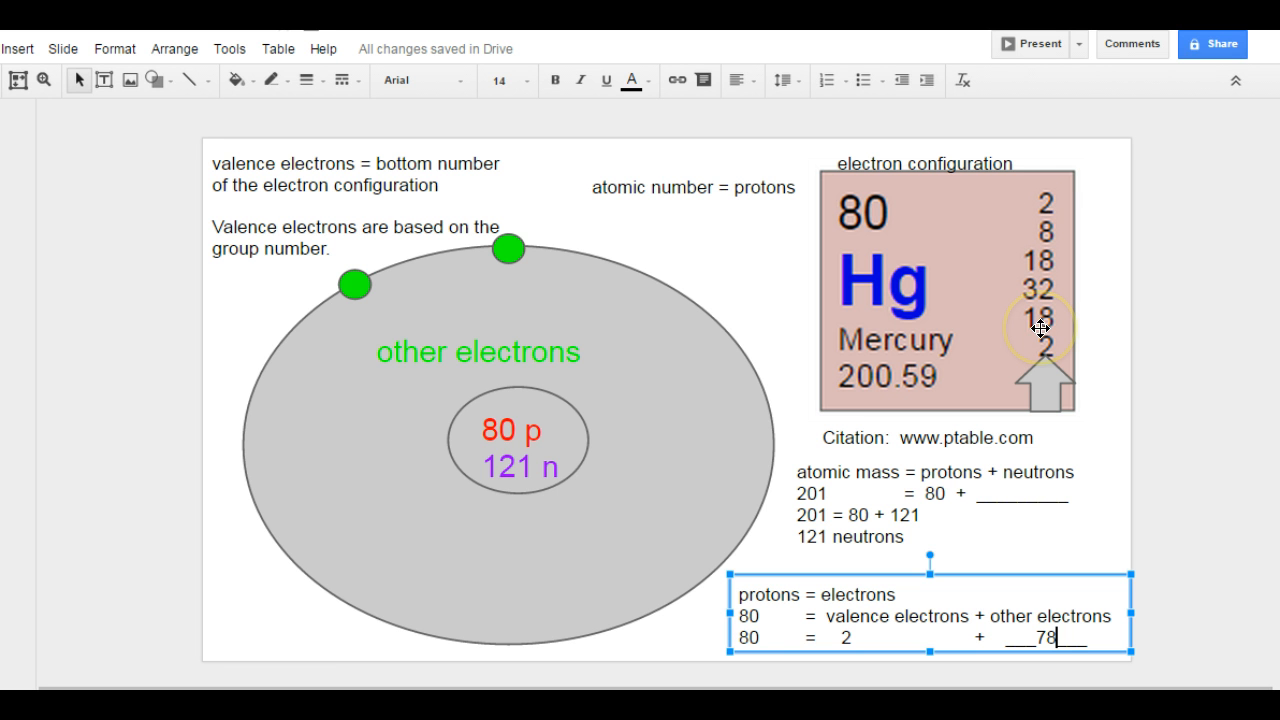
{"action": "left_click", "coordinate": [476, 352]}
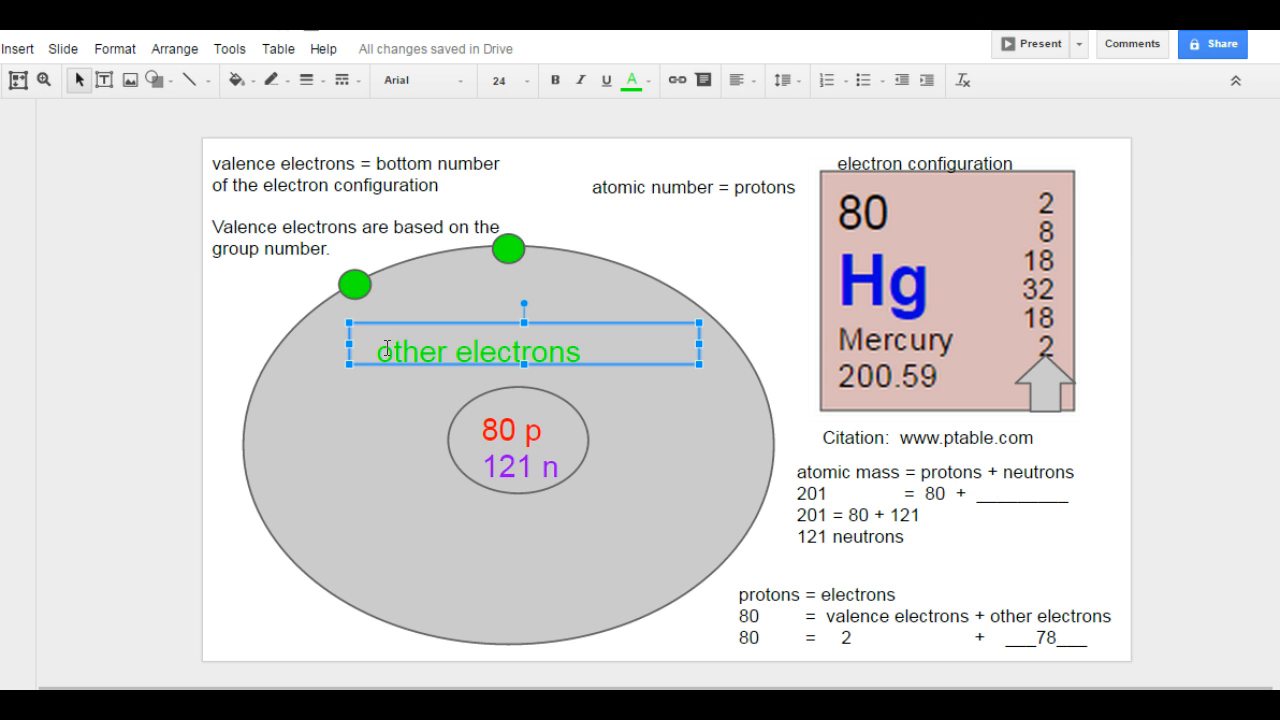
Step: Prefix the green cloud label with '78' so it reads '78 other electrons'
{"action": "type", "text": "78"}
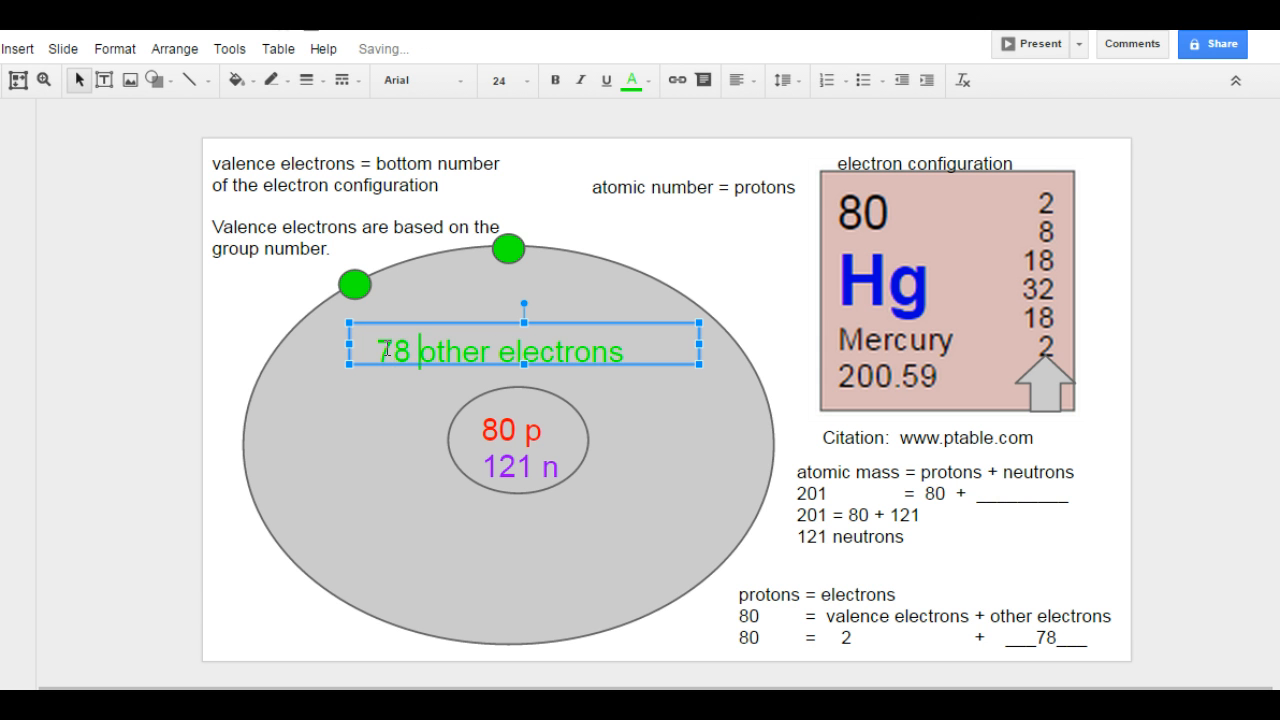
{"action": "left_click", "coordinate": [210, 588]}
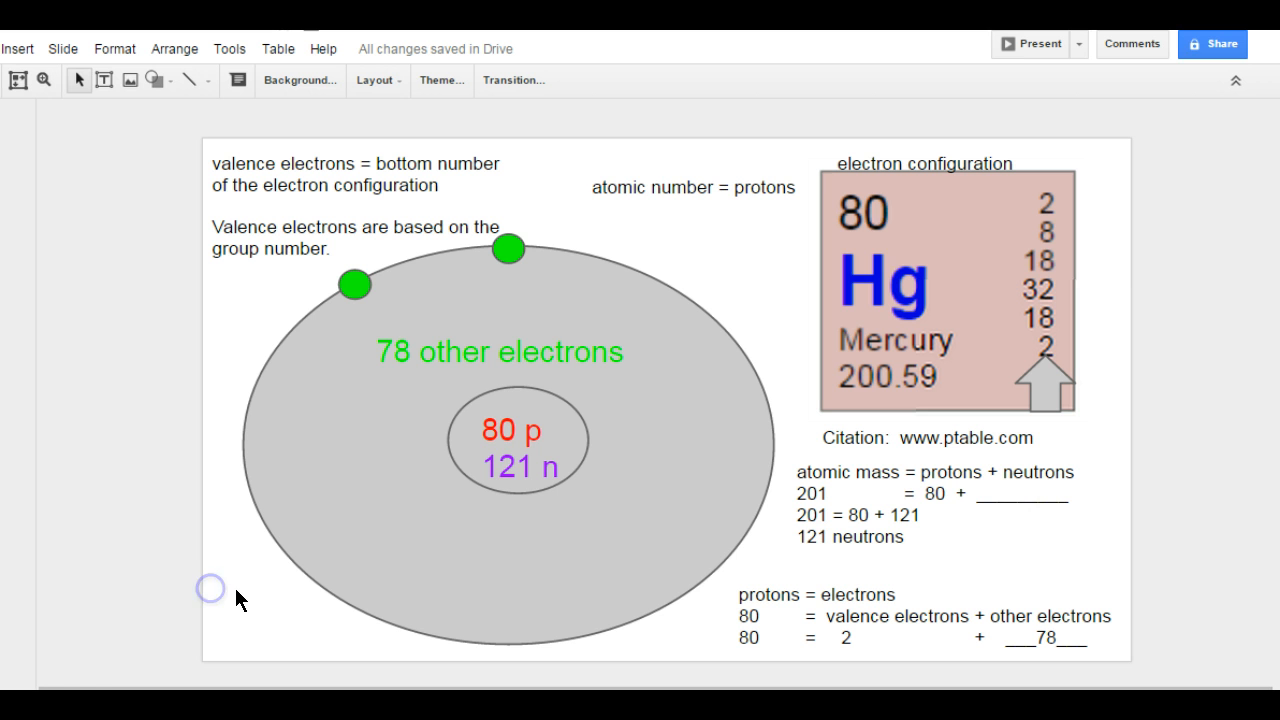